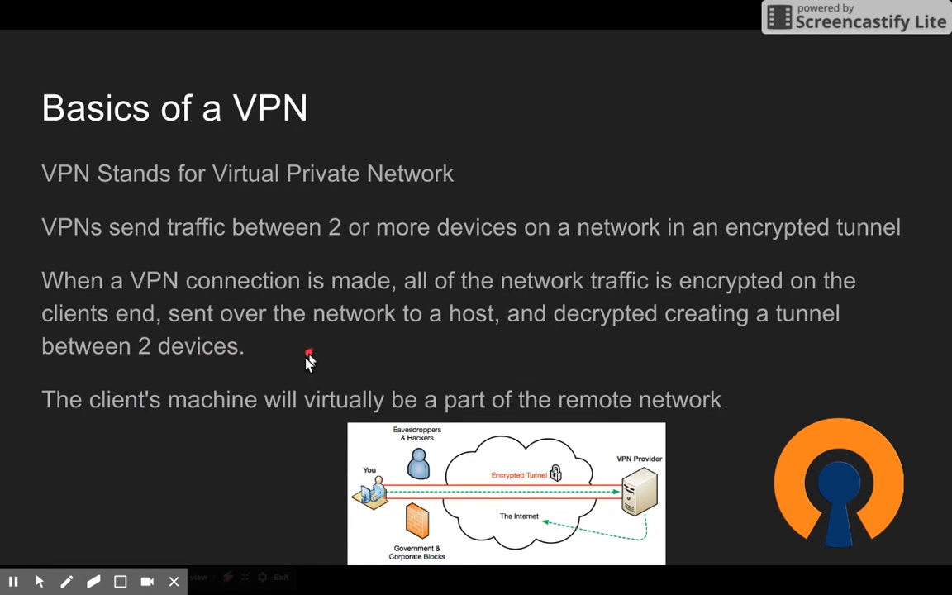
mouse_move(477, 350)
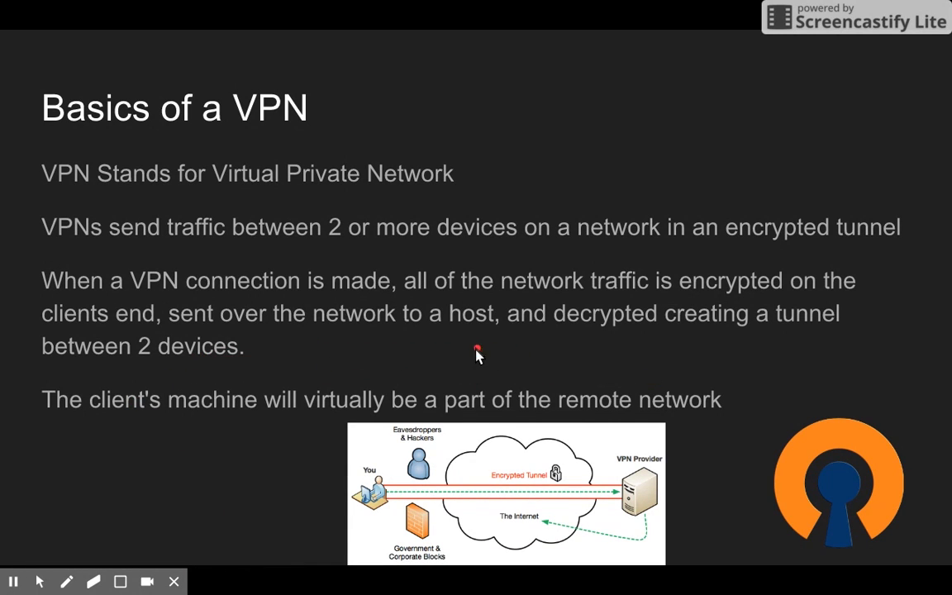
Advance from the Basics of a VPN slide to the problems a VPN can solve slide
key("right")
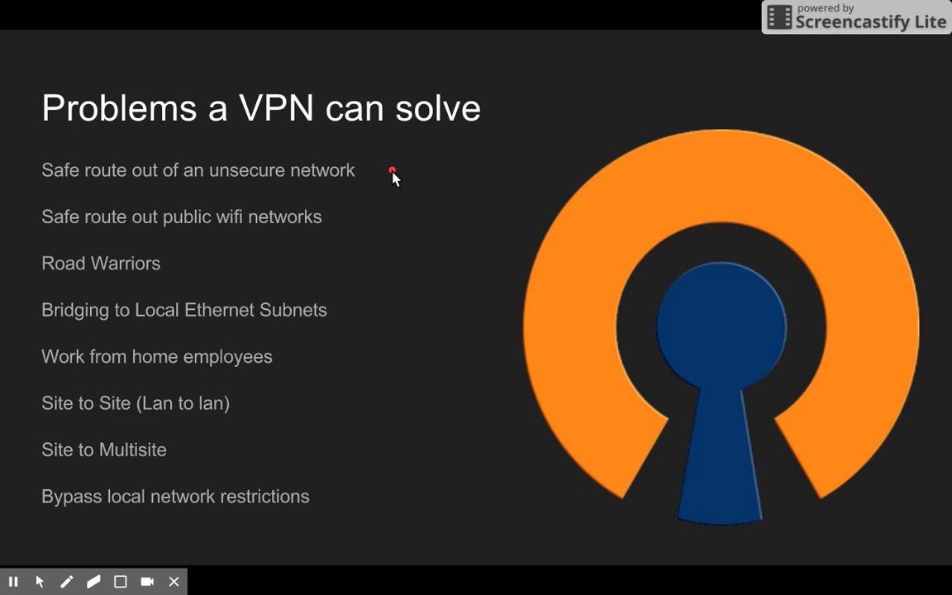
mouse_move(372, 225)
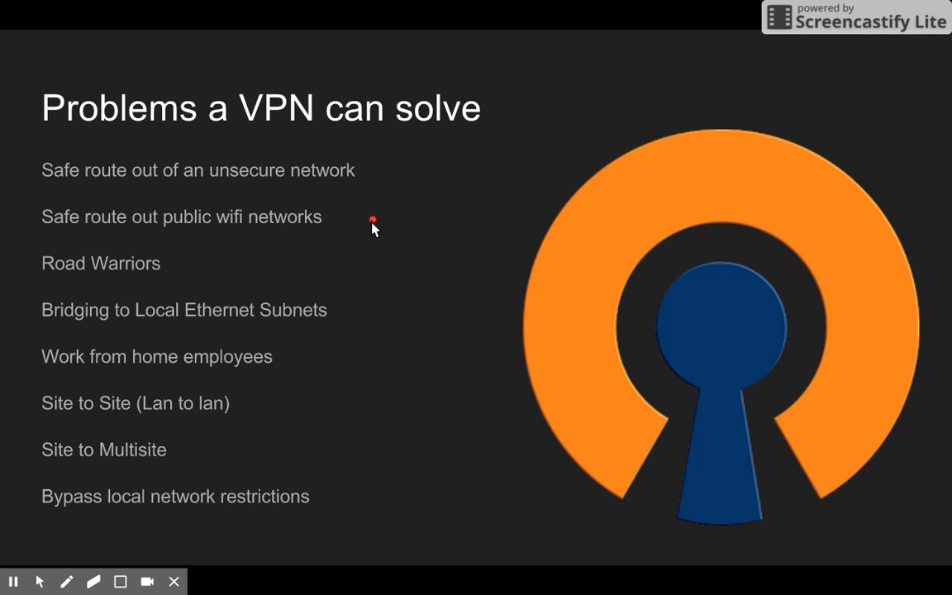
mouse_move(267, 273)
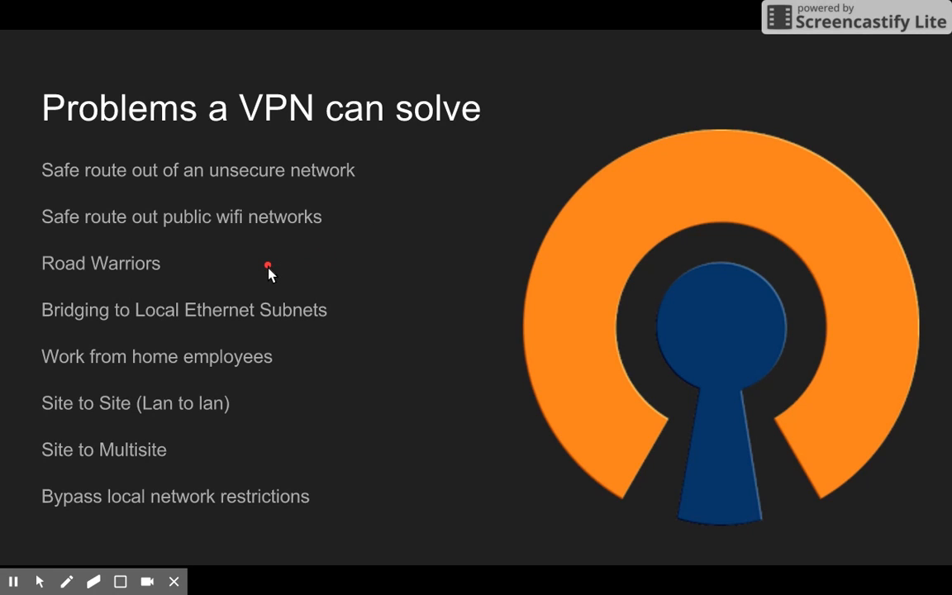
mouse_move(288, 271)
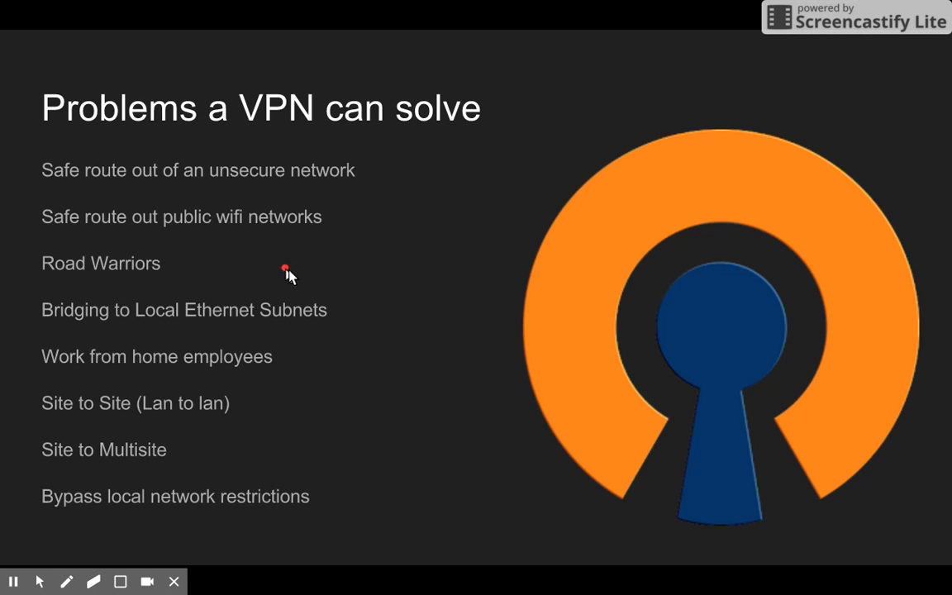
mouse_move(314, 278)
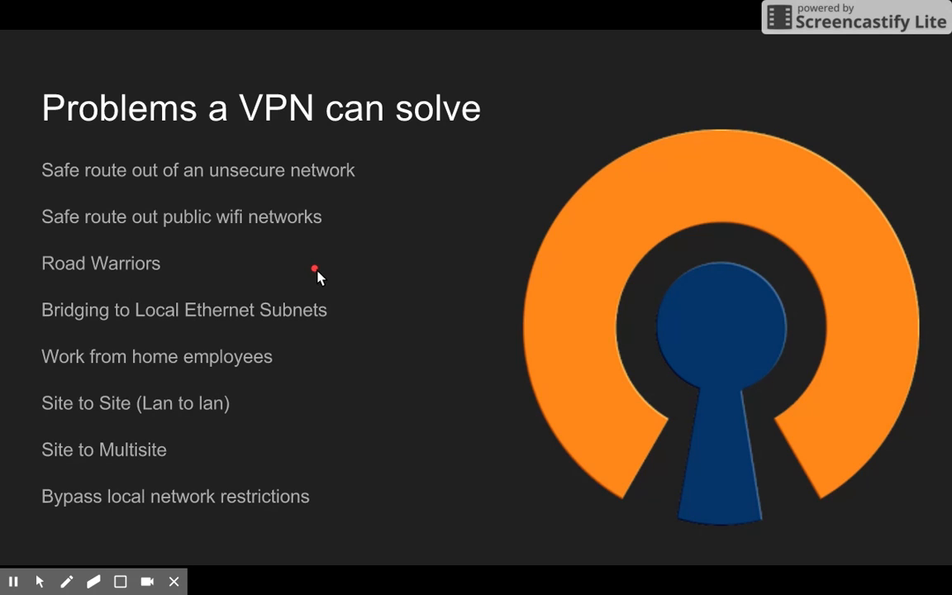
mouse_move(328, 264)
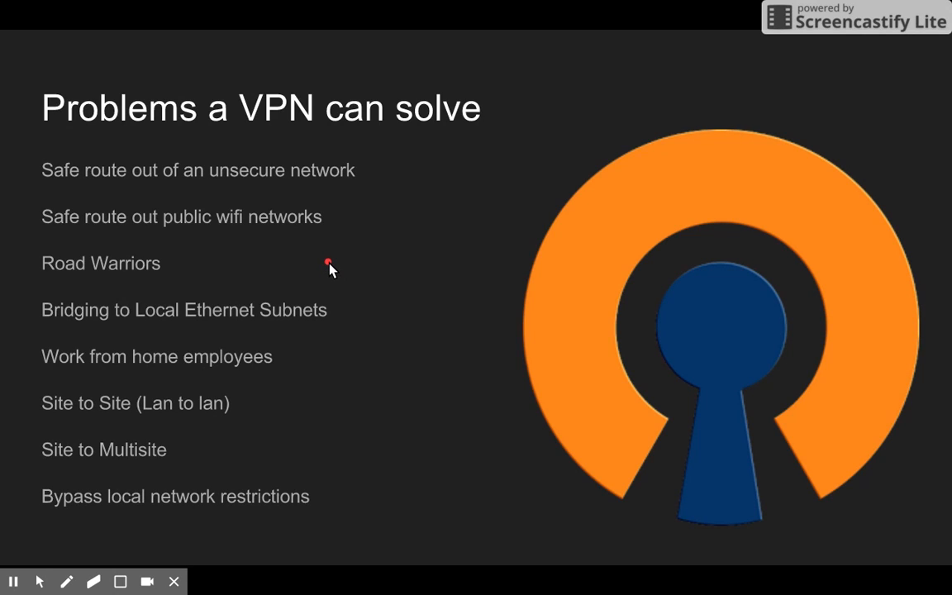
mouse_move(347, 274)
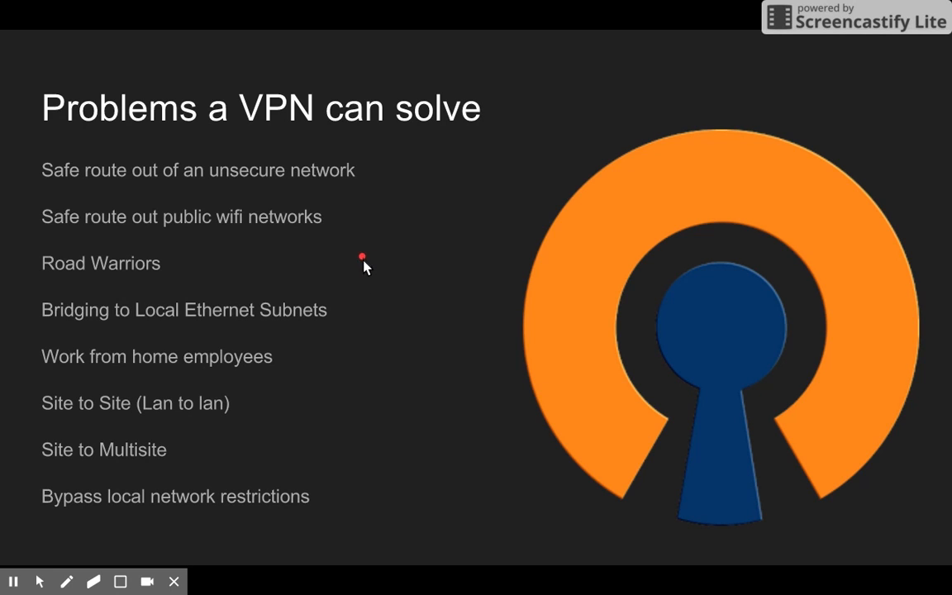
mouse_move(379, 329)
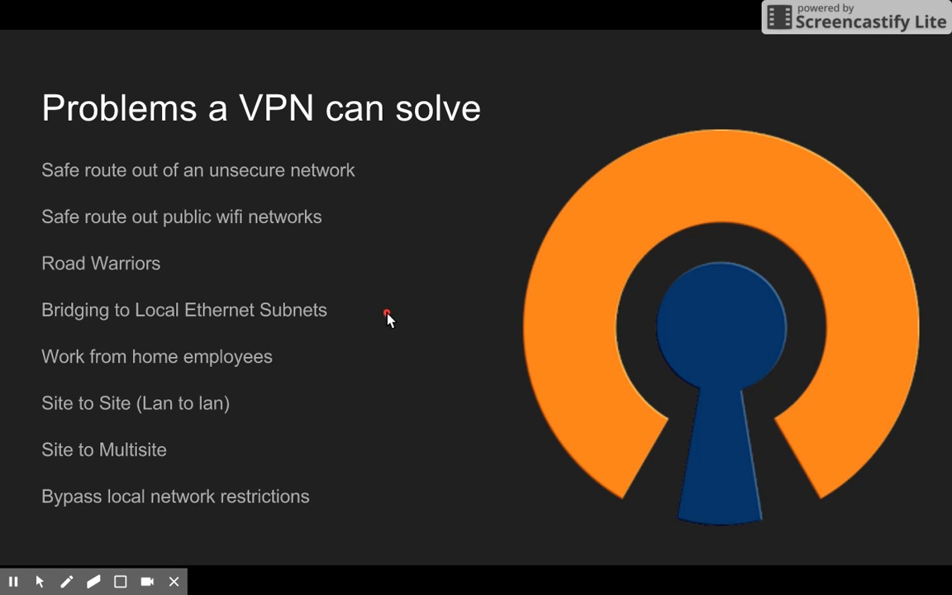
mouse_move(344, 366)
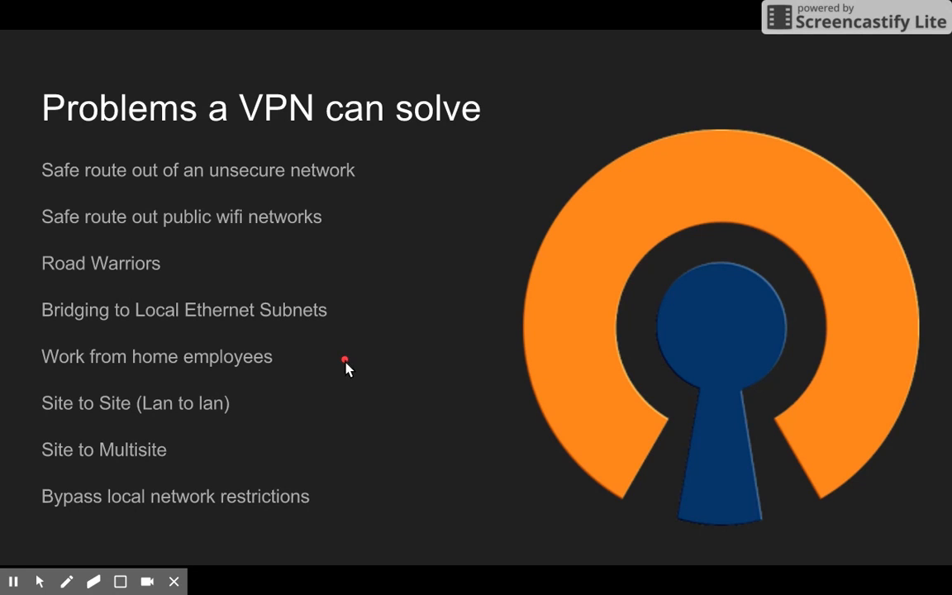
mouse_move(306, 361)
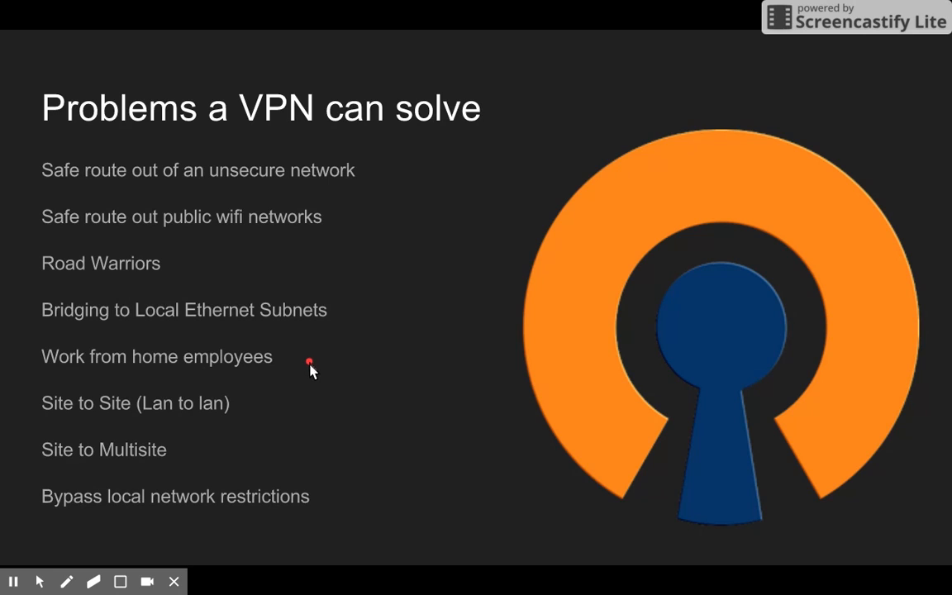
mouse_move(297, 394)
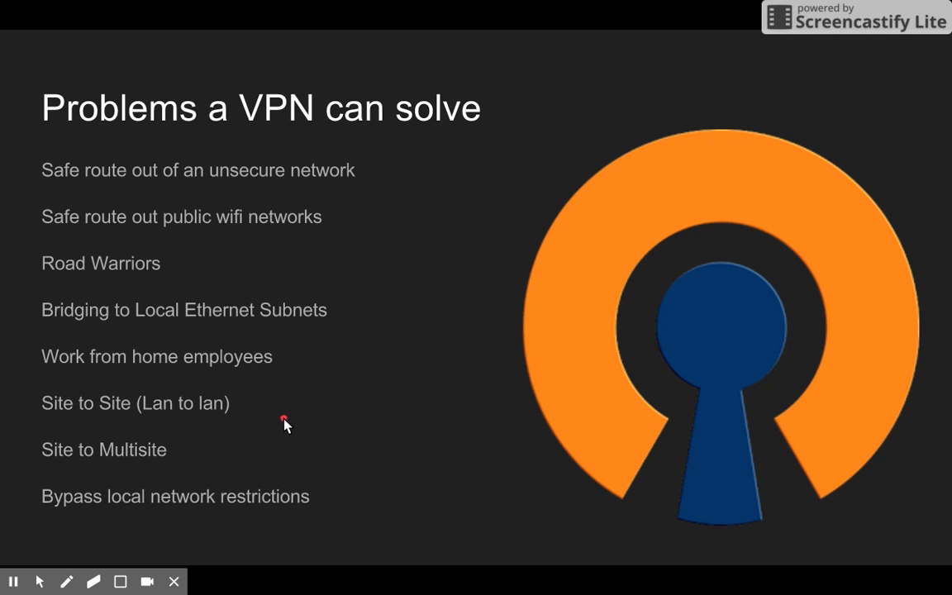
mouse_move(274, 407)
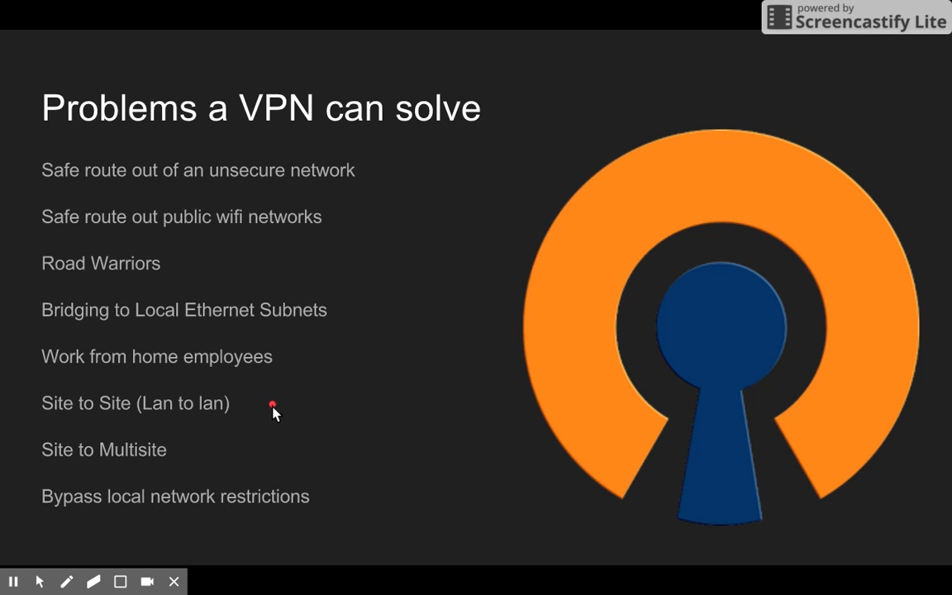
mouse_move(245, 412)
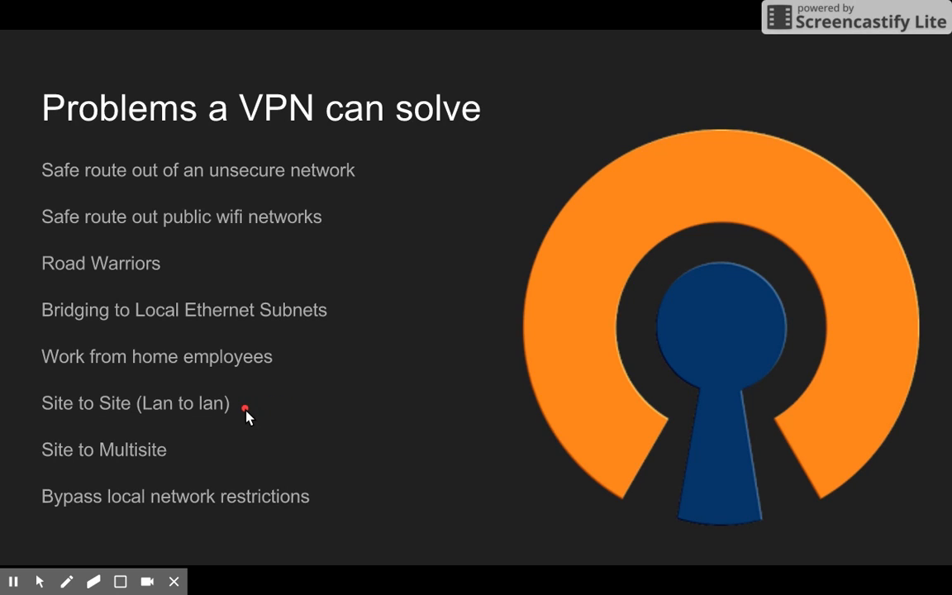
mouse_move(248, 411)
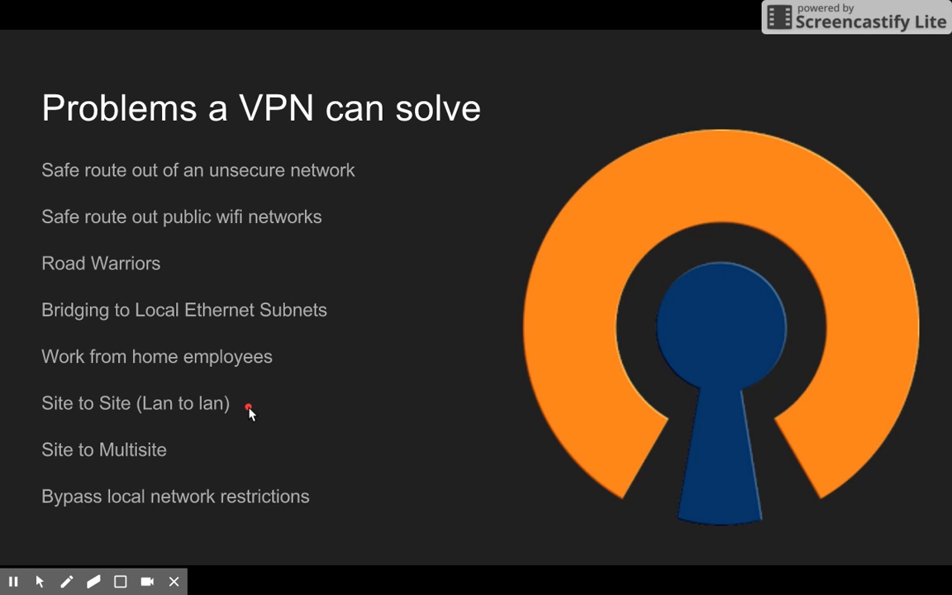
mouse_move(240, 437)
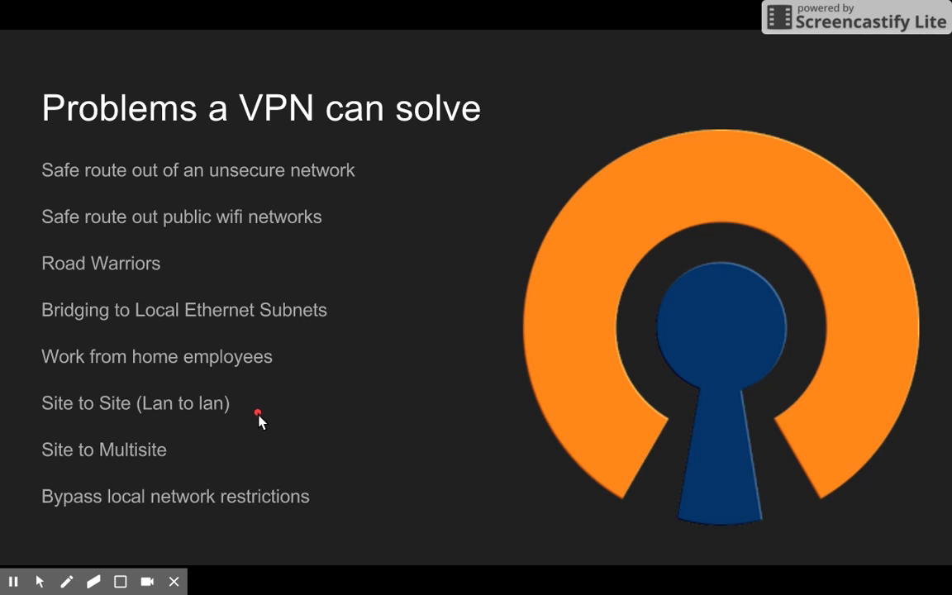
mouse_move(197, 449)
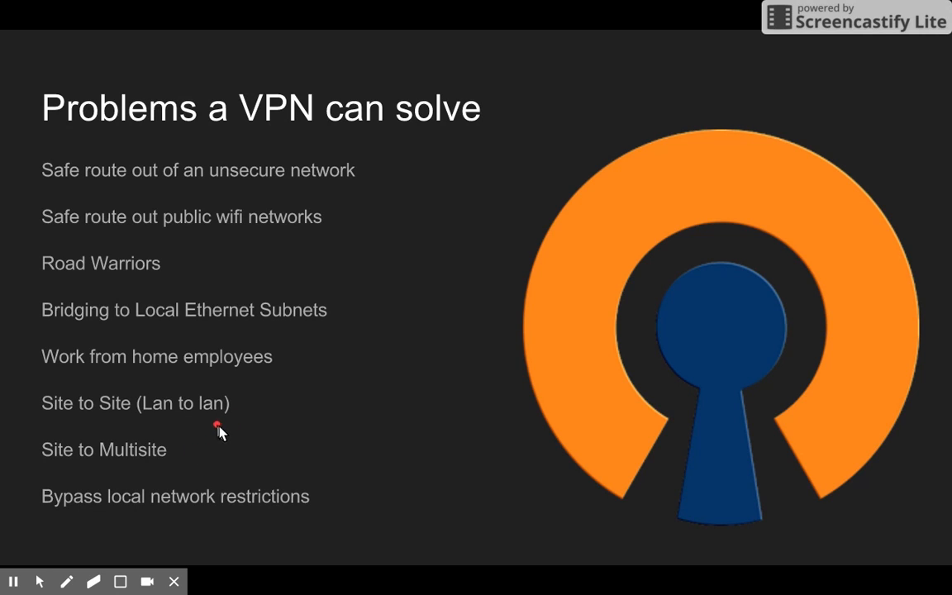
mouse_move(245, 413)
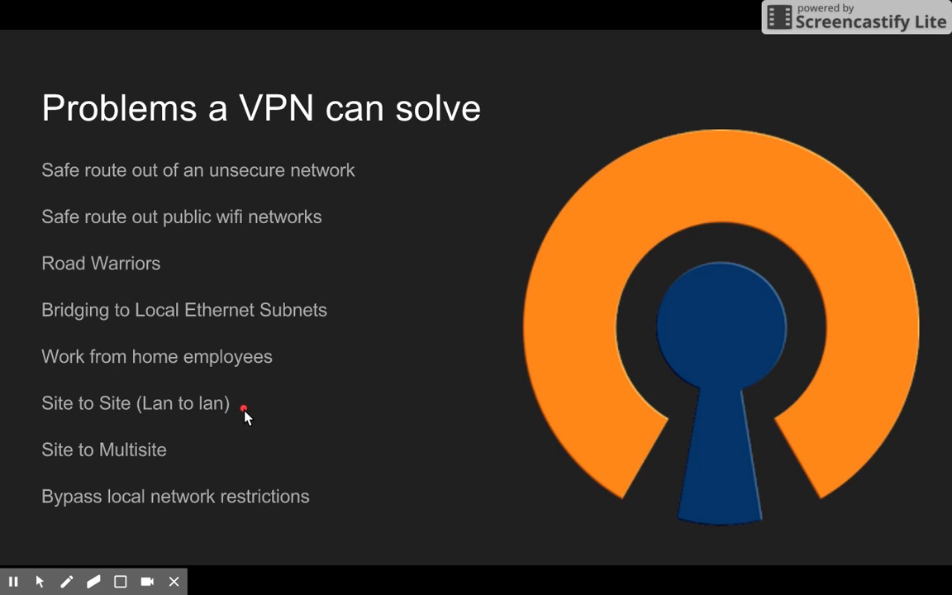
mouse_move(244, 456)
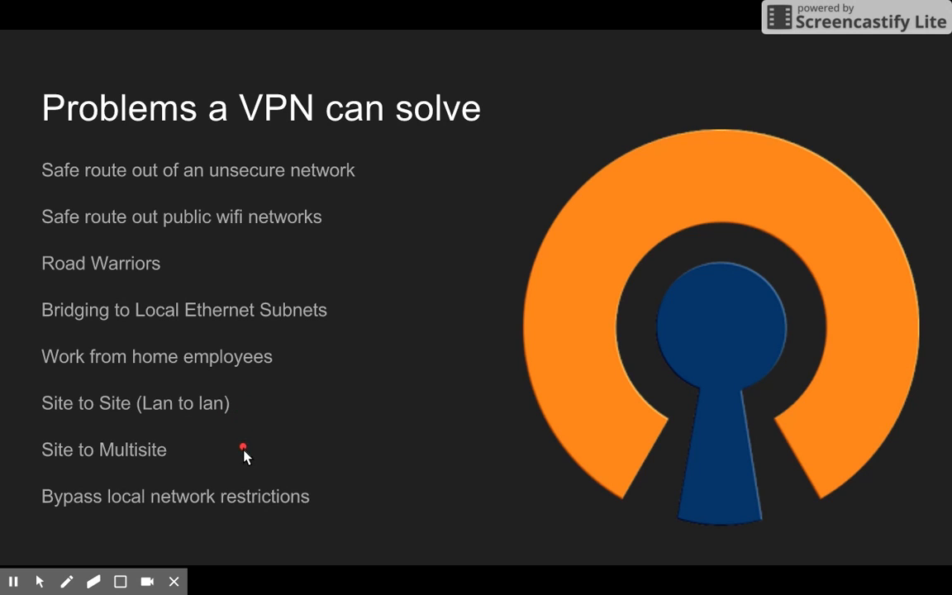
mouse_move(238, 439)
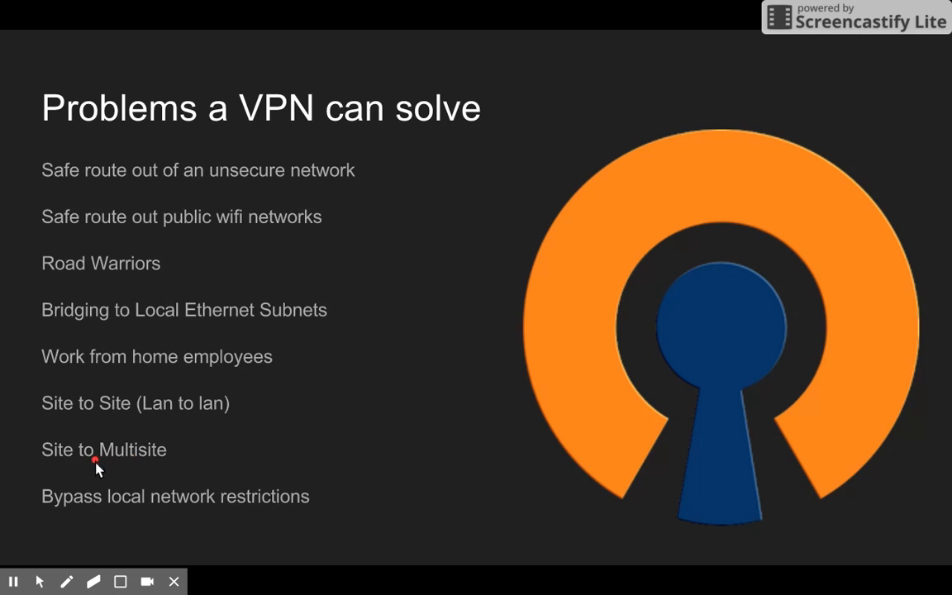
mouse_move(304, 504)
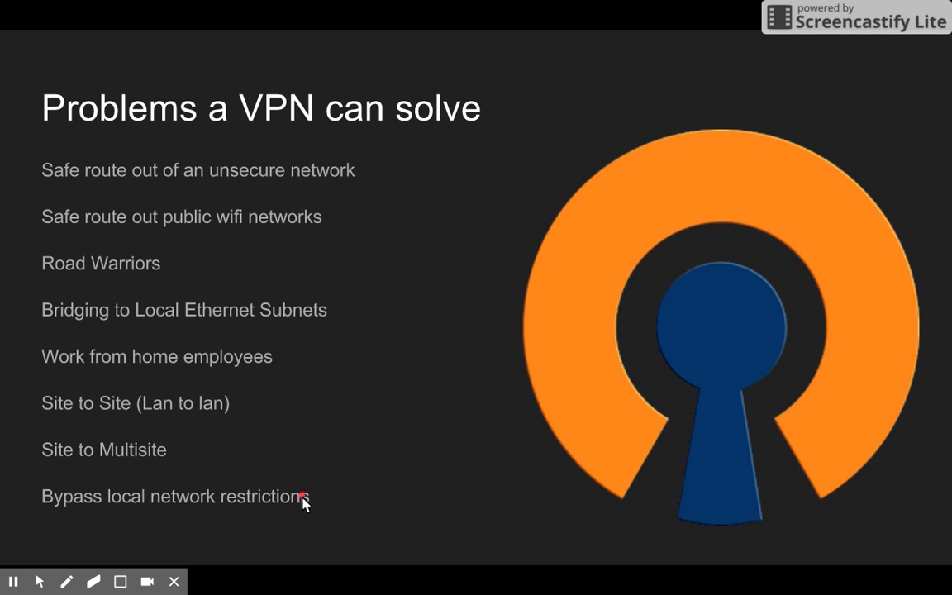
mouse_move(337, 509)
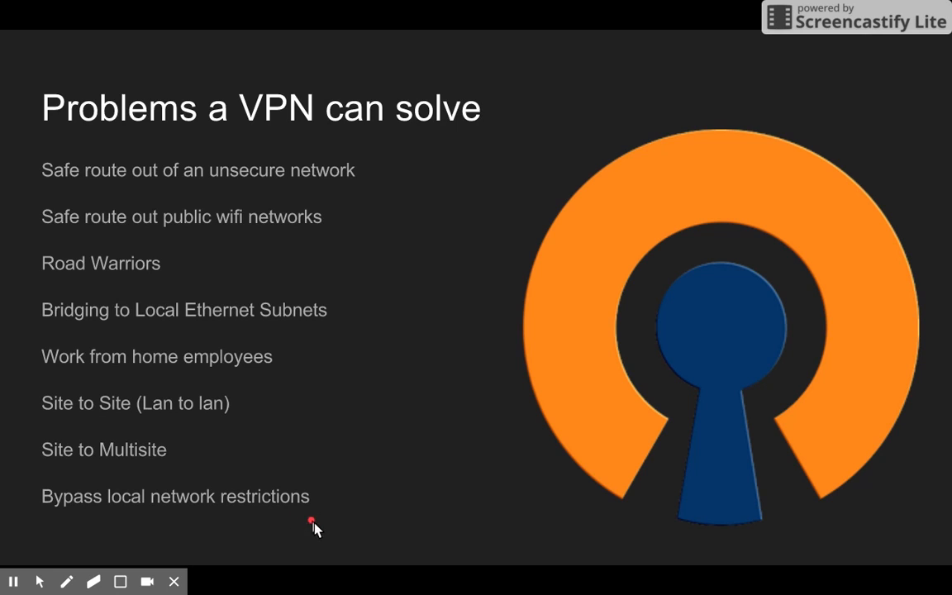
mouse_move(347, 492)
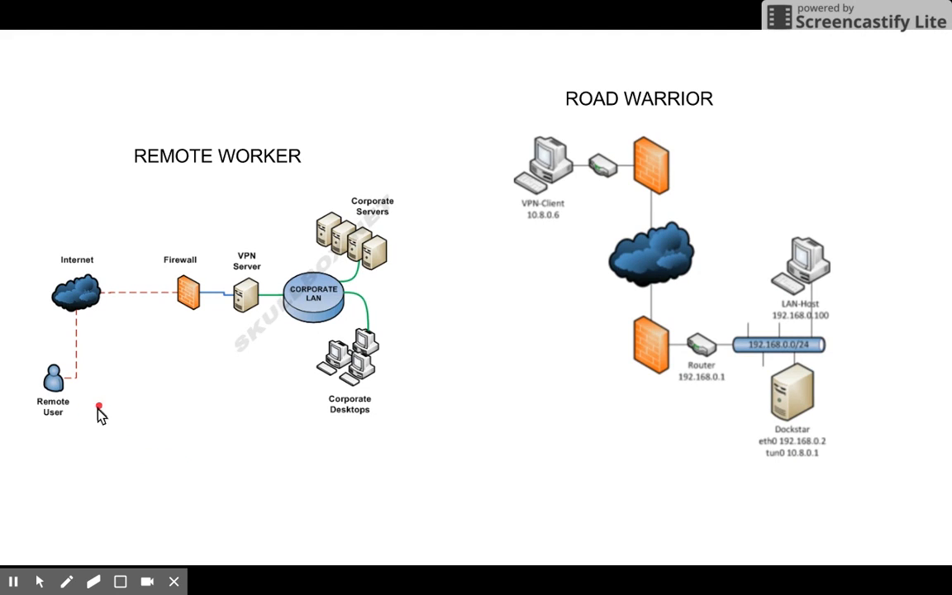
mouse_move(70, 411)
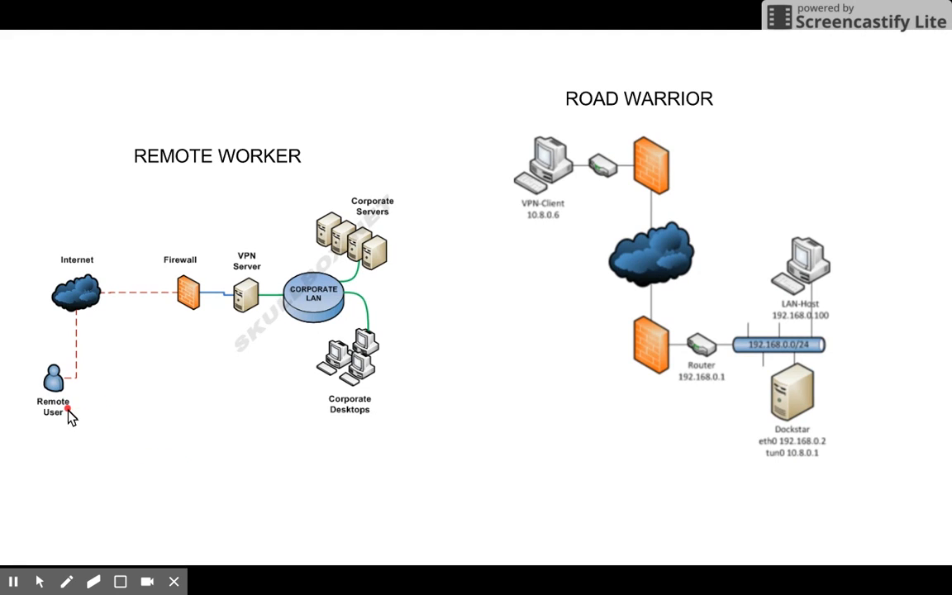
mouse_move(119, 301)
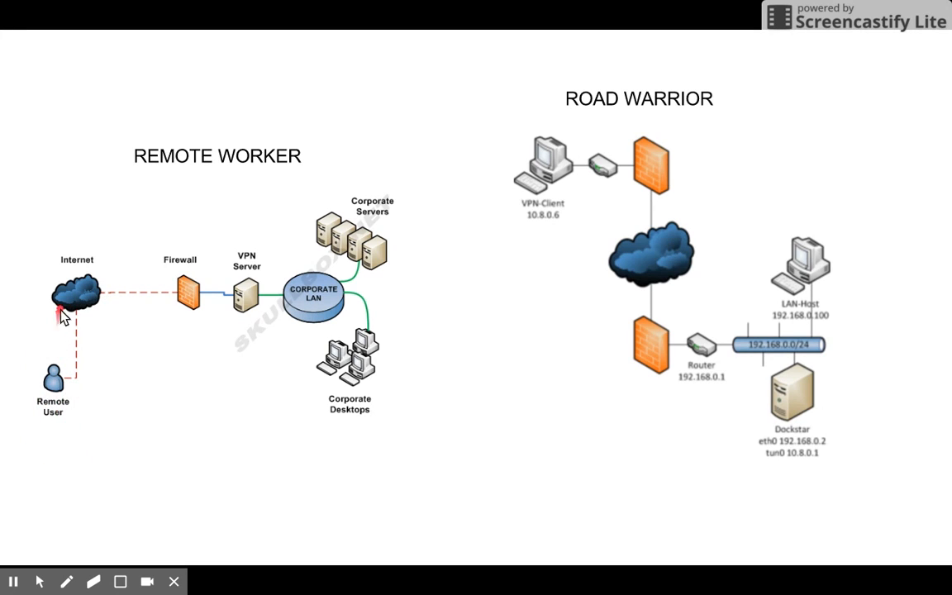
mouse_move(248, 301)
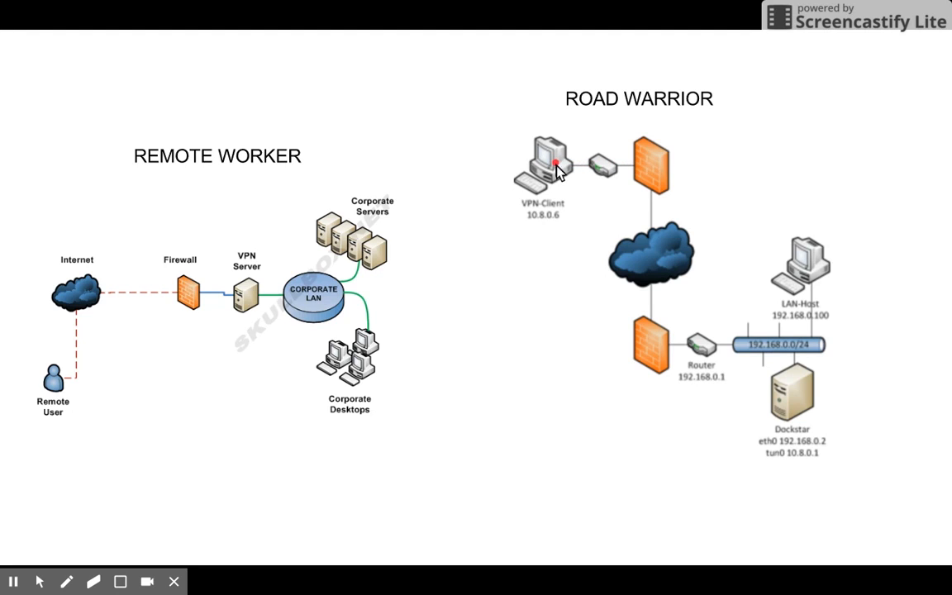
mouse_move(792, 284)
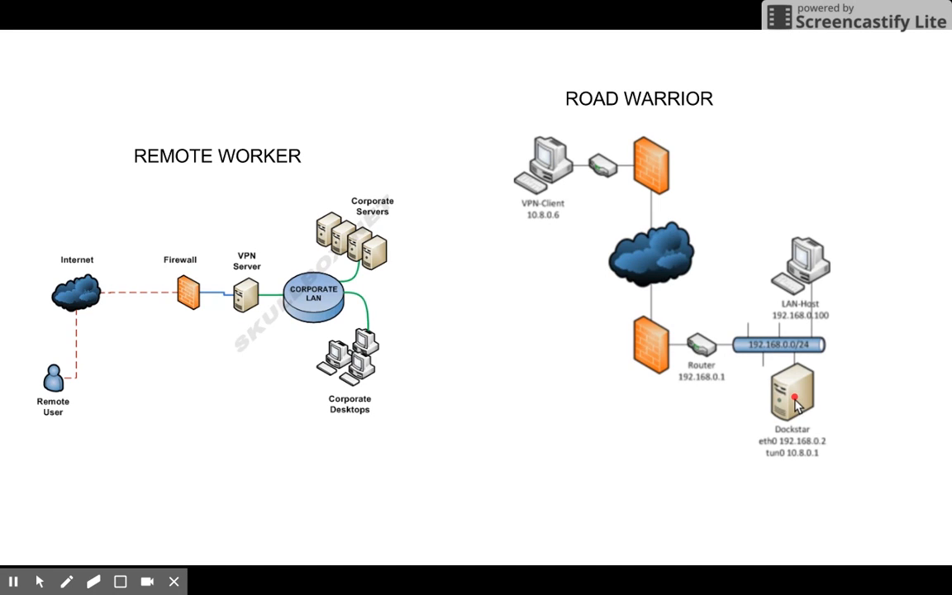
mouse_move(785, 364)
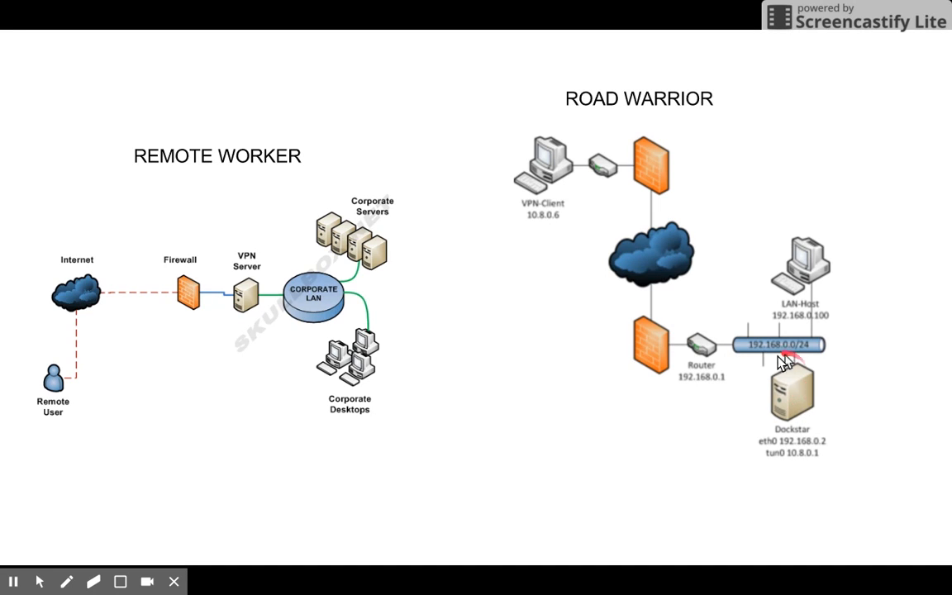
mouse_move(809, 297)
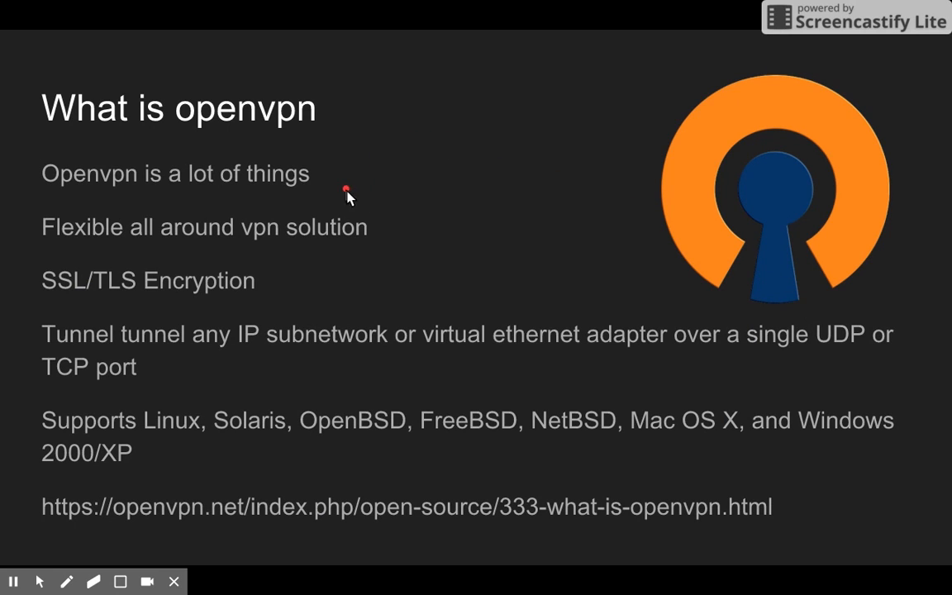
mouse_move(379, 271)
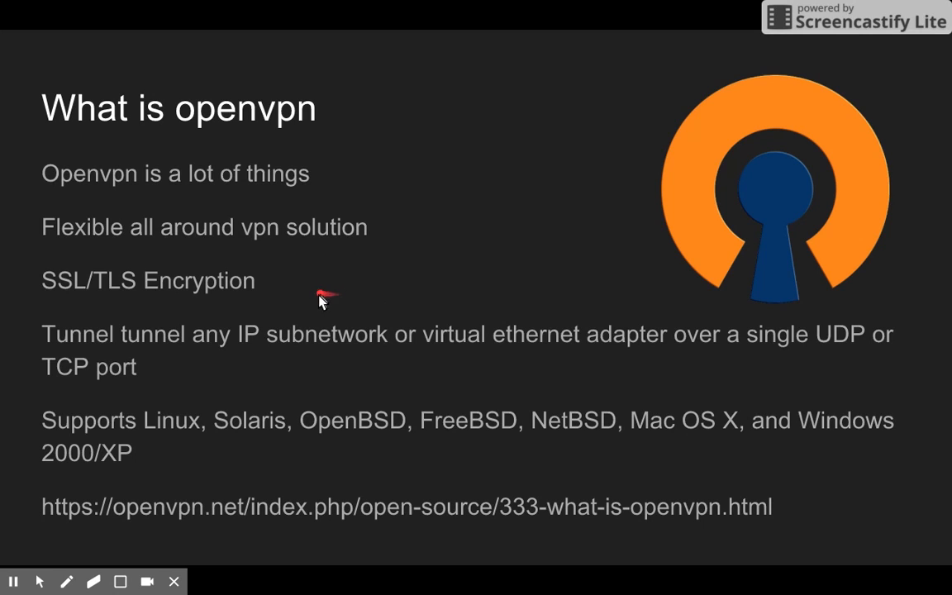
mouse_move(322, 289)
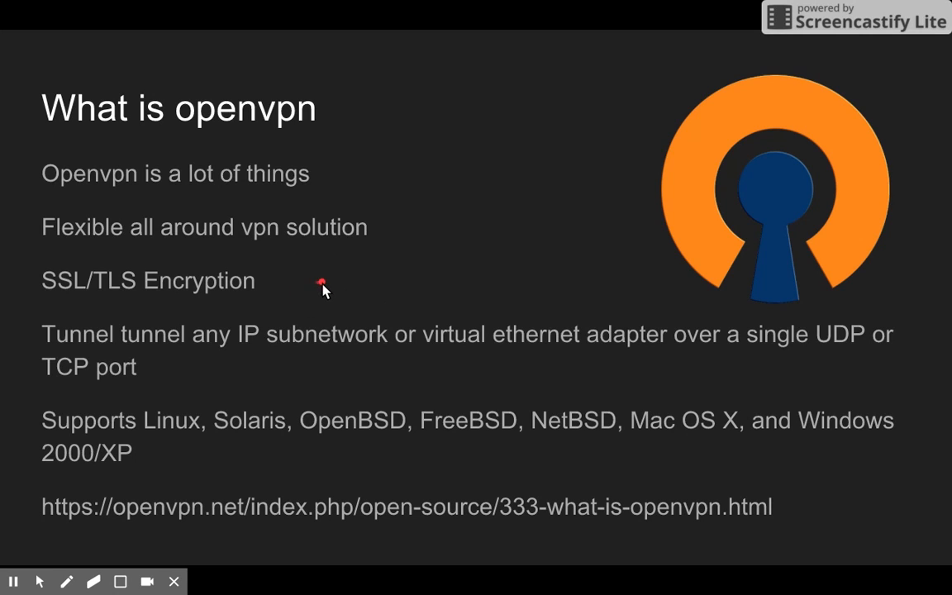
mouse_move(351, 284)
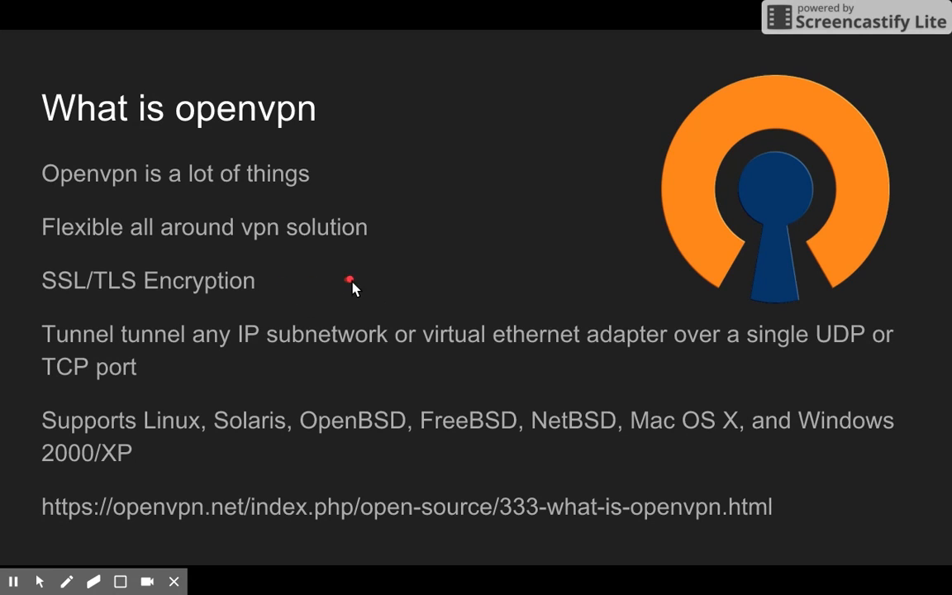
mouse_move(416, 298)
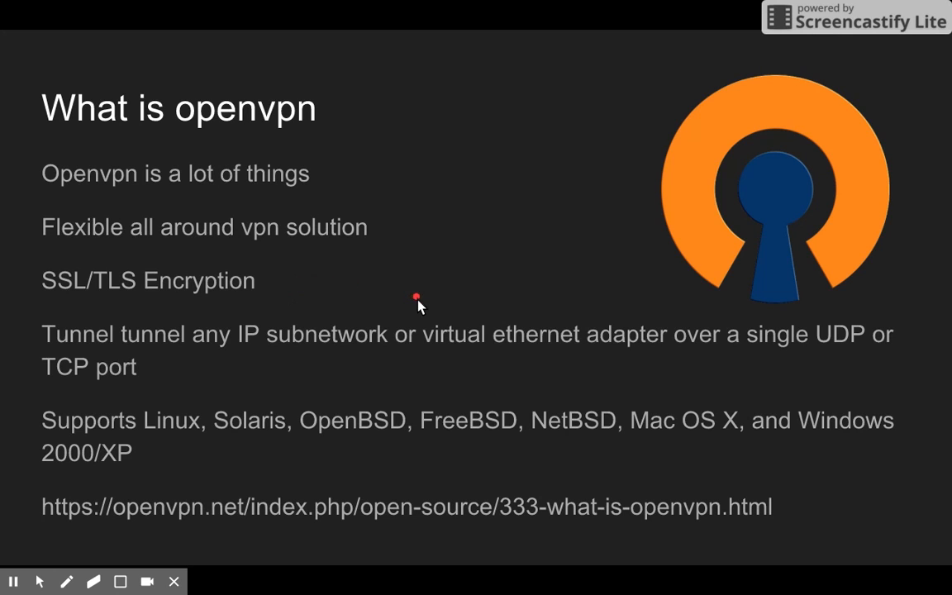
mouse_move(813, 294)
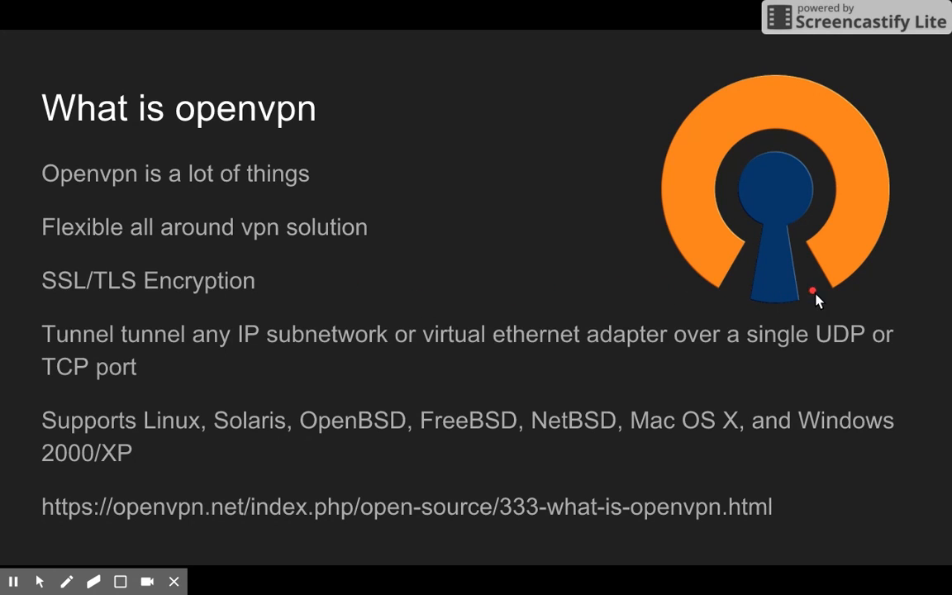
mouse_move(896, 323)
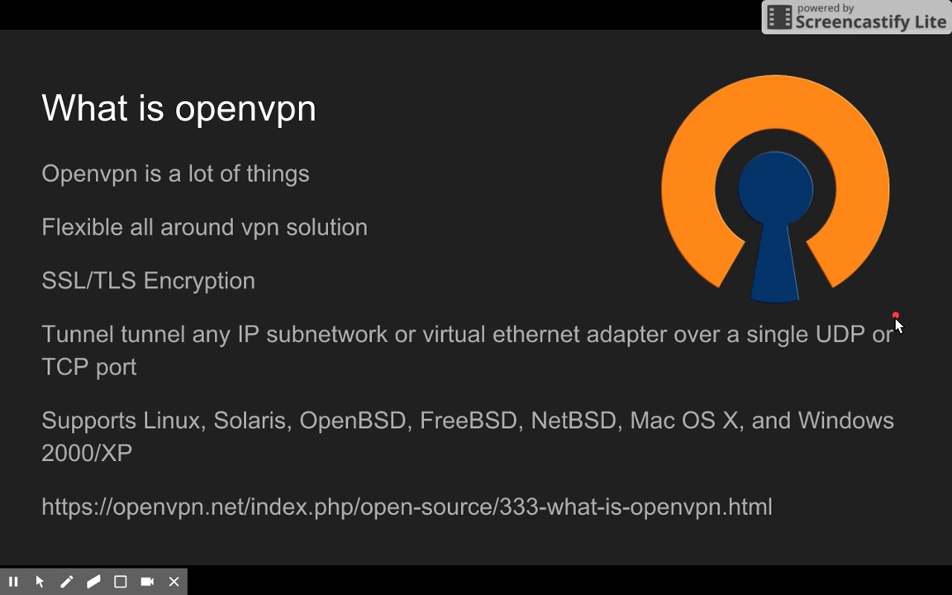
mouse_move(395, 370)
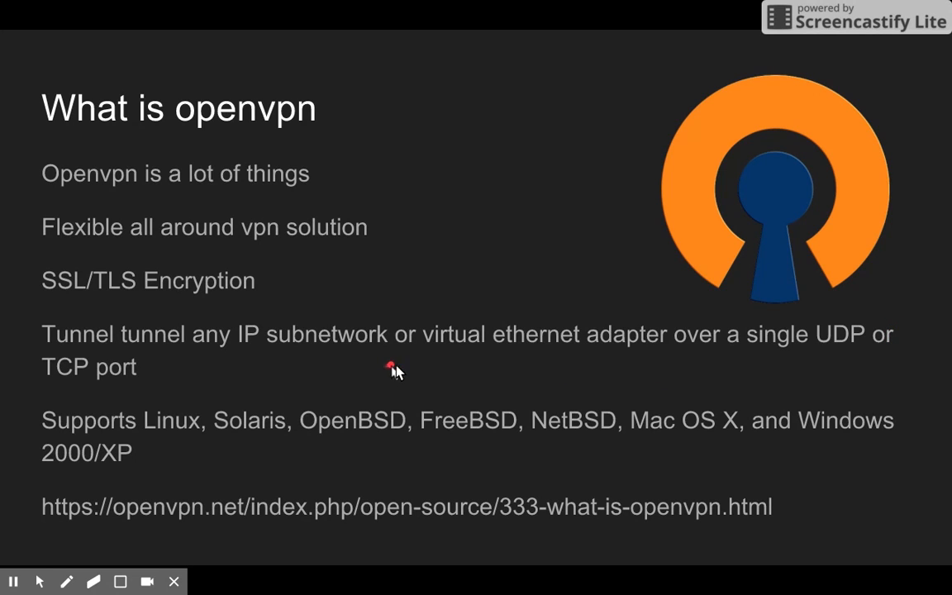
mouse_move(638, 357)
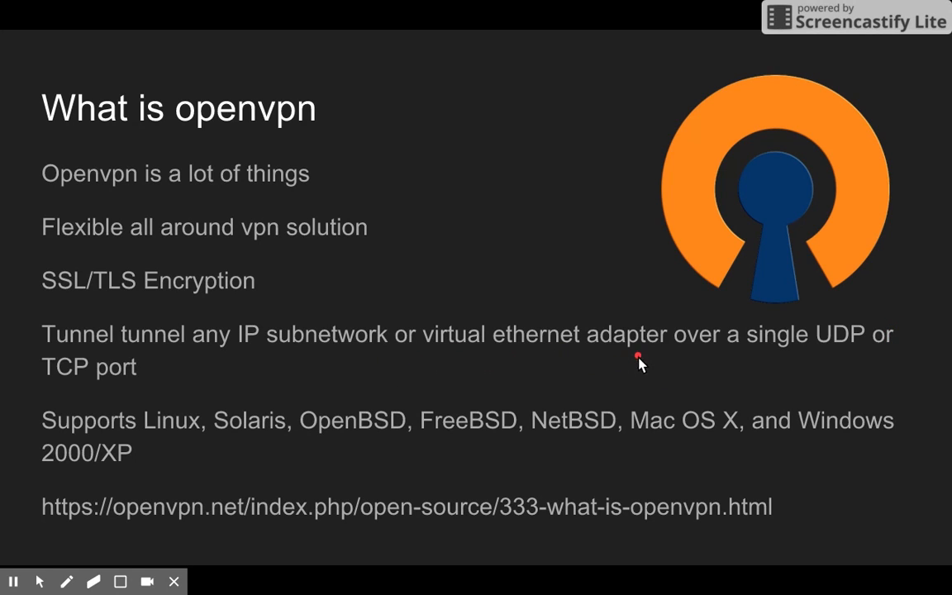
mouse_move(265, 382)
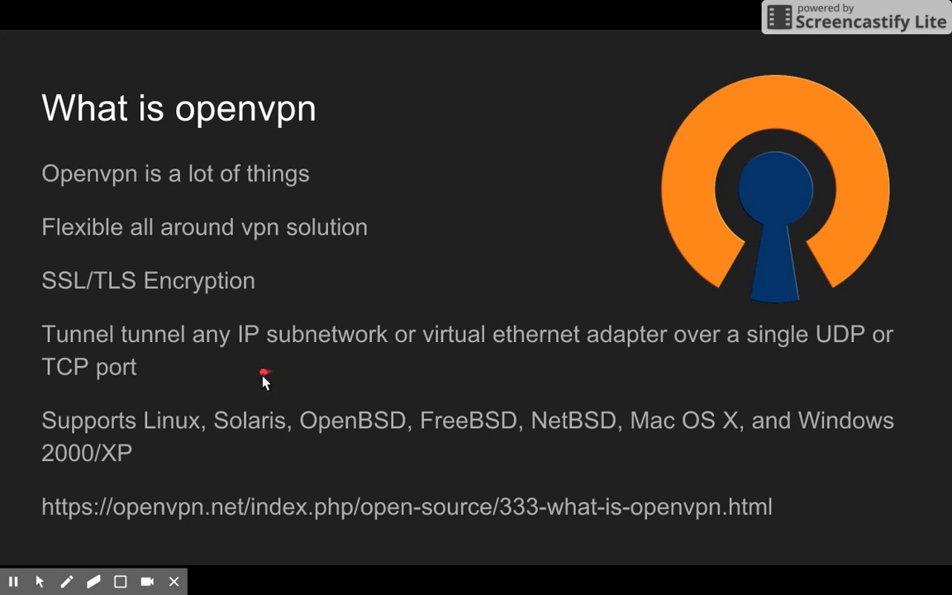
mouse_move(211, 377)
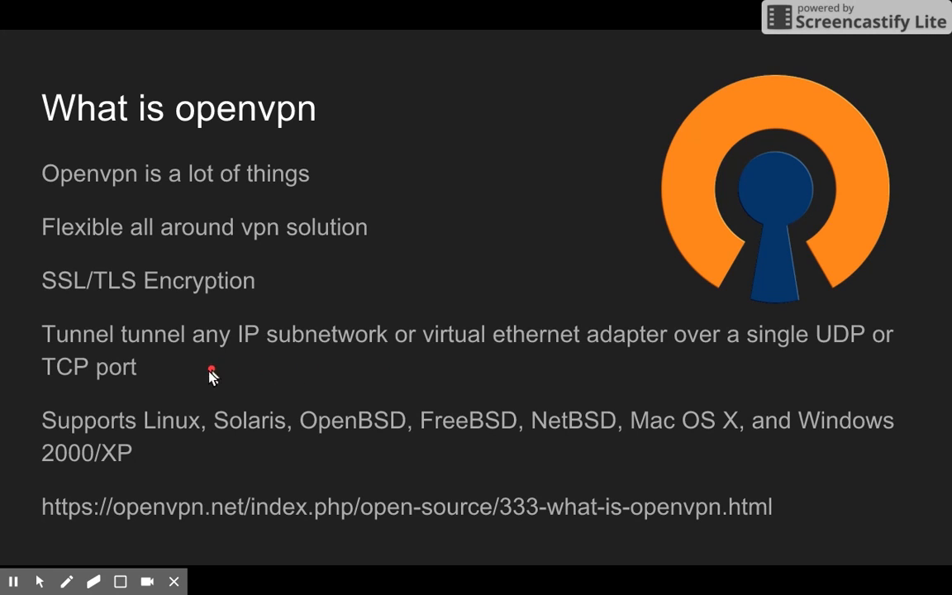
mouse_move(265, 374)
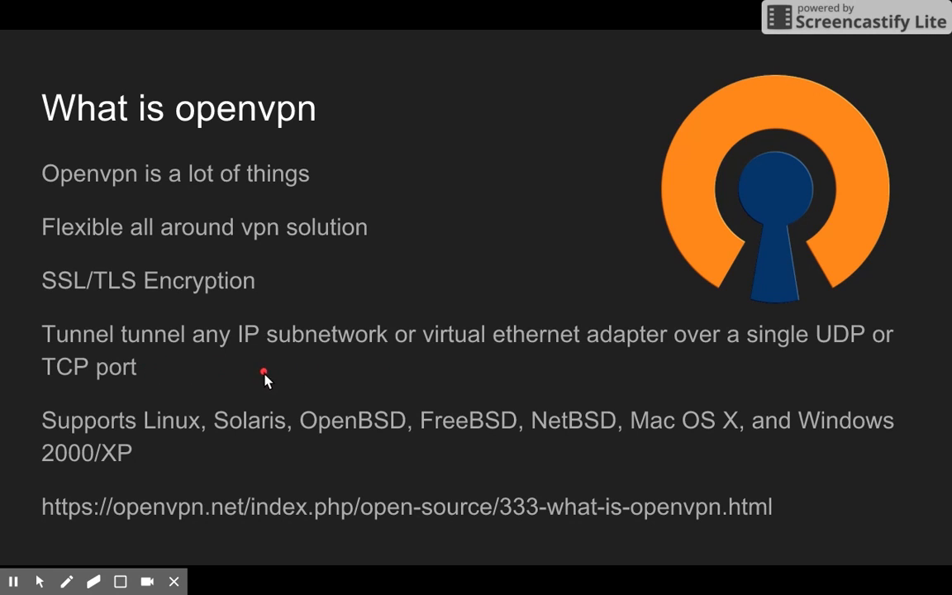
mouse_move(909, 450)
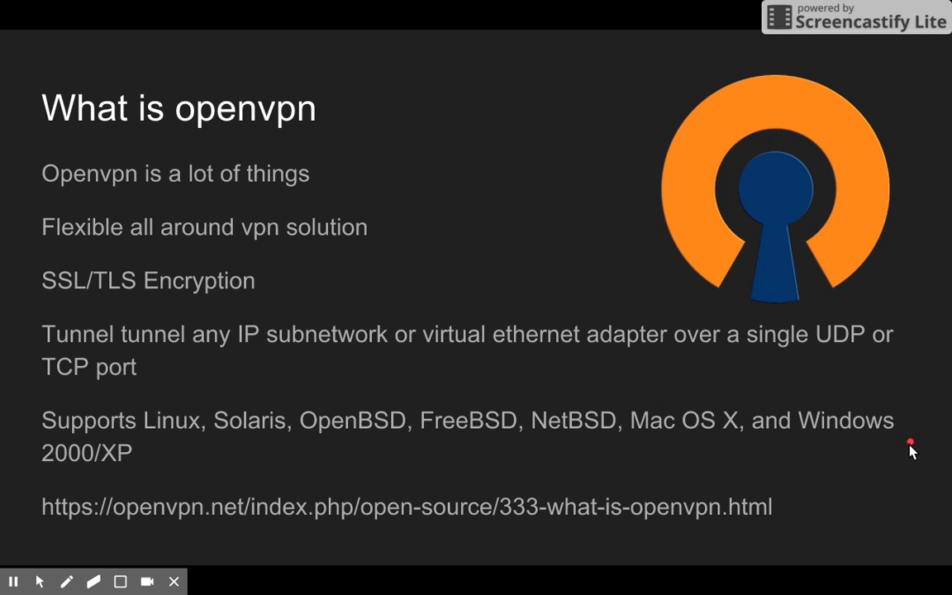
mouse_move(219, 453)
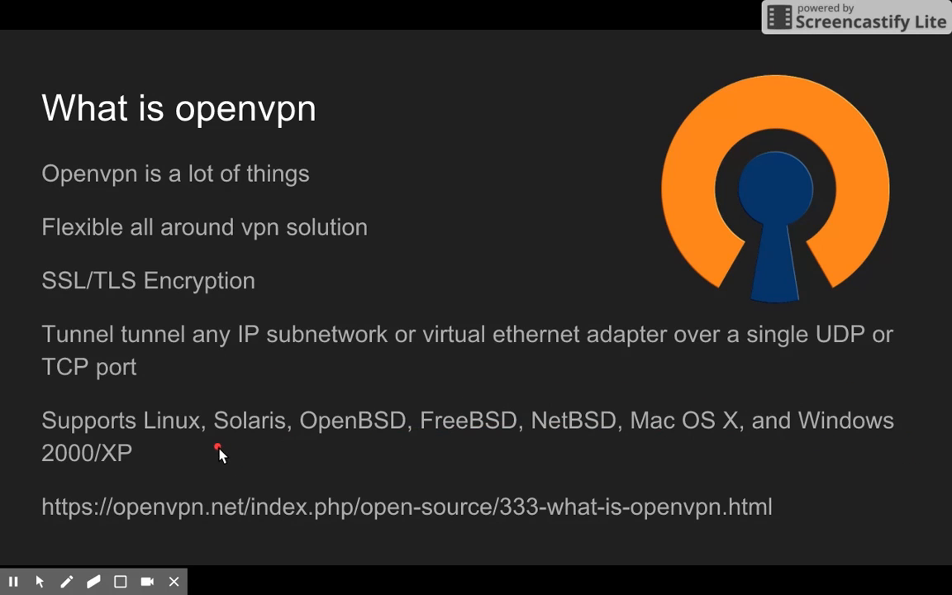
mouse_move(231, 468)
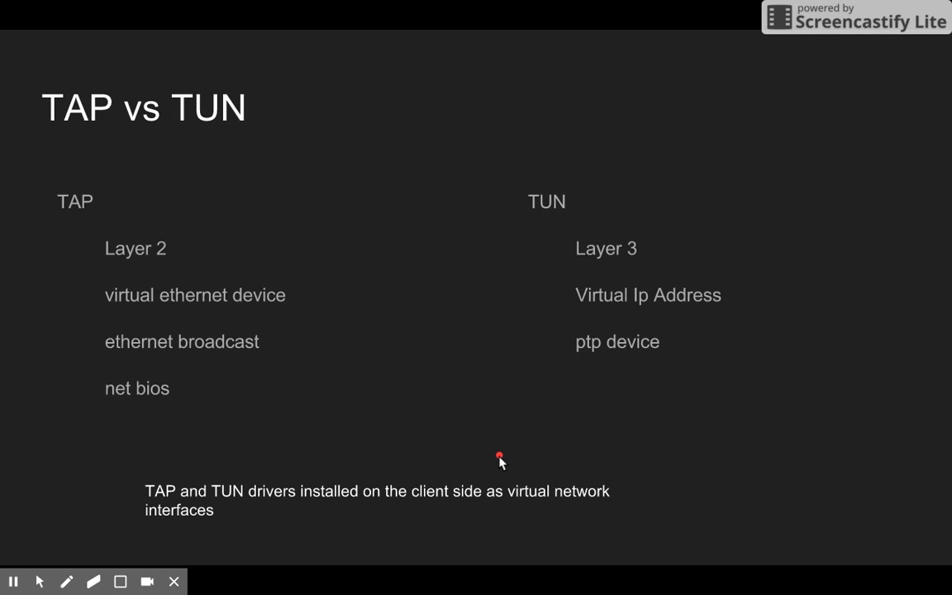
mouse_move(478, 476)
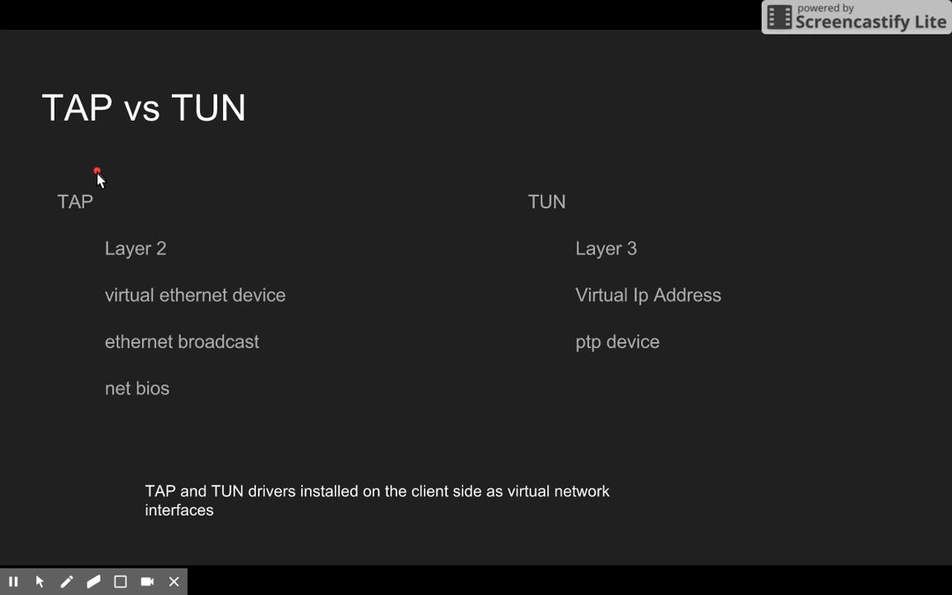
mouse_move(486, 174)
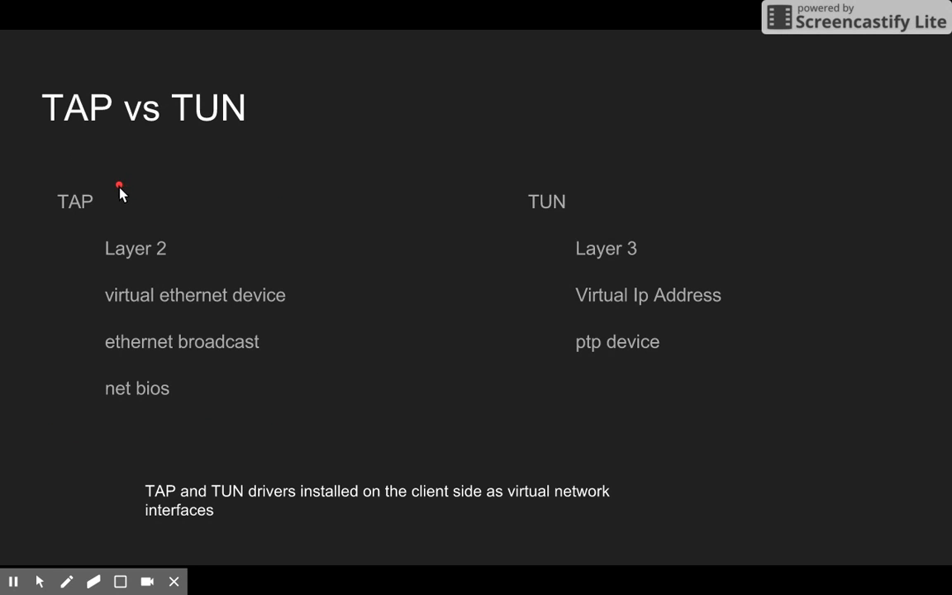
mouse_move(152, 188)
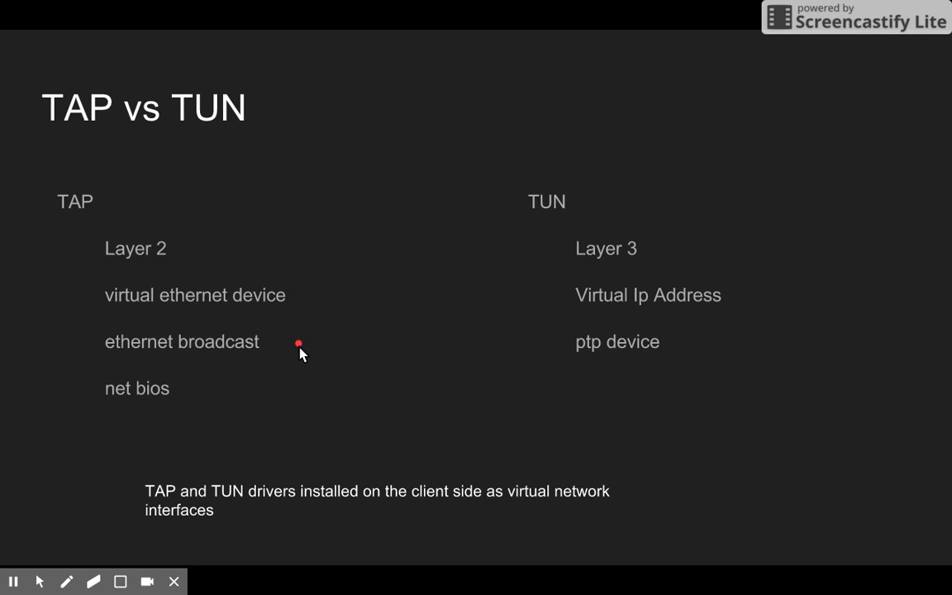
mouse_move(282, 388)
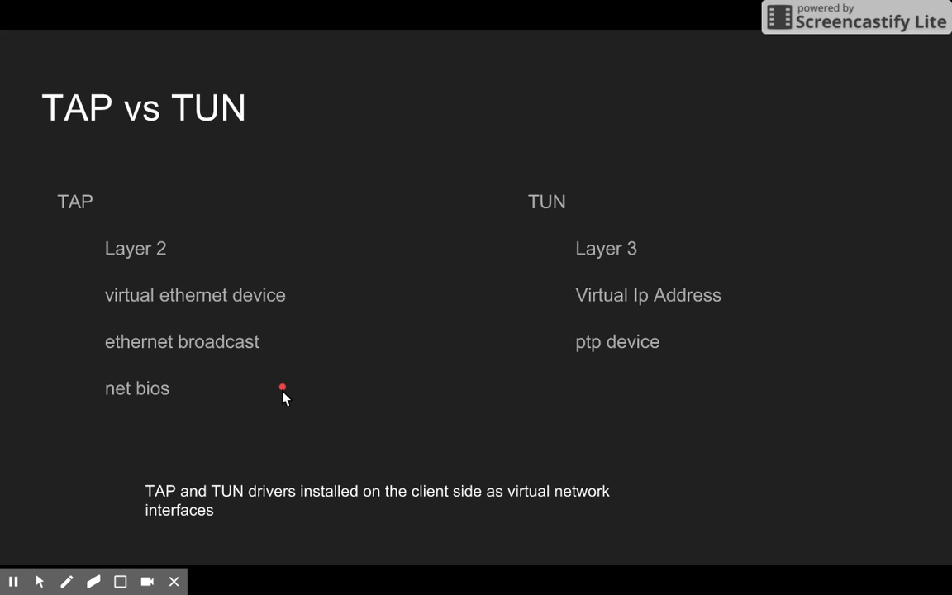
mouse_move(486, 246)
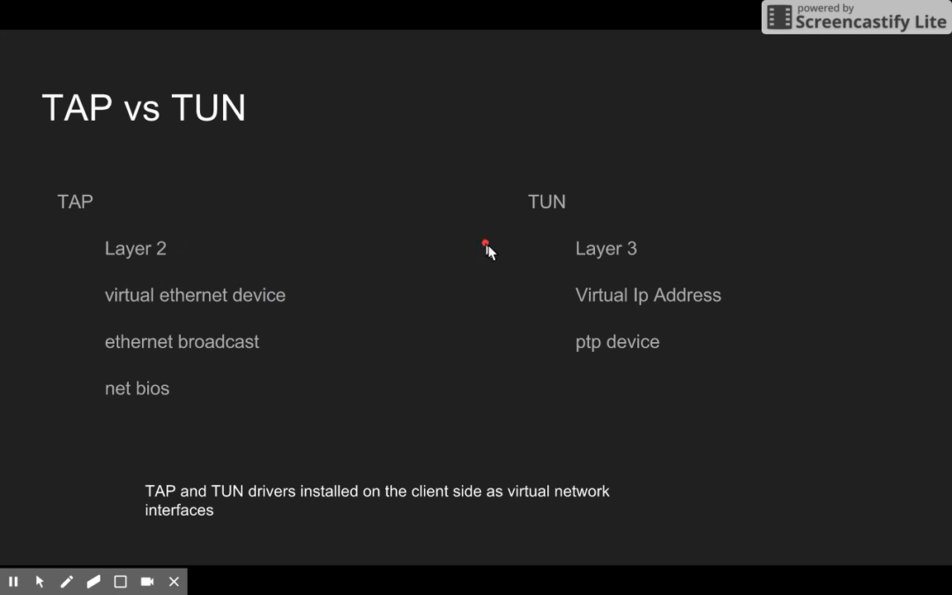
mouse_move(554, 299)
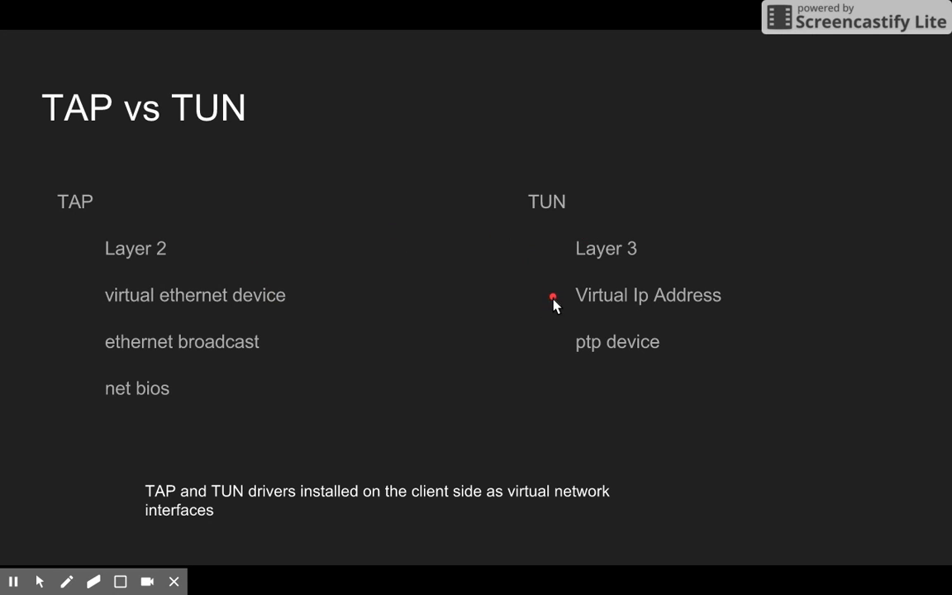
mouse_move(538, 342)
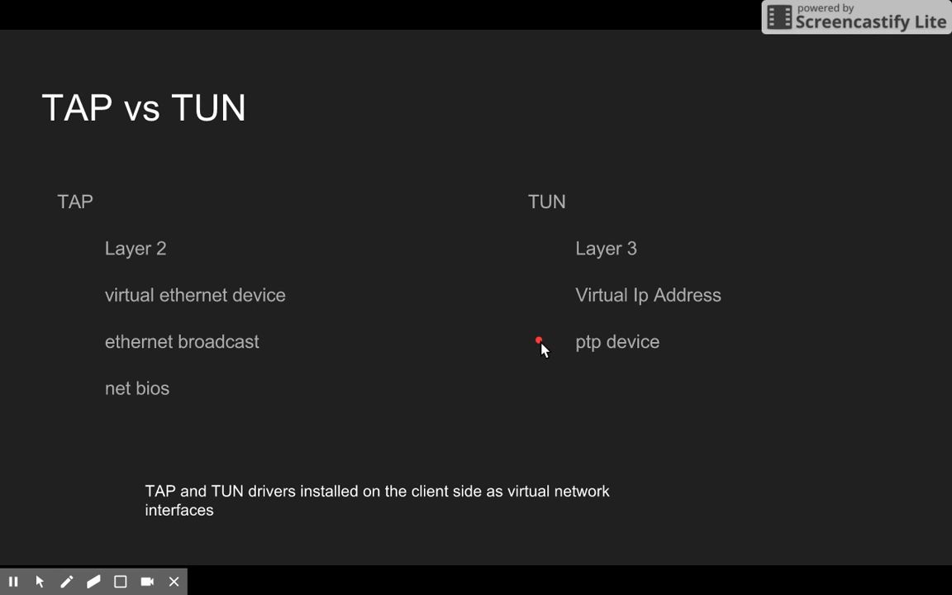
mouse_move(610, 254)
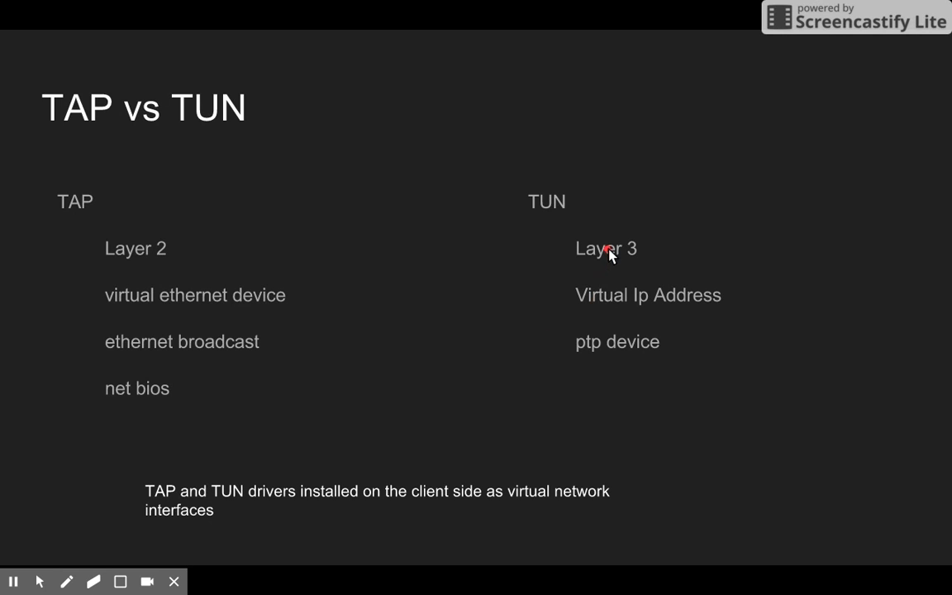
mouse_move(624, 281)
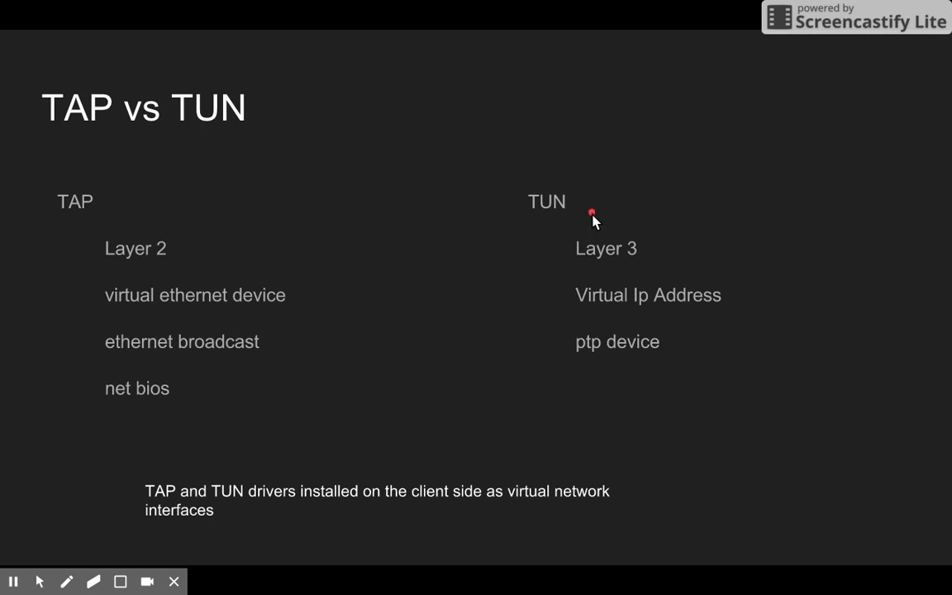
mouse_move(691, 275)
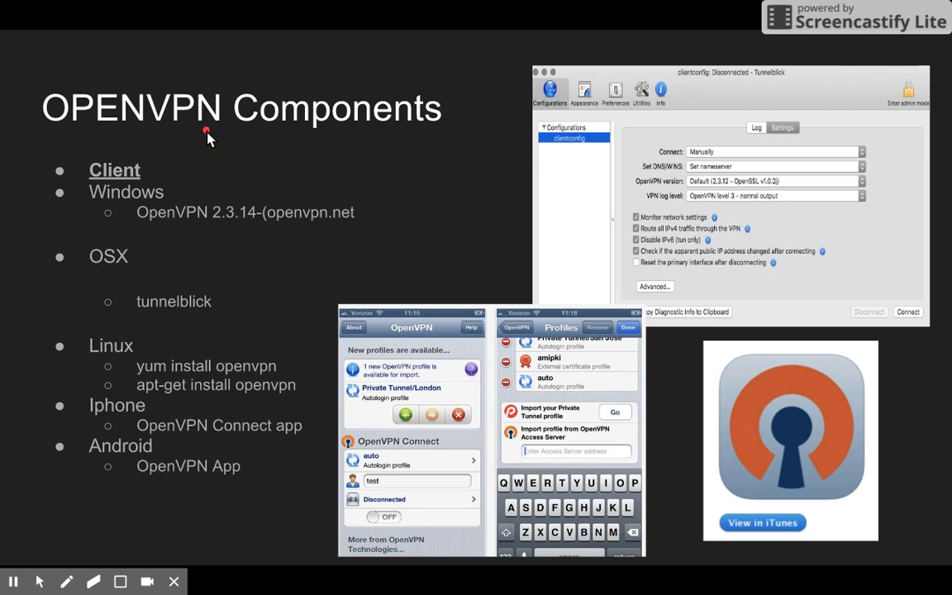
mouse_move(208, 258)
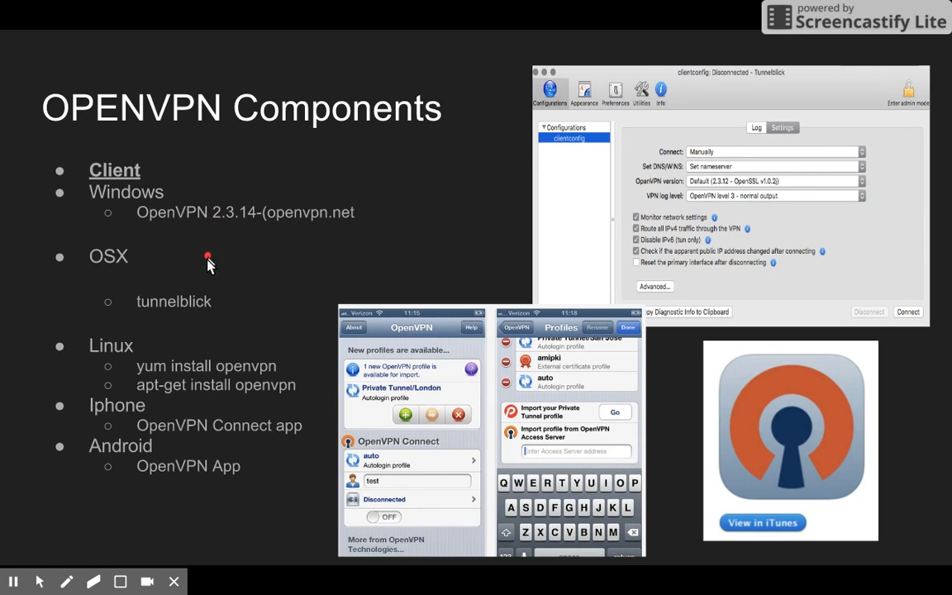
mouse_move(232, 266)
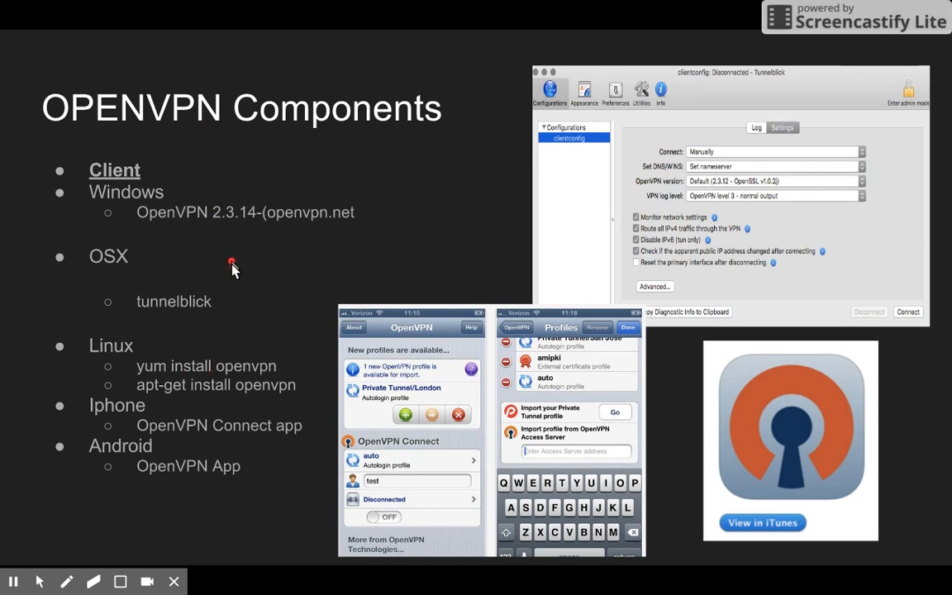
mouse_move(218, 232)
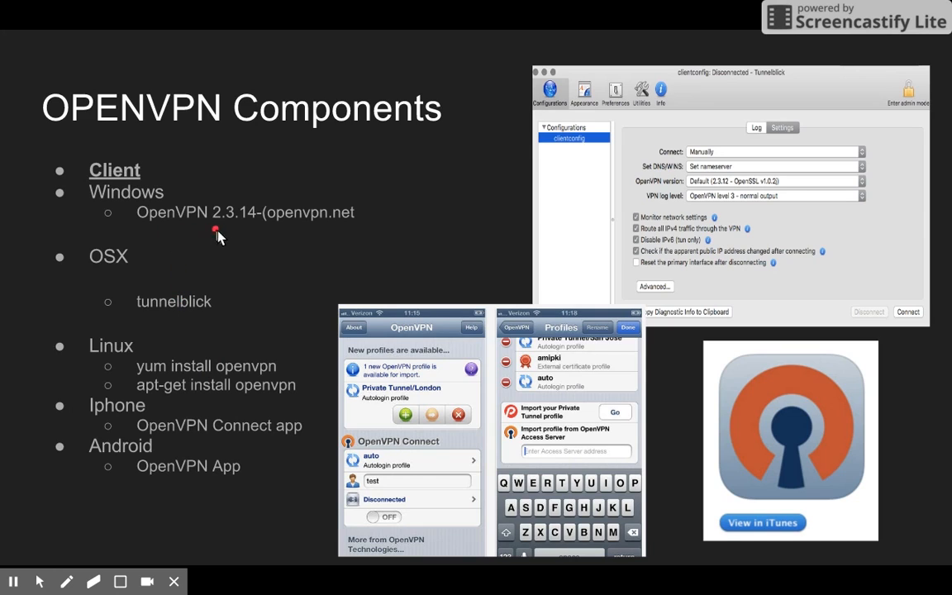
mouse_move(240, 363)
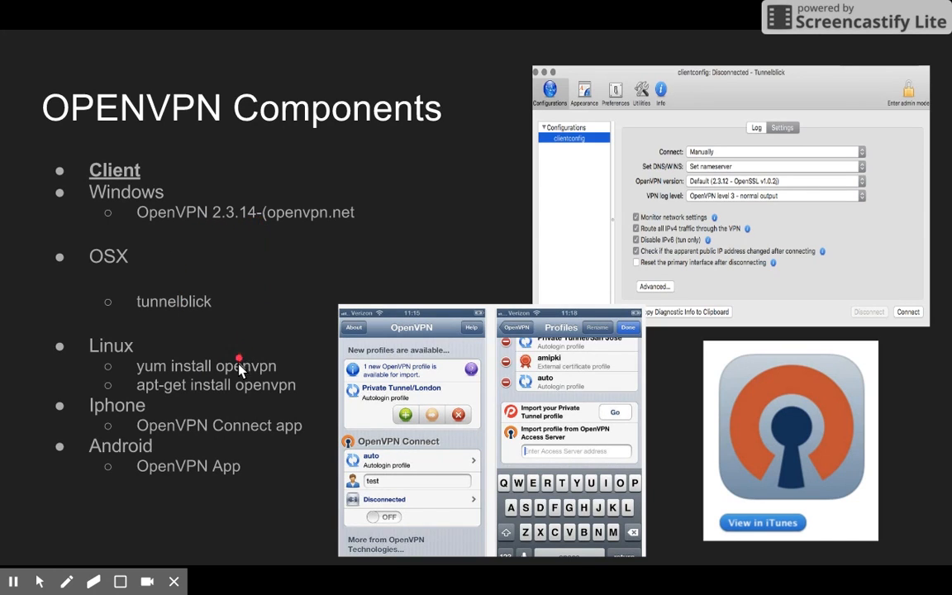
mouse_move(157, 387)
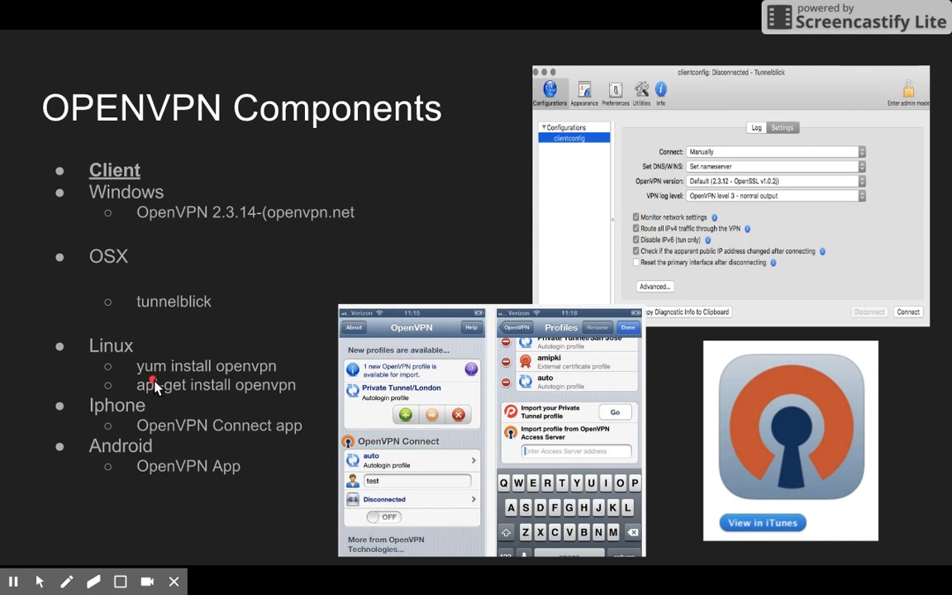
mouse_move(185, 380)
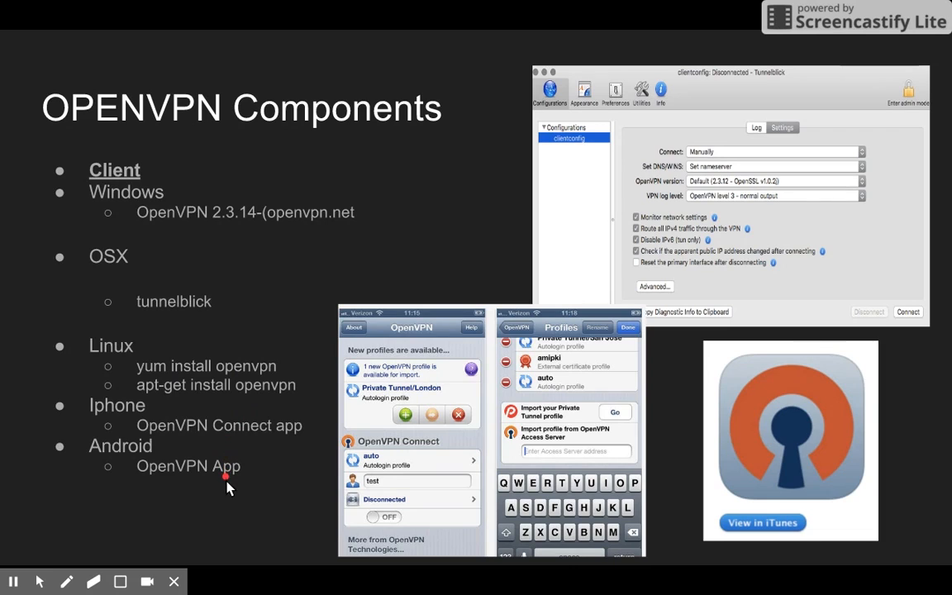
mouse_move(297, 444)
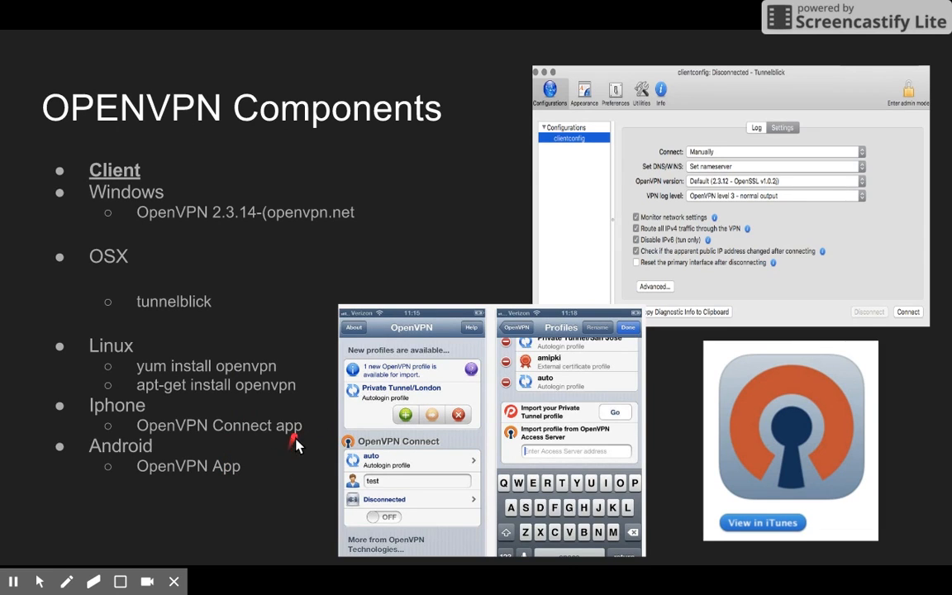
mouse_move(470, 413)
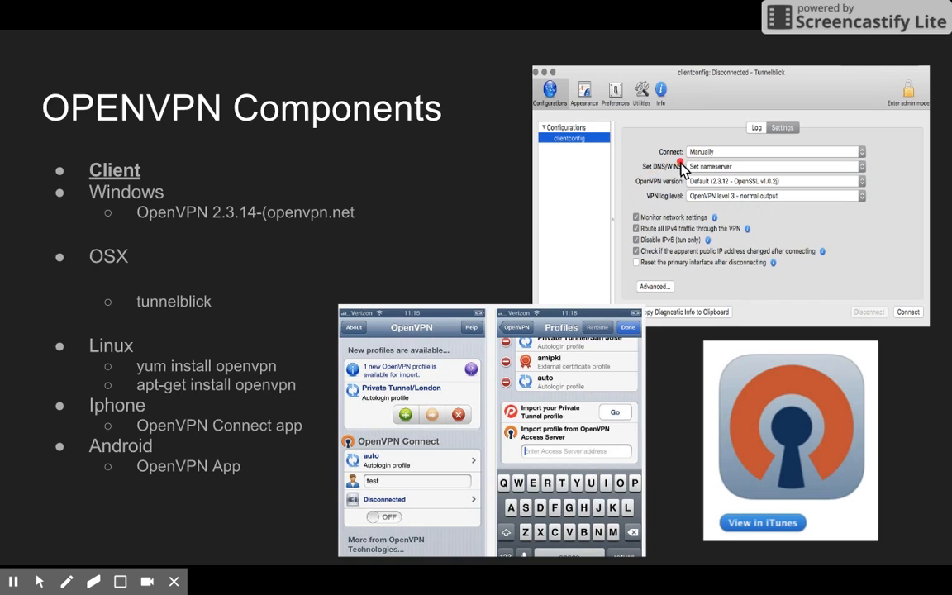
mouse_move(742, 139)
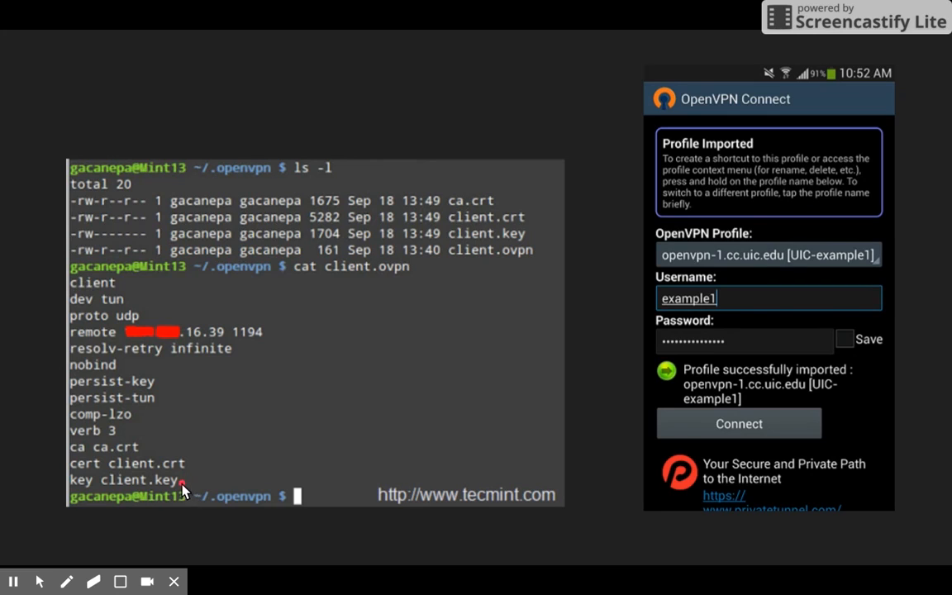
mouse_move(206, 433)
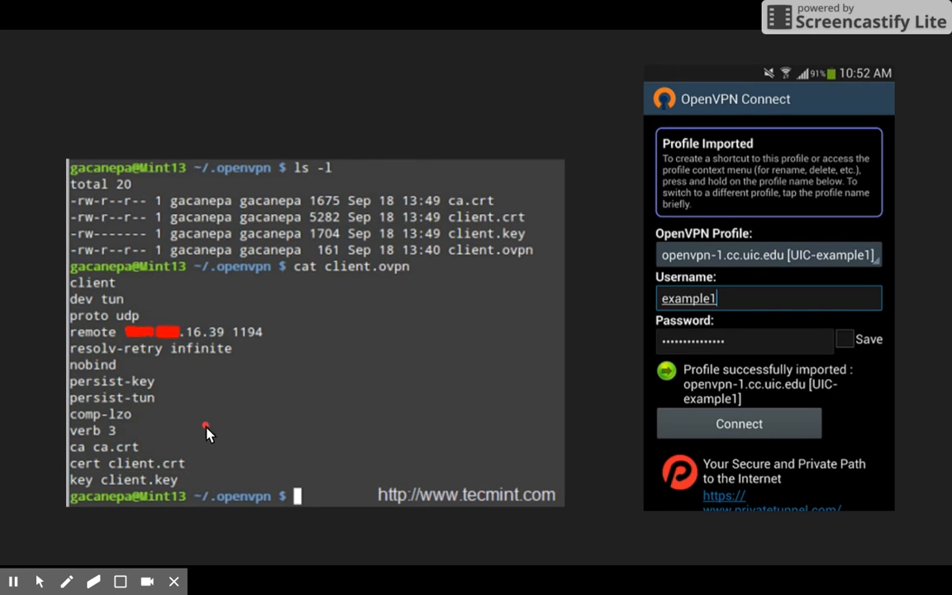
mouse_move(157, 323)
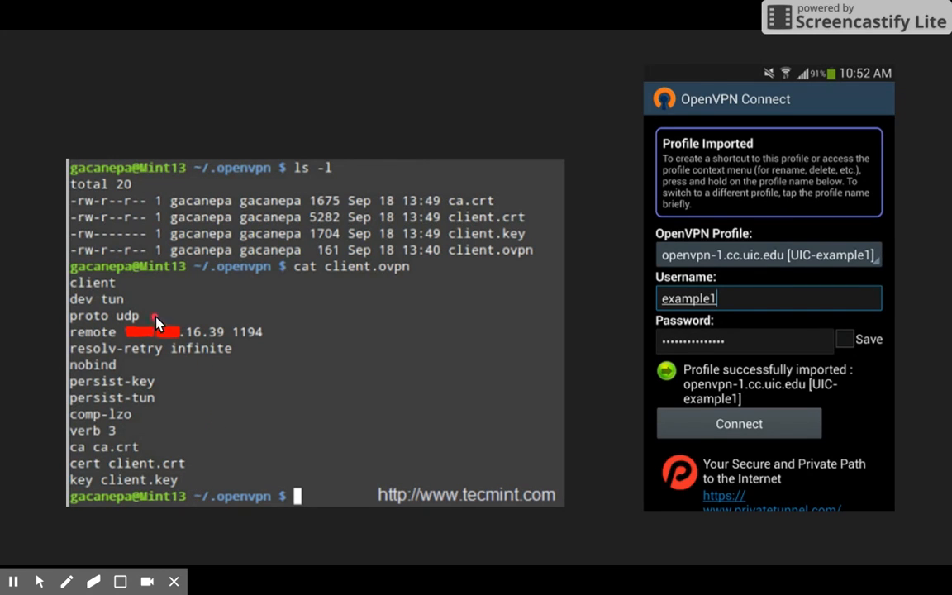
mouse_move(139, 307)
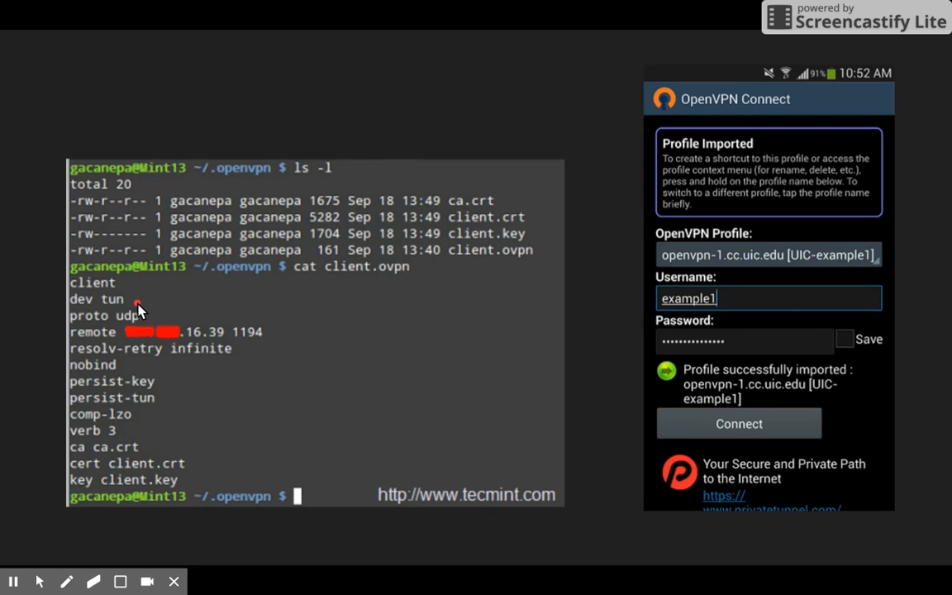
mouse_move(157, 321)
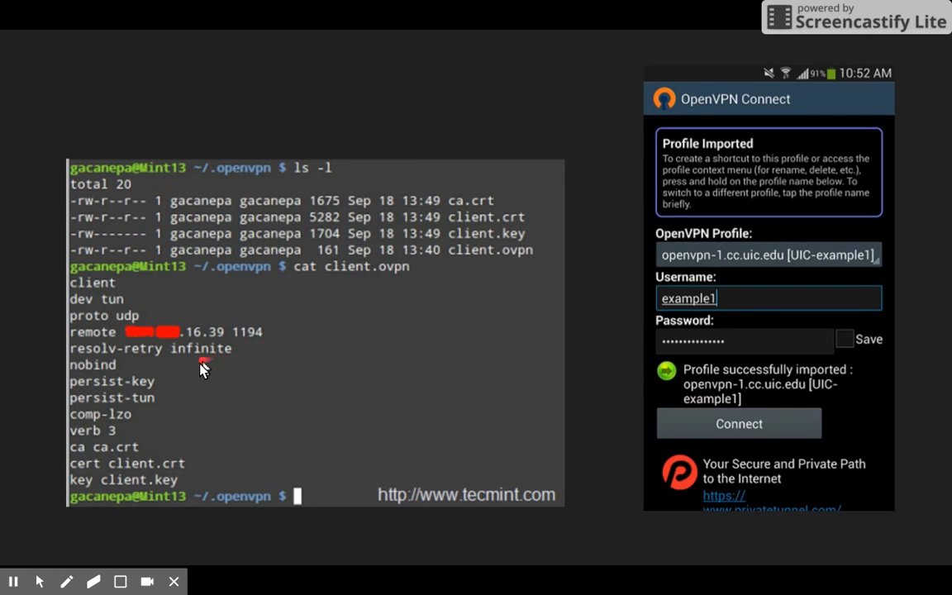
mouse_move(172, 403)
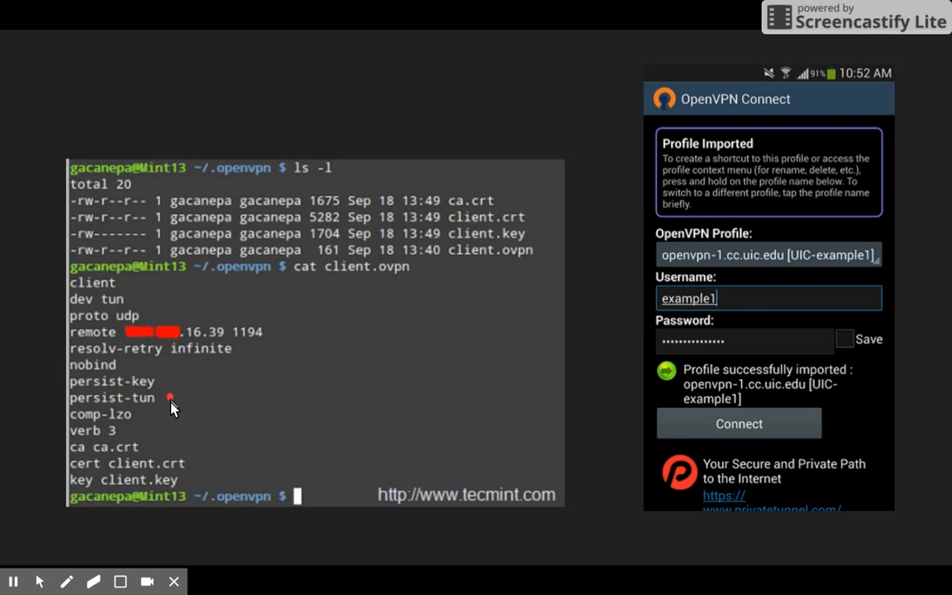
mouse_move(180, 450)
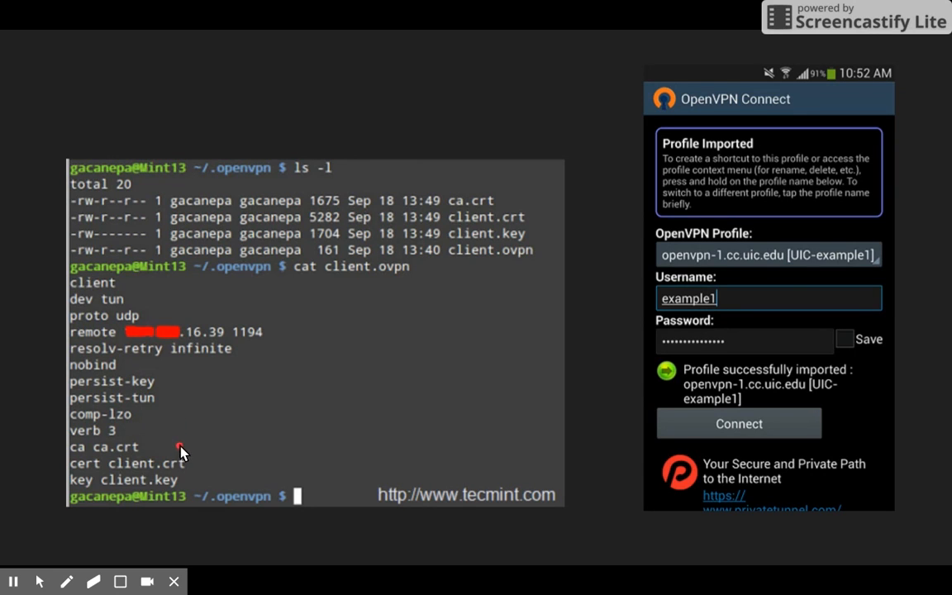
mouse_move(208, 466)
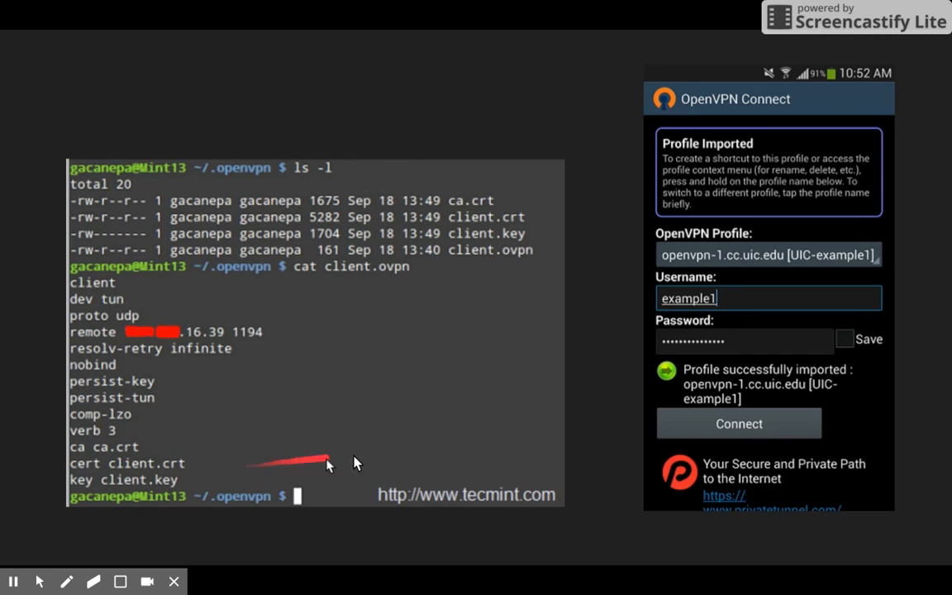
mouse_move(618, 241)
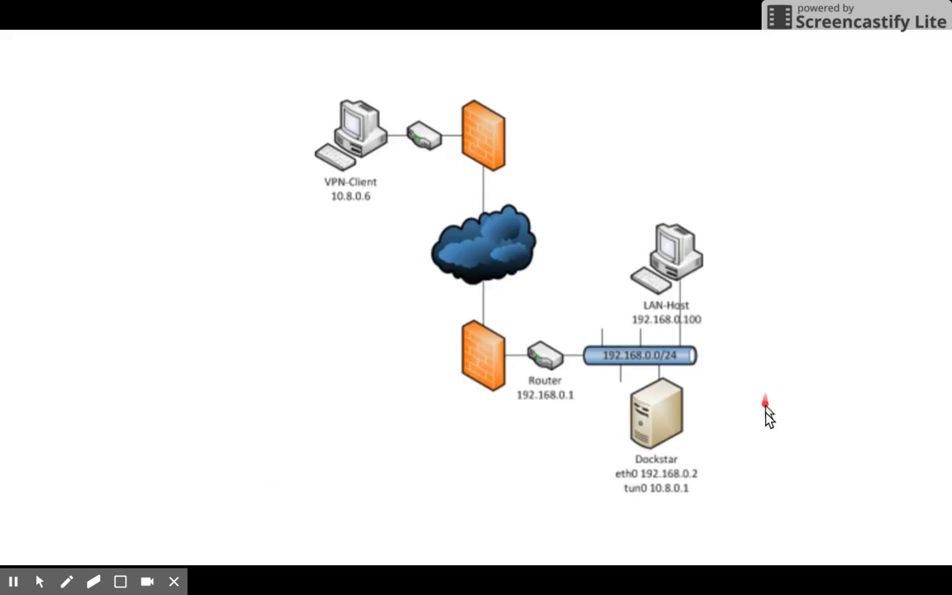
mouse_move(544, 387)
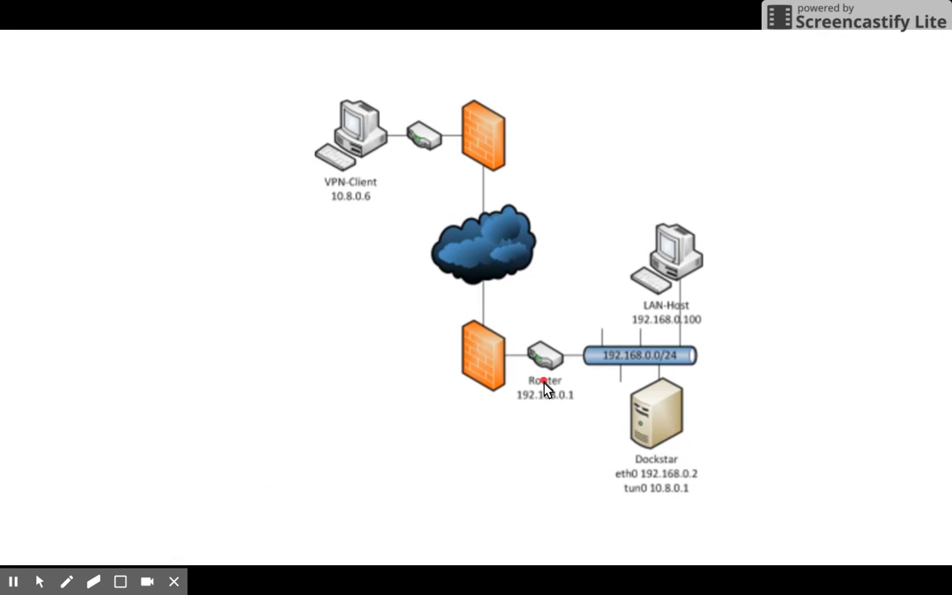
mouse_move(357, 154)
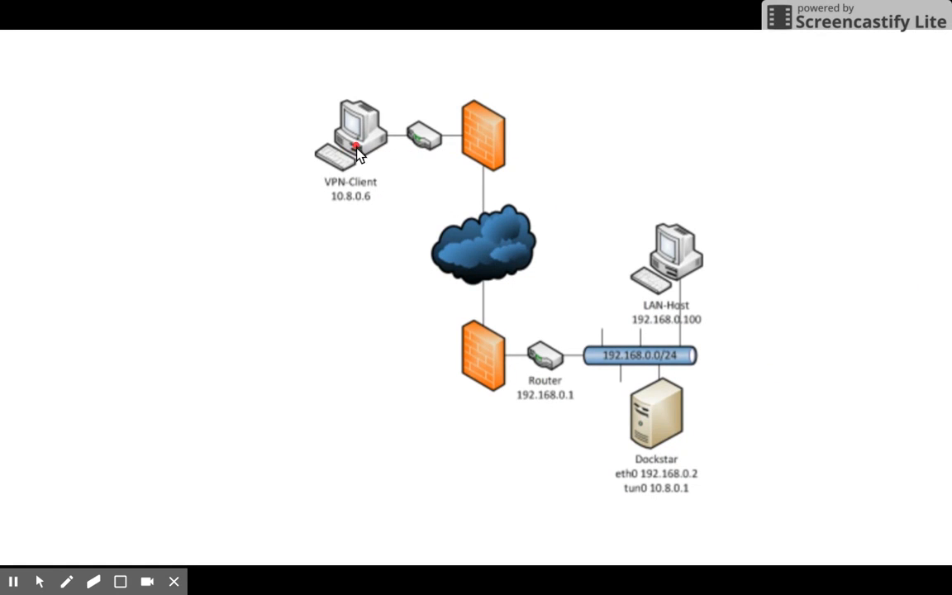
Point out the VPN-Client on the network diagram with a short pen stroke
left_click_drag(362, 152, 410, 147)
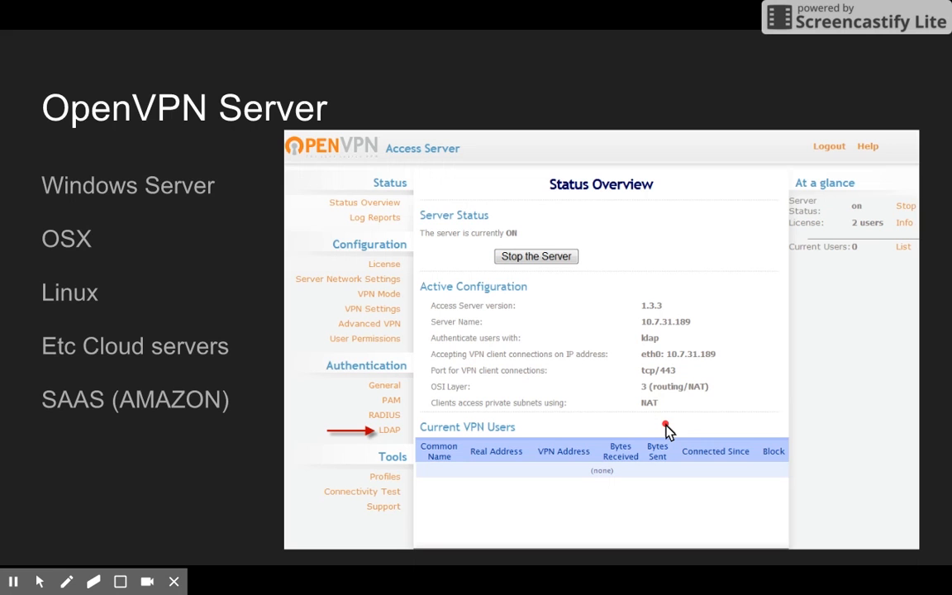
mouse_move(414, 333)
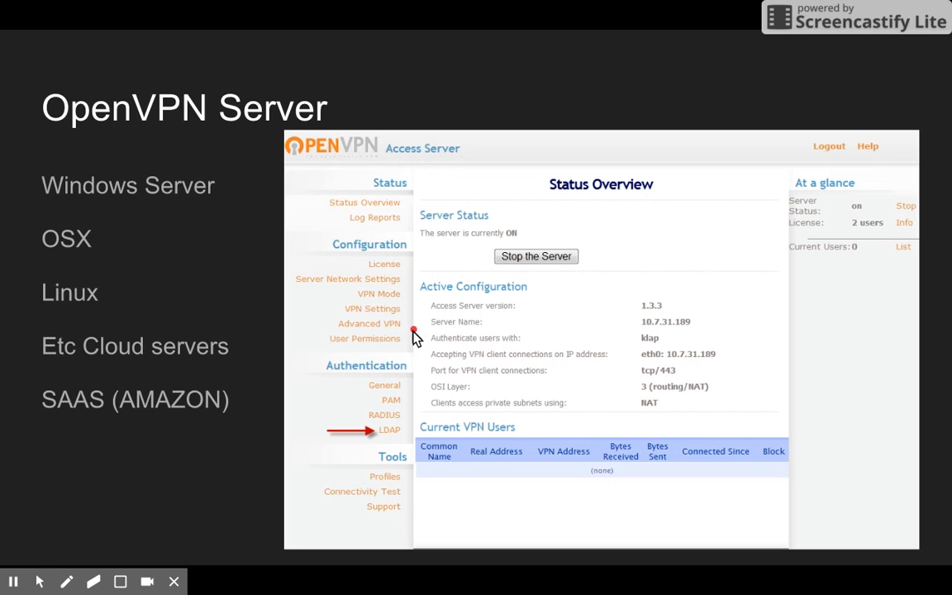
mouse_move(248, 282)
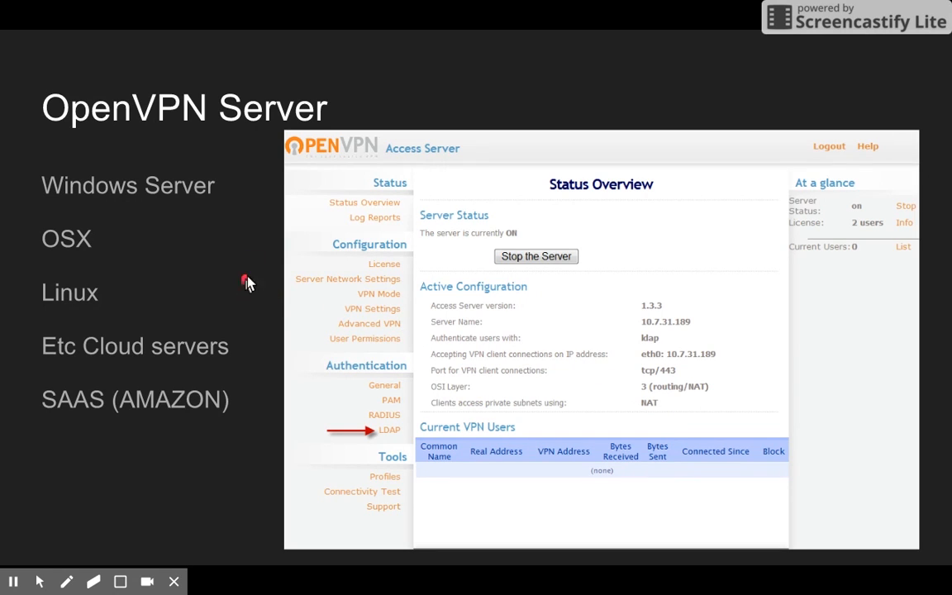
mouse_move(261, 152)
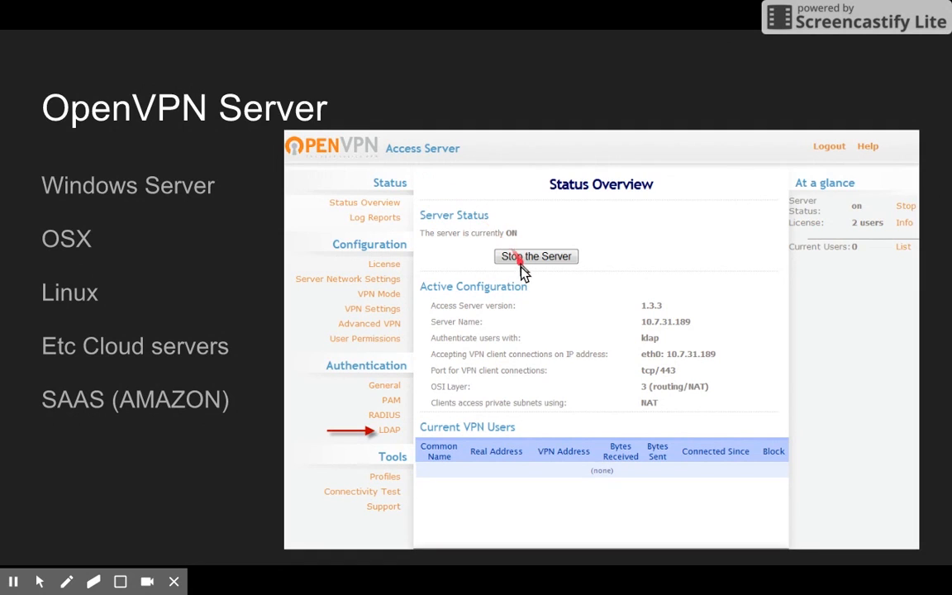
mouse_move(522, 437)
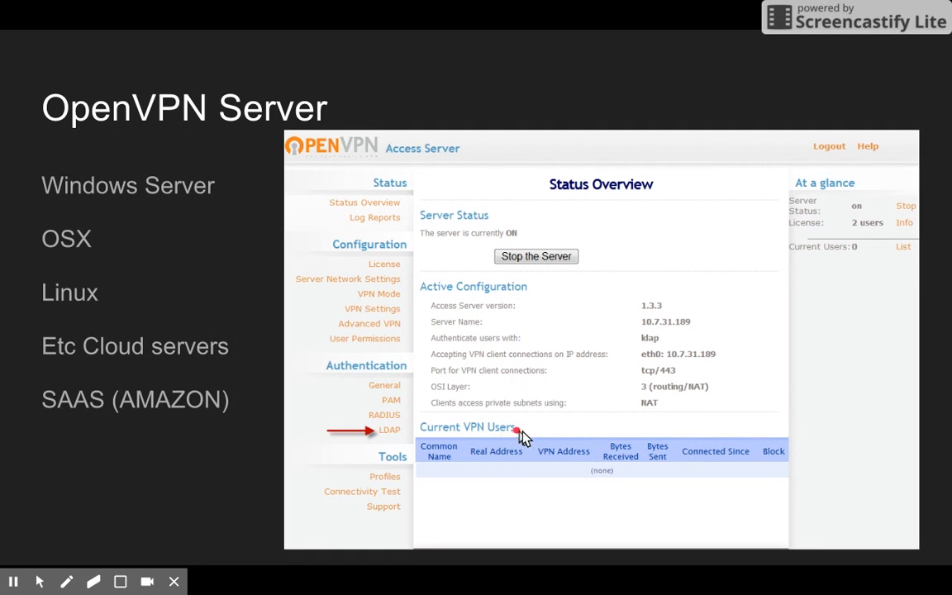
mouse_move(400, 252)
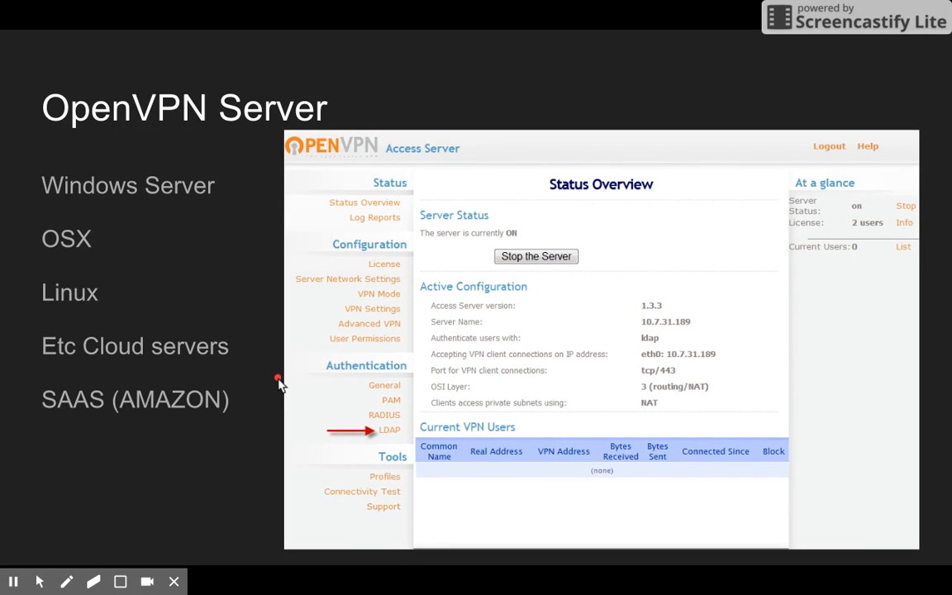
mouse_move(235, 202)
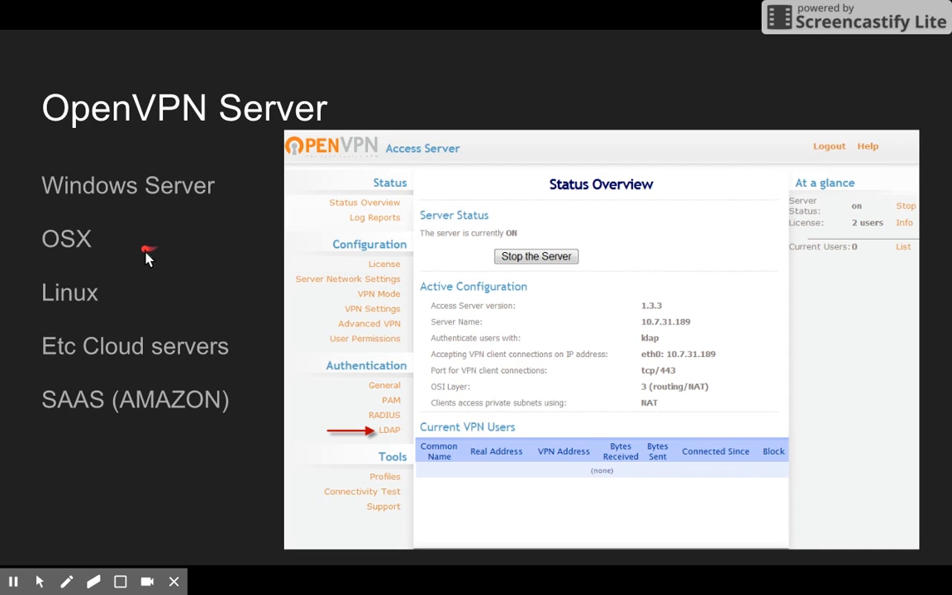
mouse_move(144, 305)
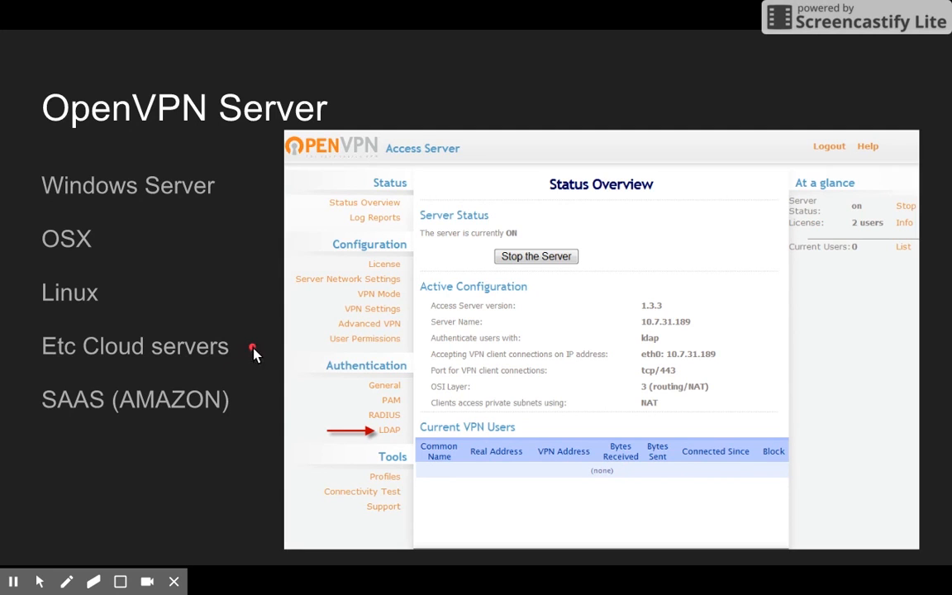
mouse_move(243, 456)
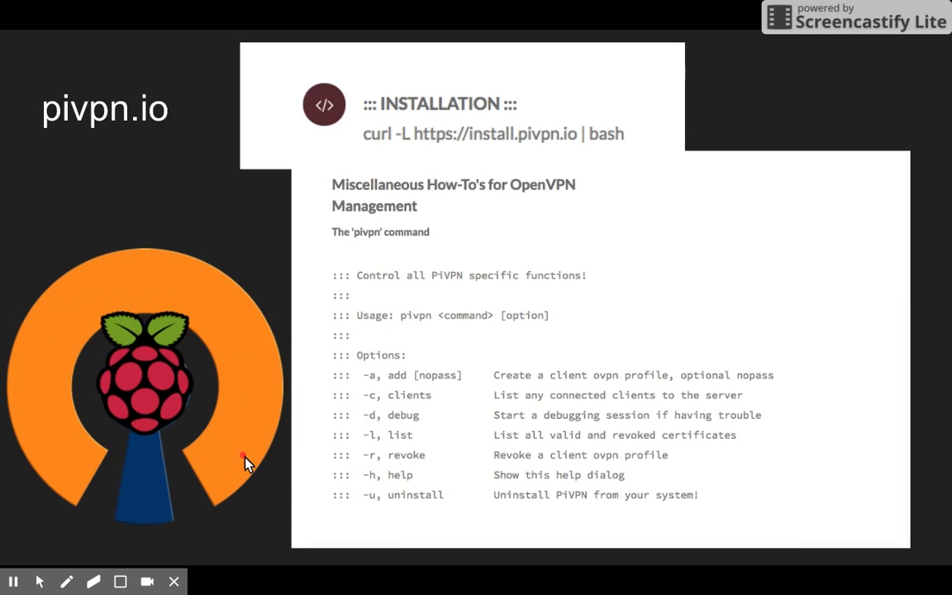
mouse_move(180, 215)
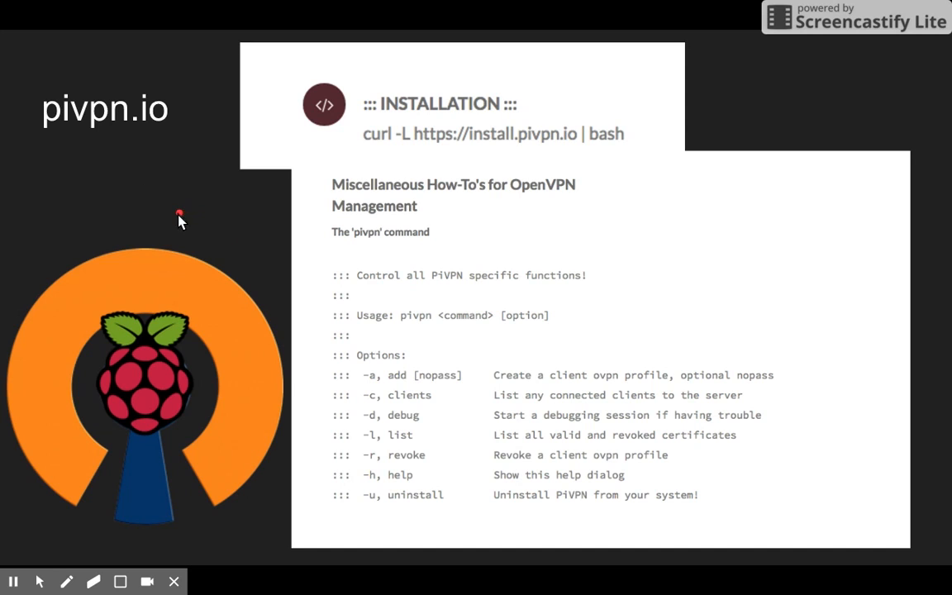
mouse_move(347, 139)
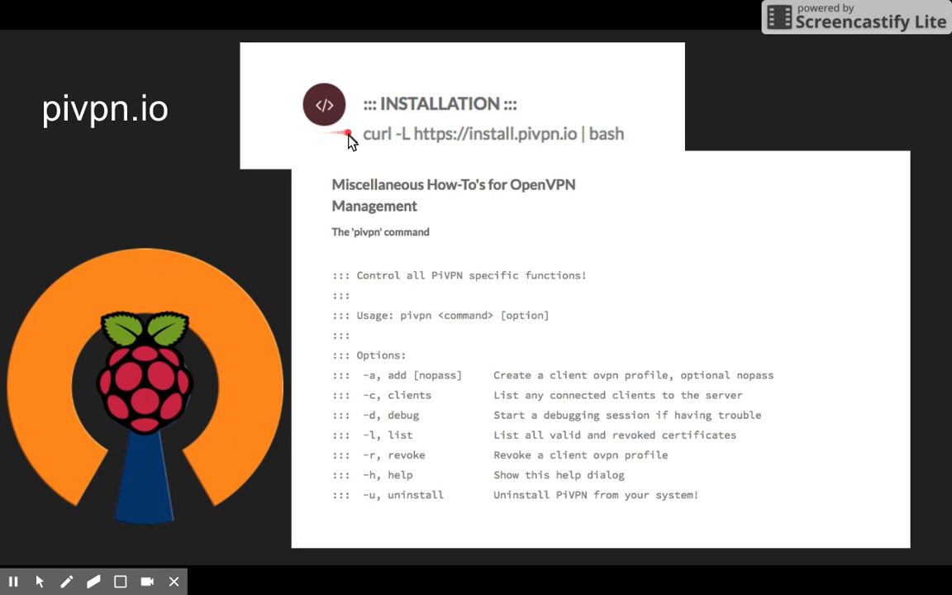
mouse_move(426, 153)
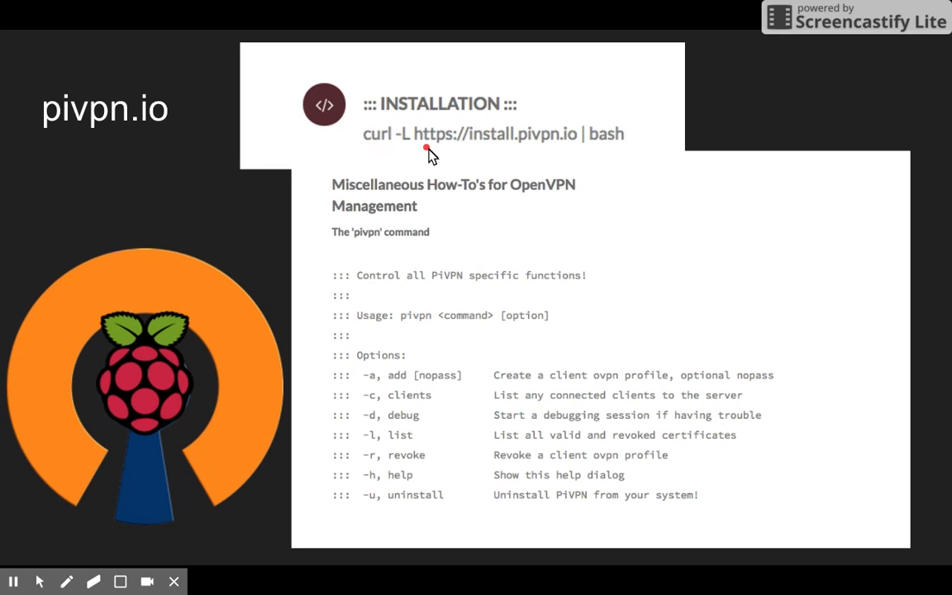
mouse_move(582, 155)
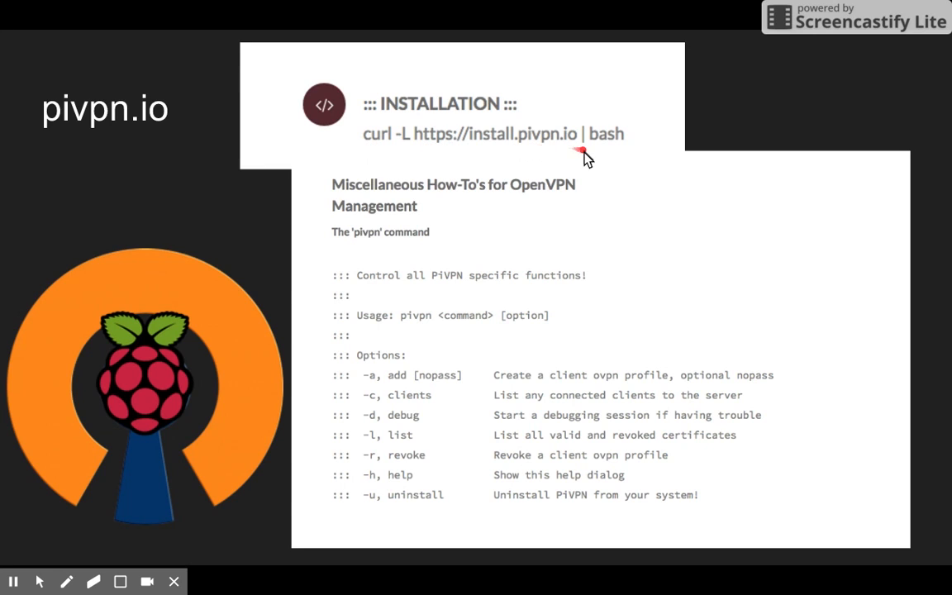
mouse_move(433, 152)
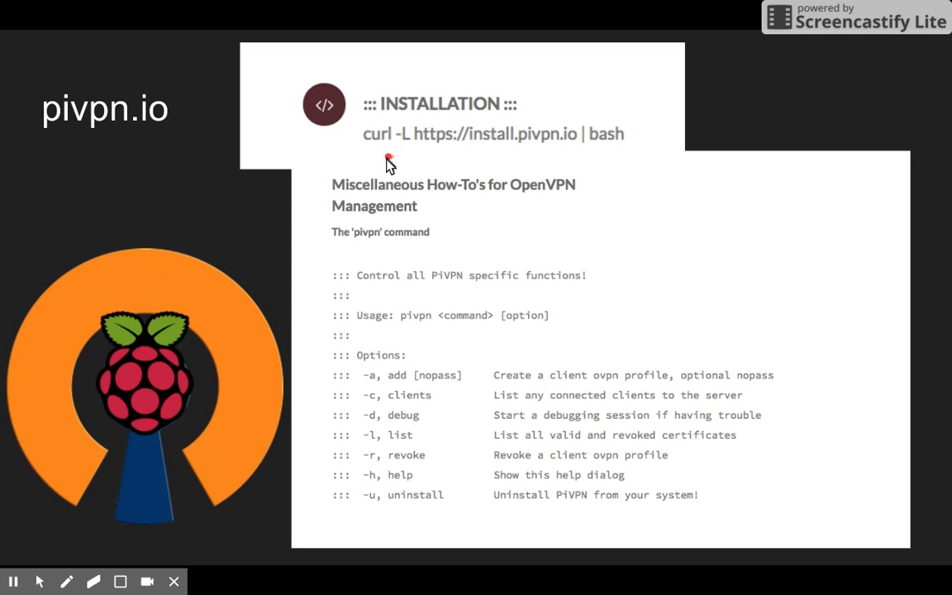
mouse_move(376, 155)
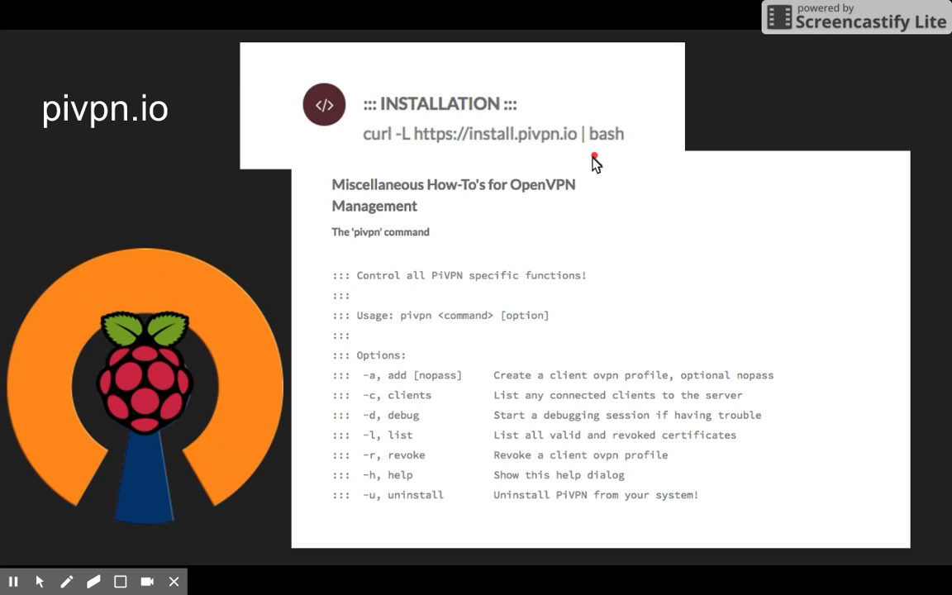
mouse_move(423, 158)
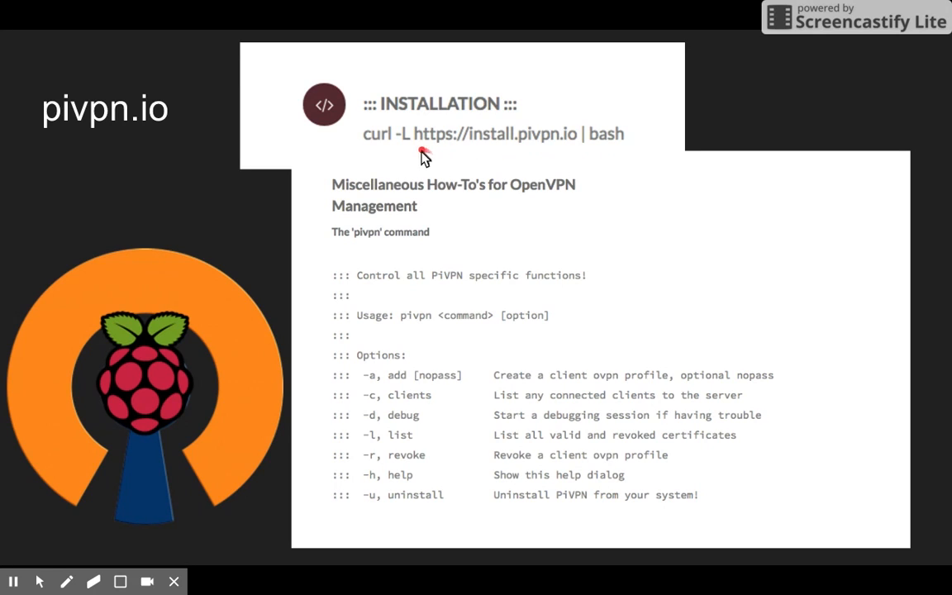
mouse_move(620, 155)
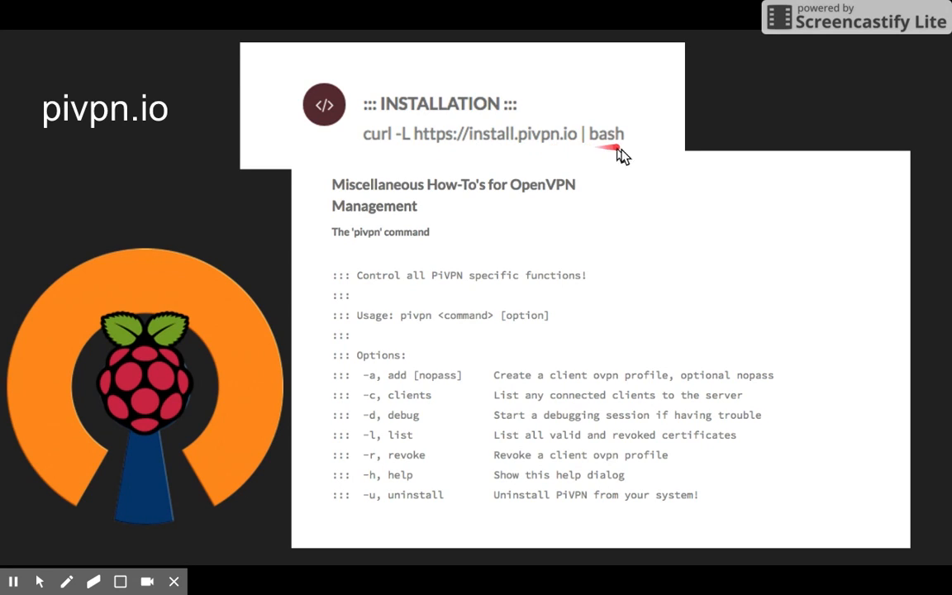
mouse_move(456, 168)
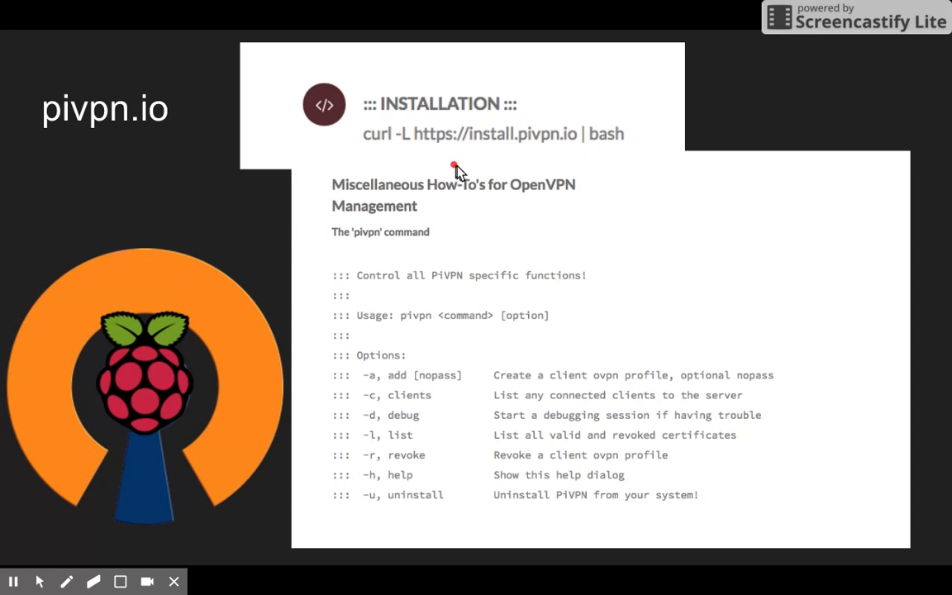
mouse_move(601, 157)
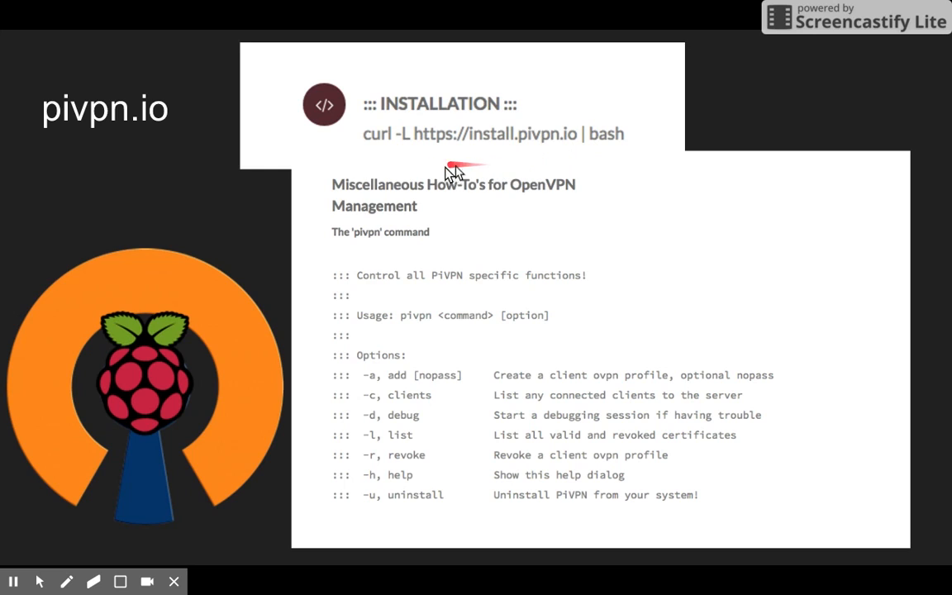
mouse_move(652, 265)
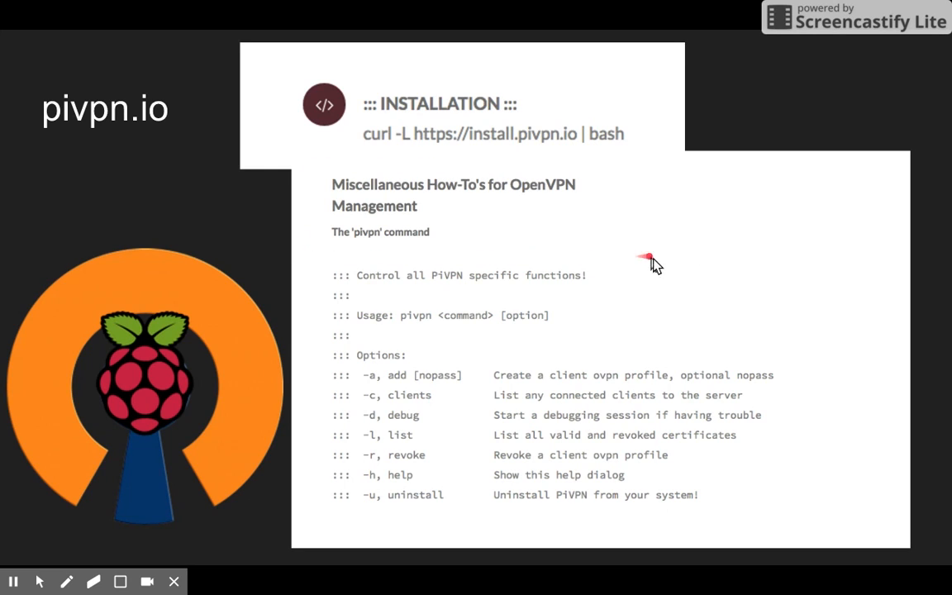
Underline the curl install command on the pivpn.io slide with the pen
left_click_drag(608, 295, 794, 310)
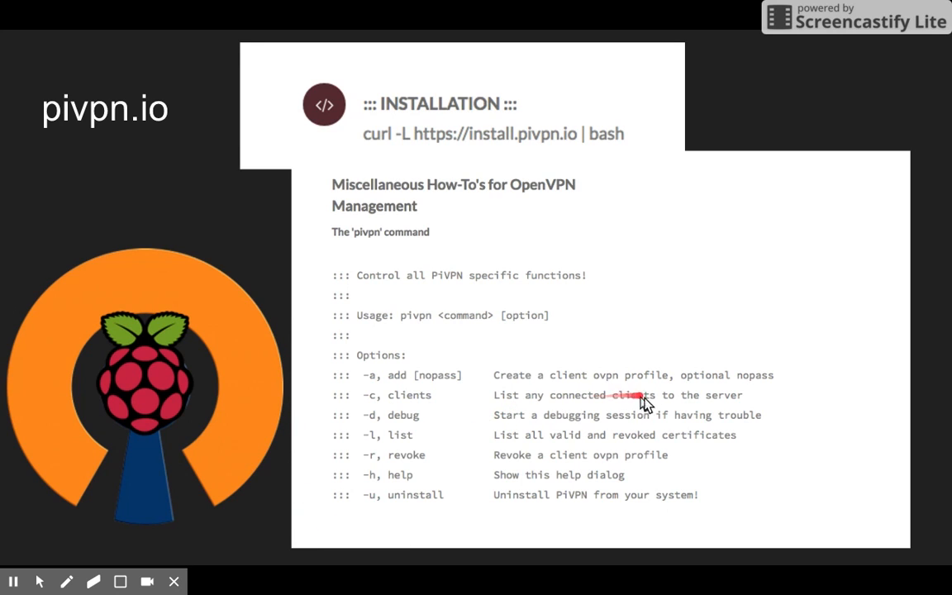
mouse_move(628, 413)
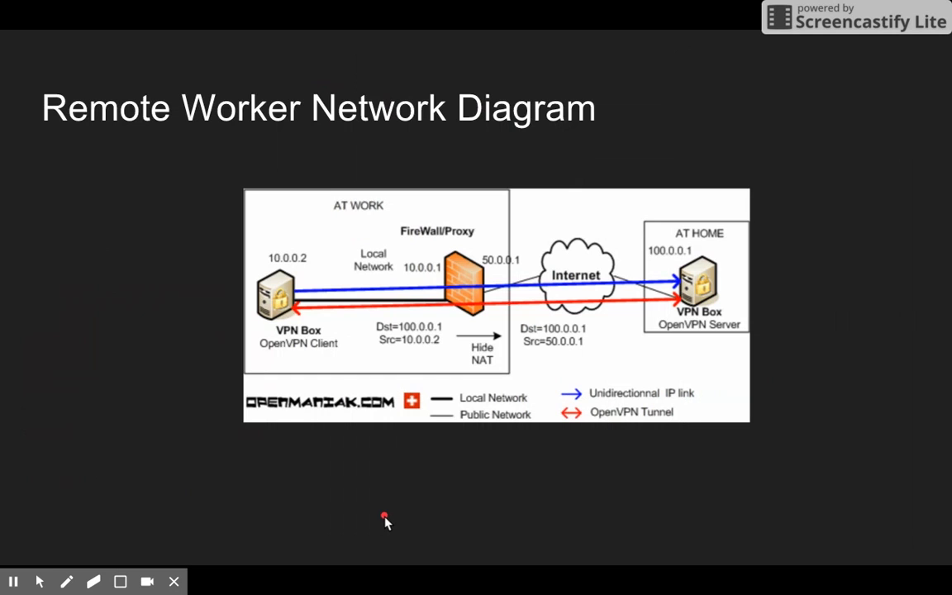
mouse_move(294, 313)
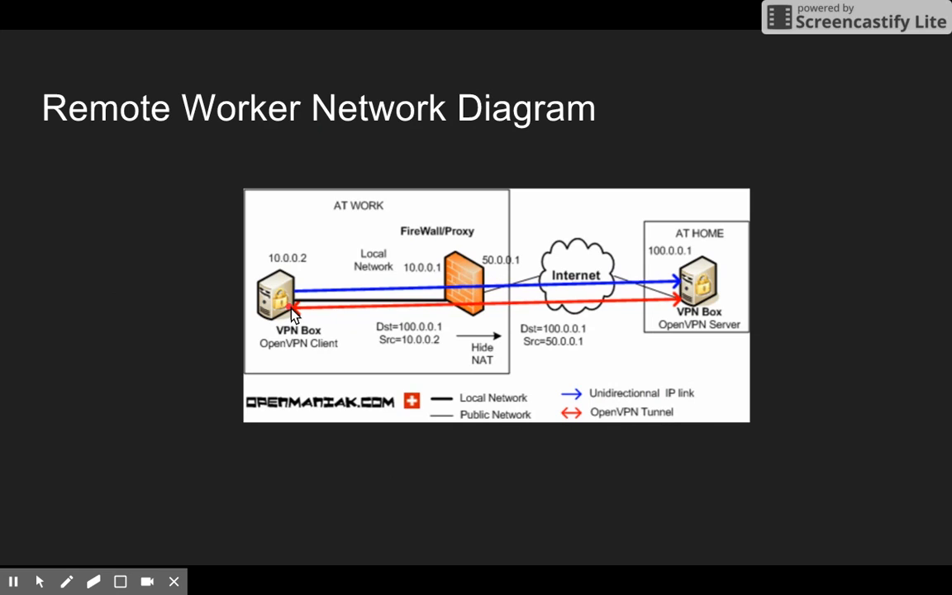
mouse_move(279, 324)
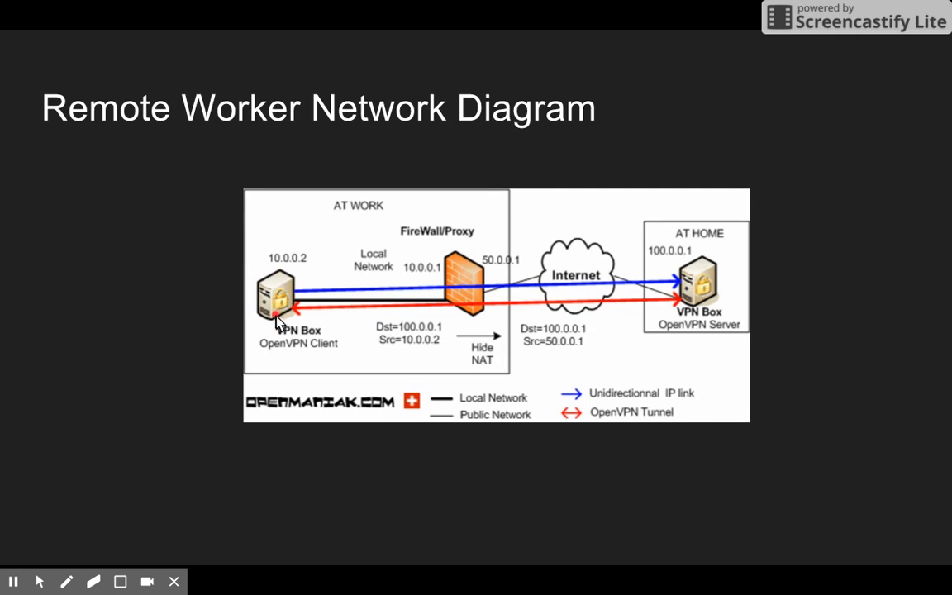
left_click_drag(278, 317, 790, 338)
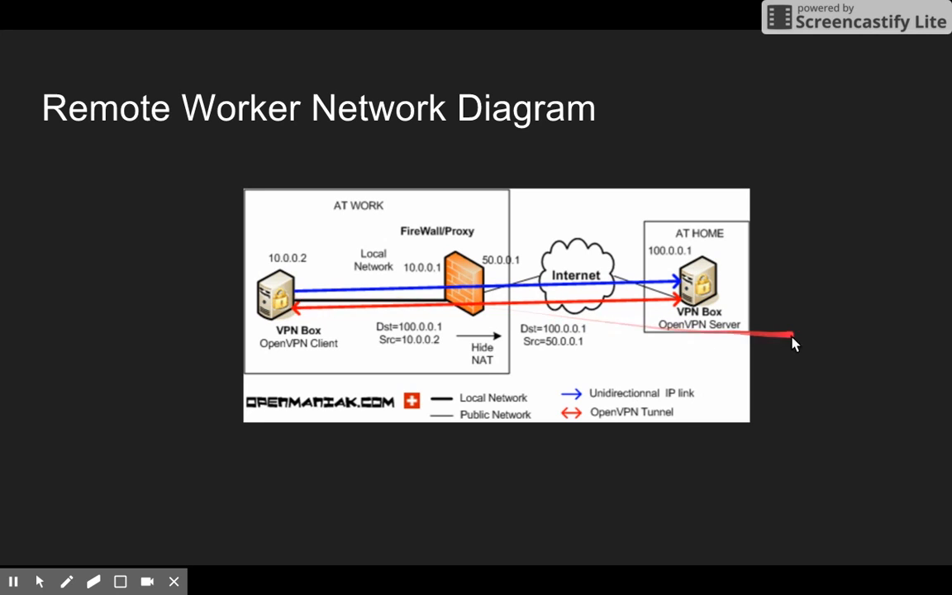
left_click_drag(791, 342, 304, 314)
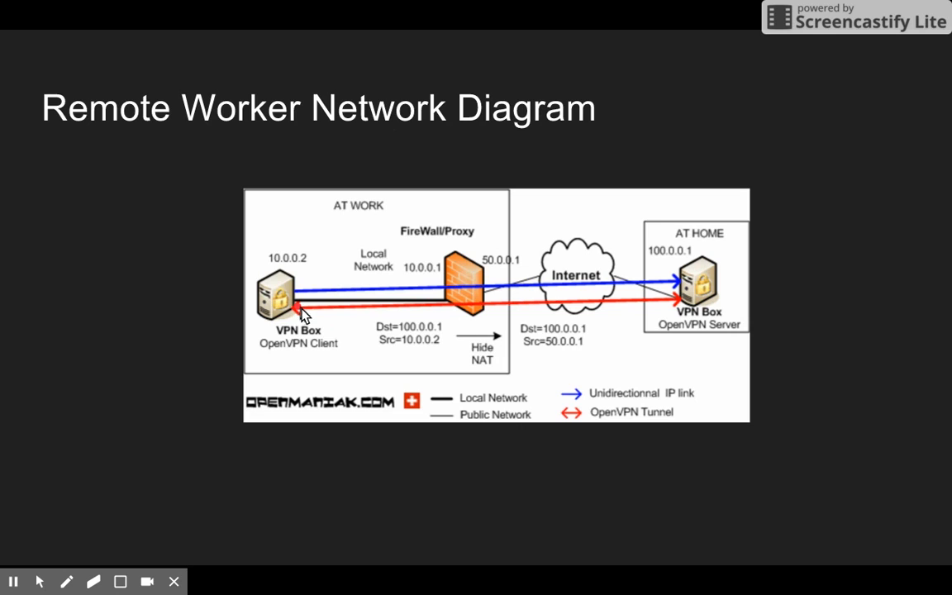
mouse_move(314, 310)
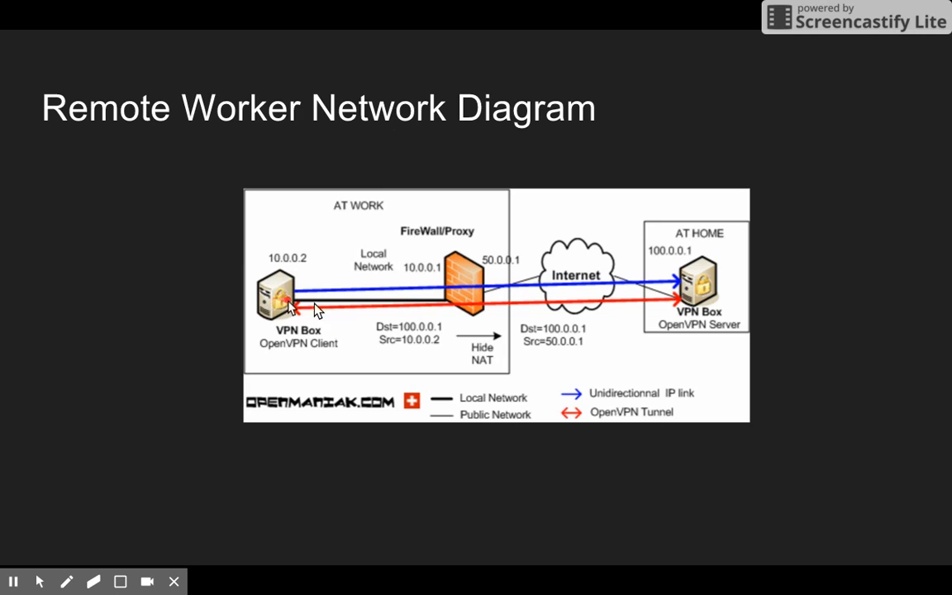
mouse_move(698, 287)
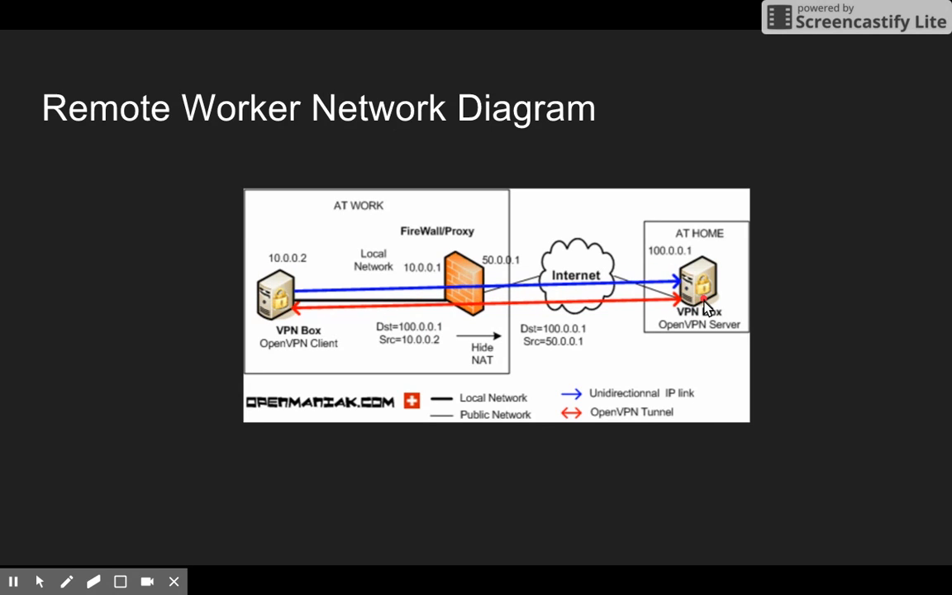
mouse_move(476, 312)
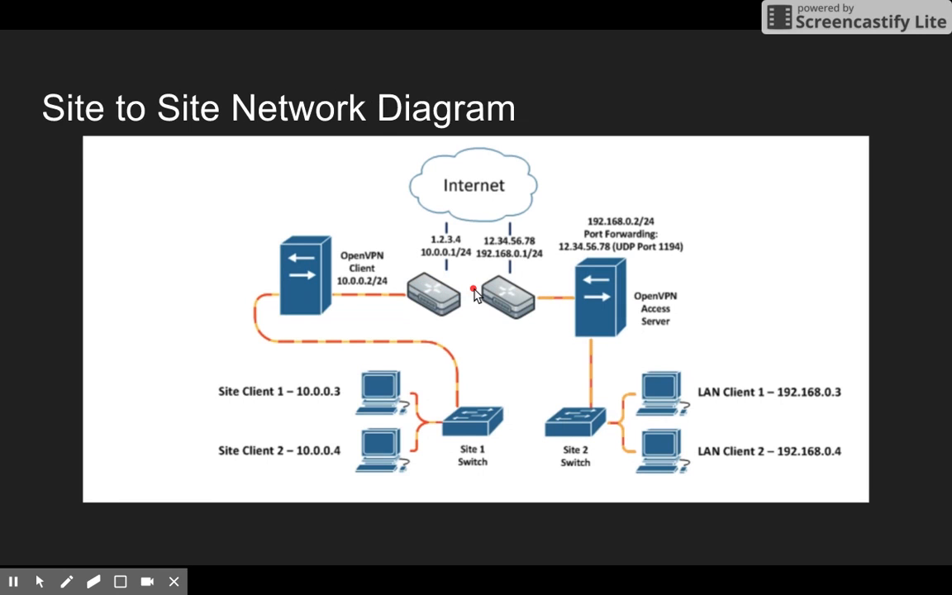
mouse_move(460, 426)
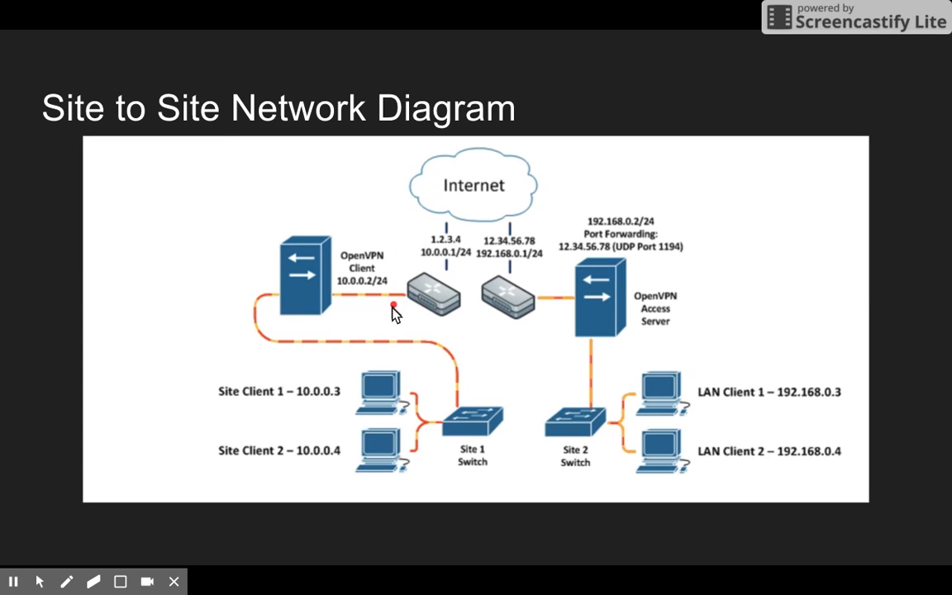
Trace the links from the router toward Site 1 Switch on the site-to-site diagram
left_click_drag(513, 372, 553, 367)
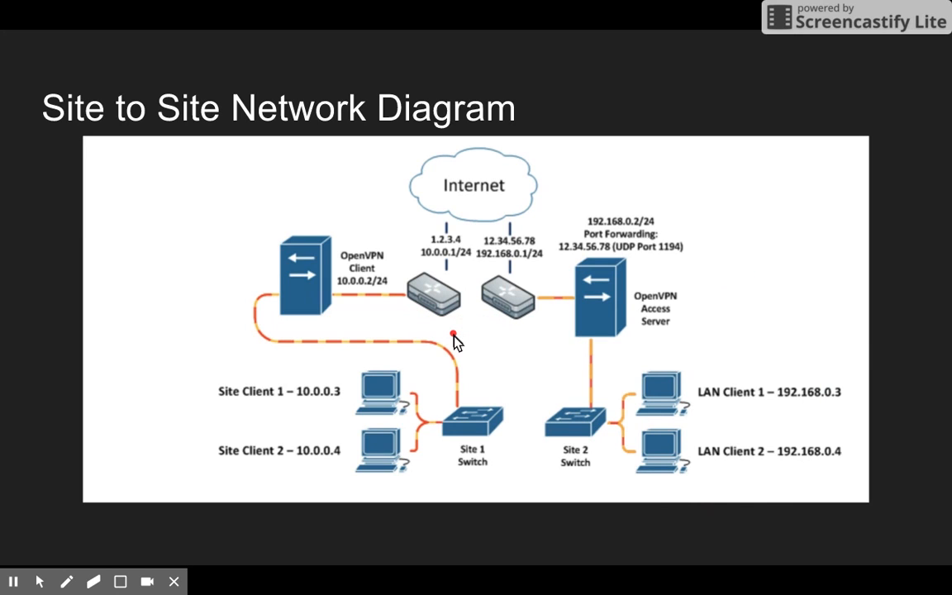
mouse_move(438, 355)
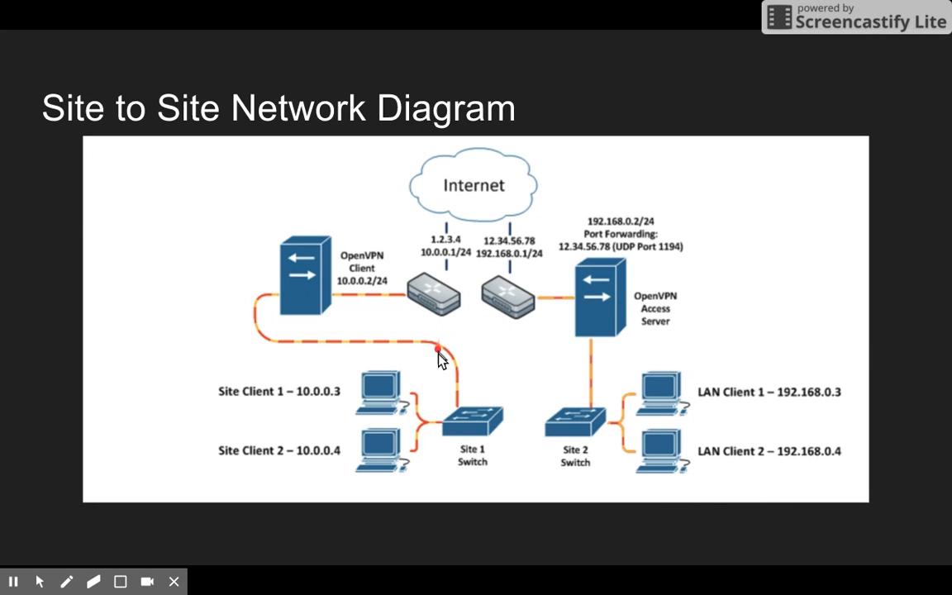
left_click_drag(438, 356, 388, 446)
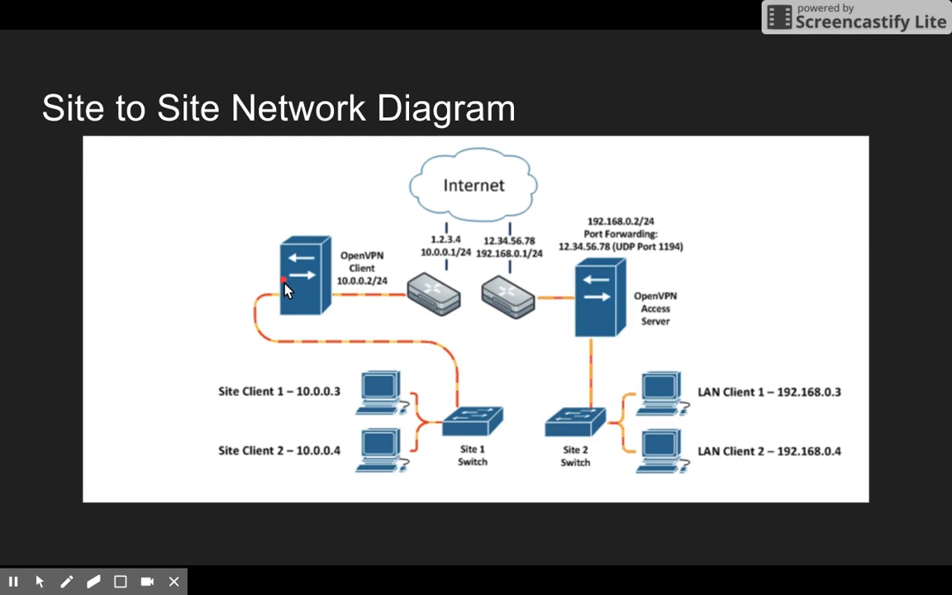
mouse_move(311, 294)
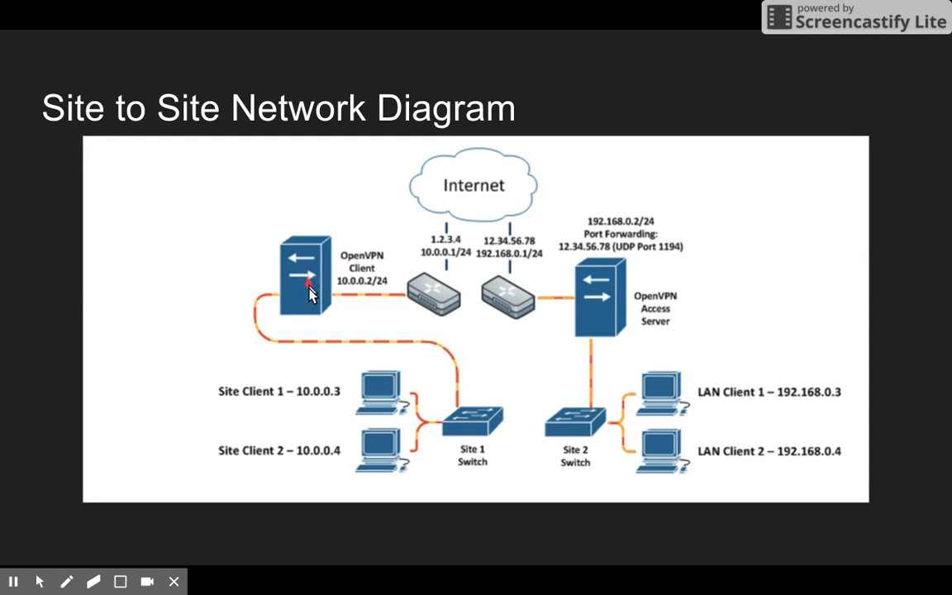
mouse_move(304, 297)
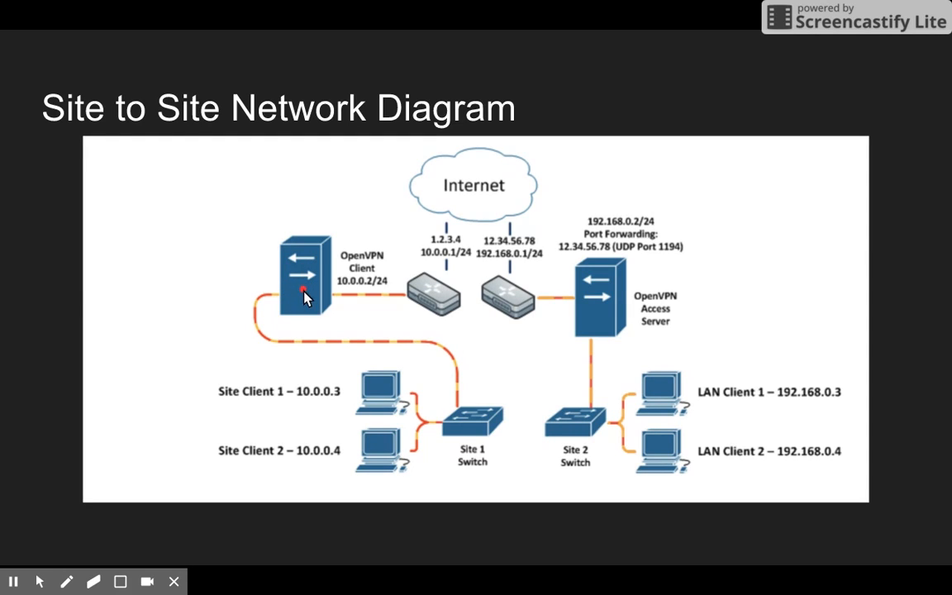
mouse_move(653, 306)
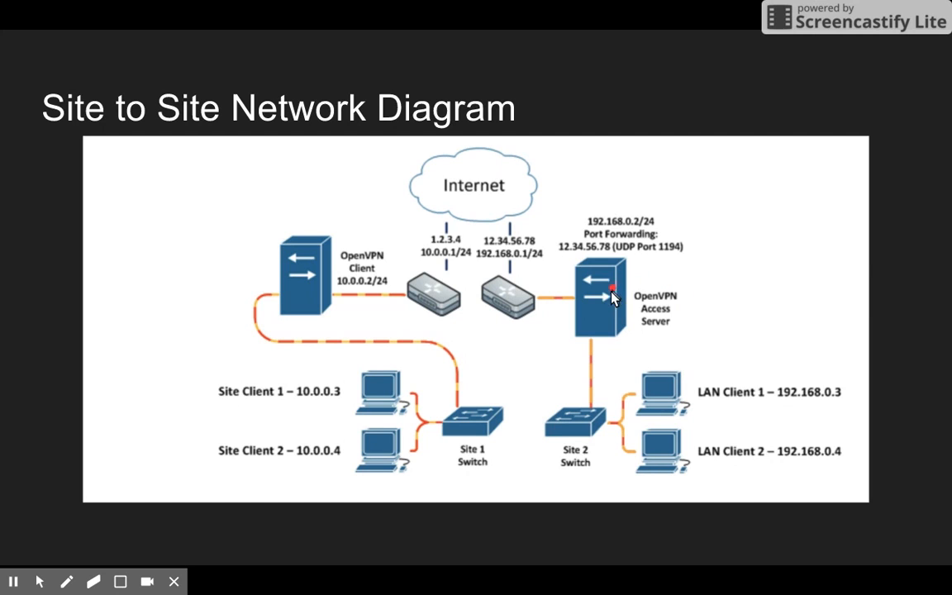
mouse_move(604, 295)
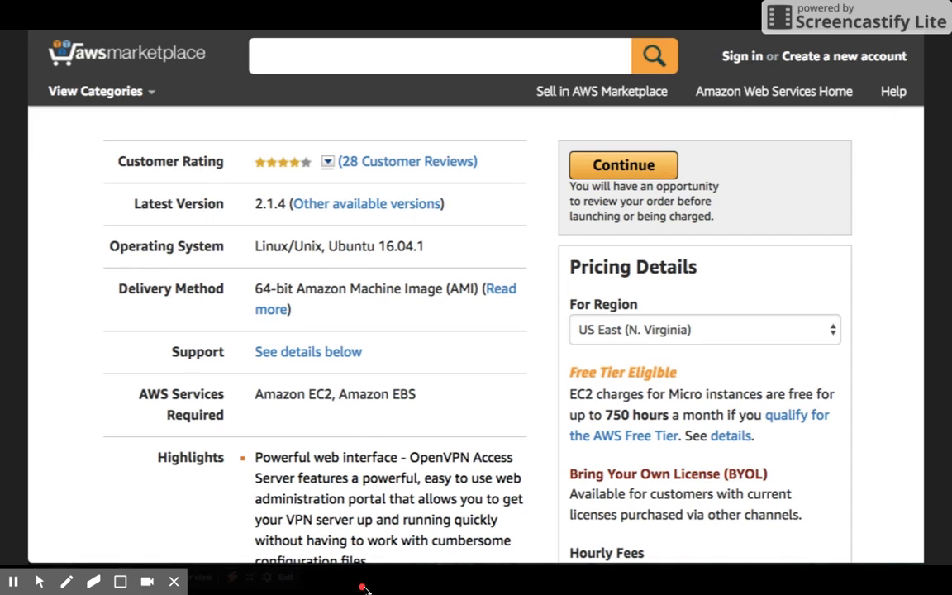
mouse_move(367, 385)
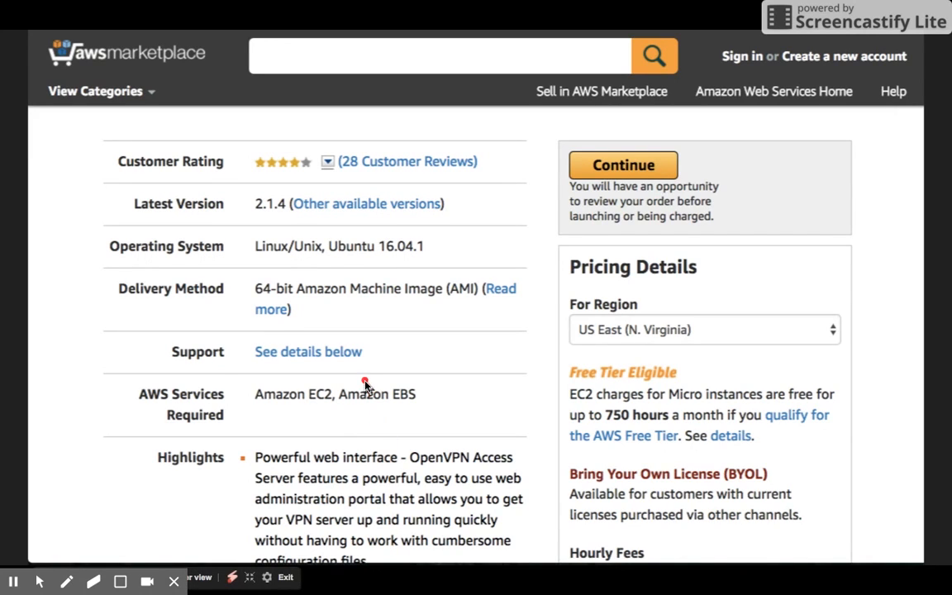
Mark the listing details on the AWS Marketplace OpenVPN Access Server slide
left_click_drag(364, 384, 190, 370)
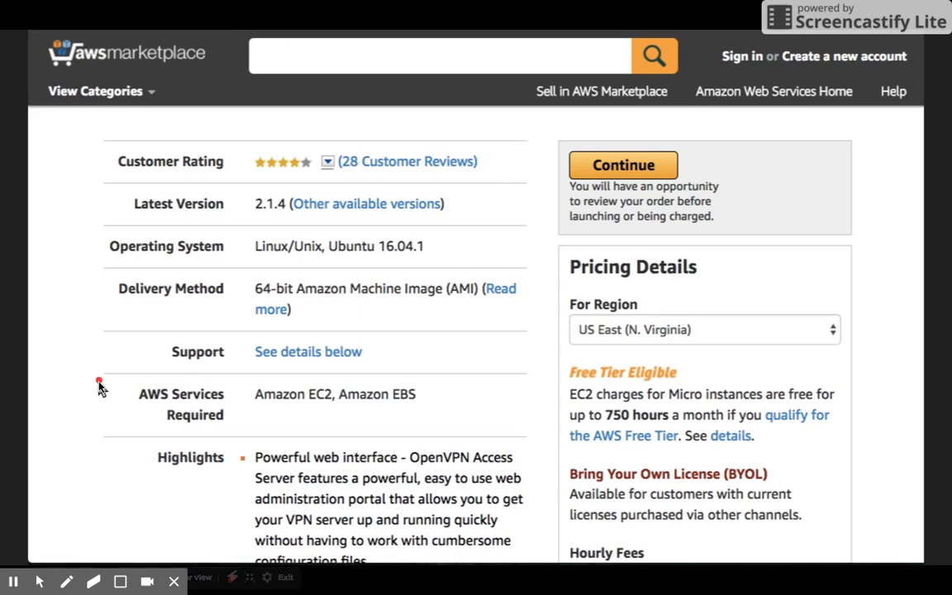
mouse_move(99, 245)
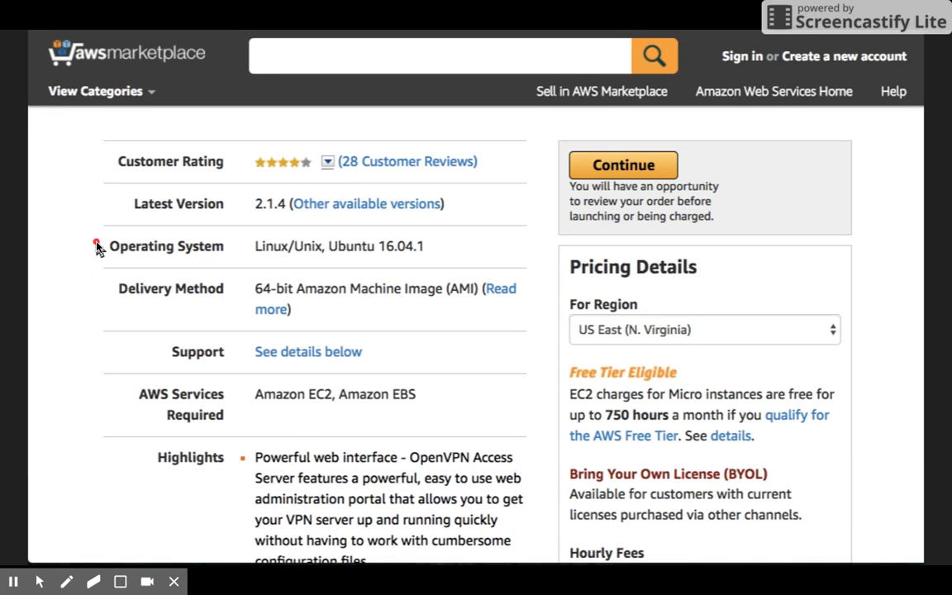
mouse_move(100, 139)
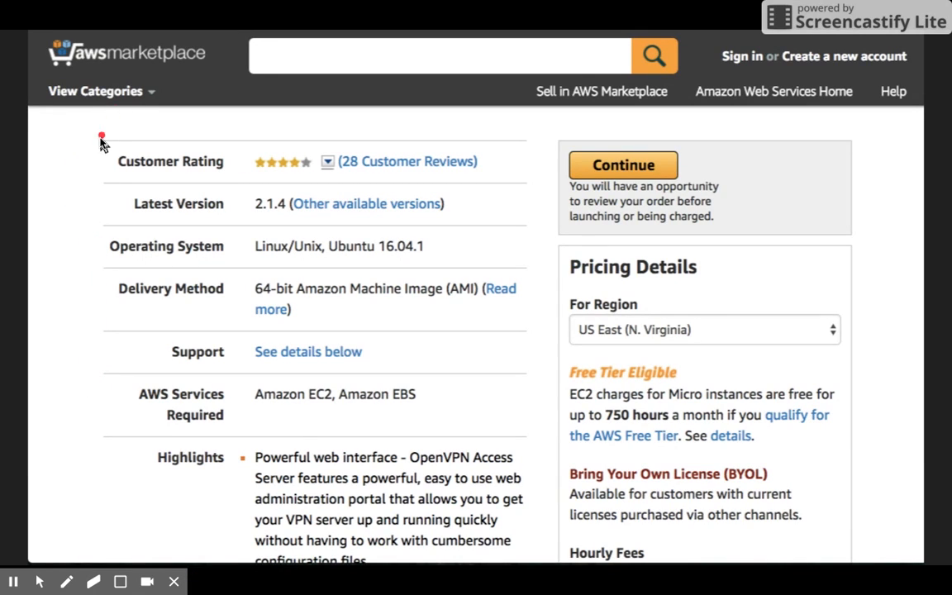
mouse_move(618, 147)
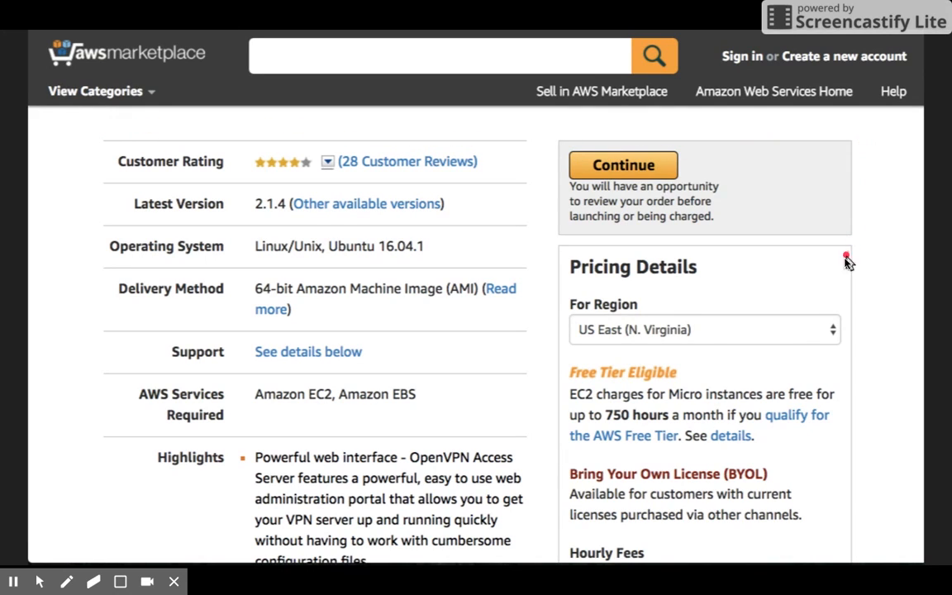
mouse_move(841, 486)
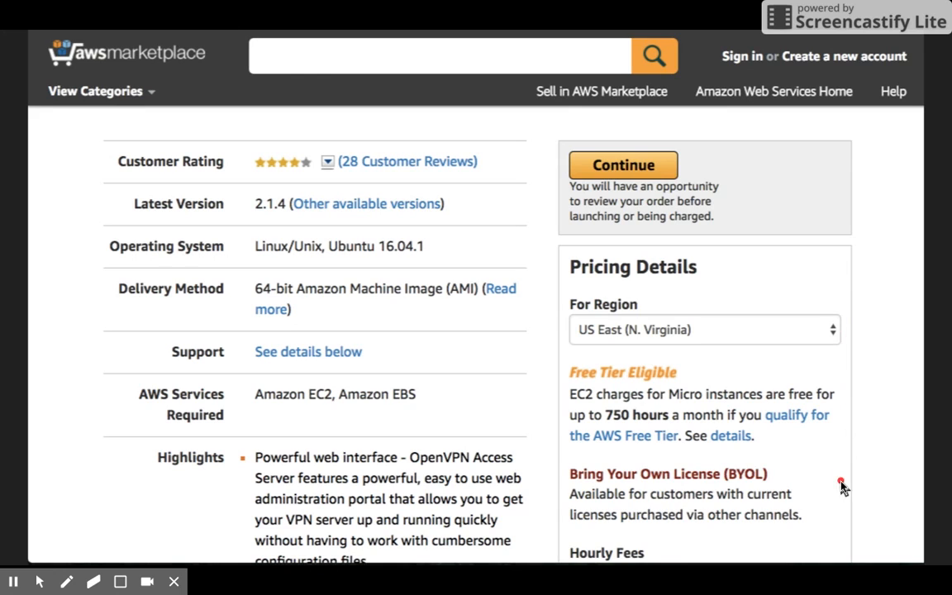
mouse_move(568, 449)
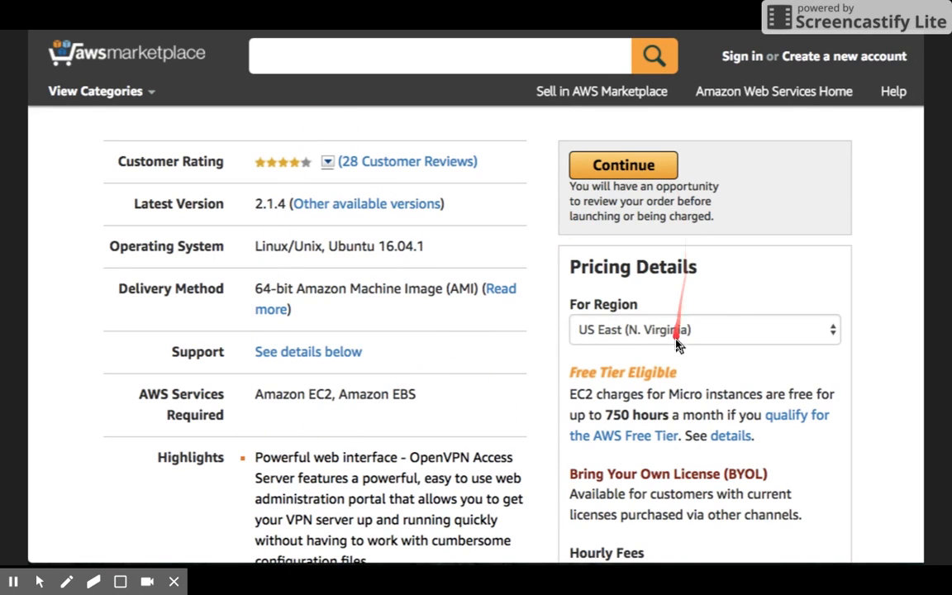
mouse_move(622, 309)
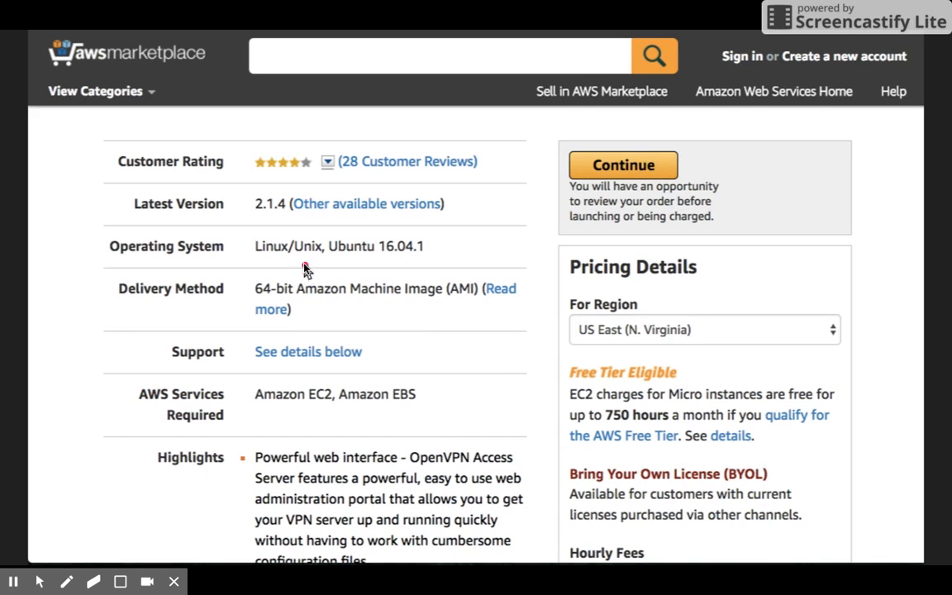
mouse_move(535, 225)
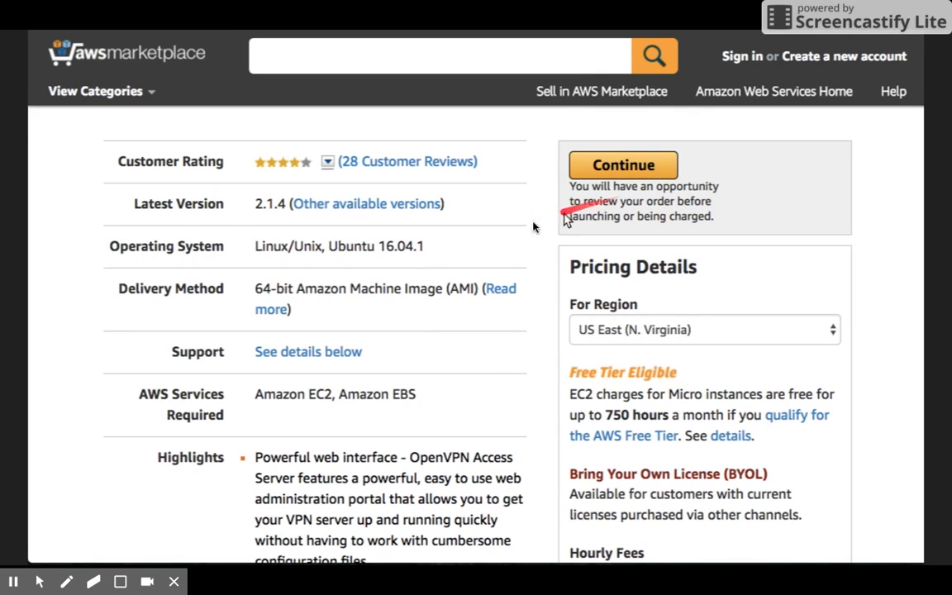
mouse_move(284, 294)
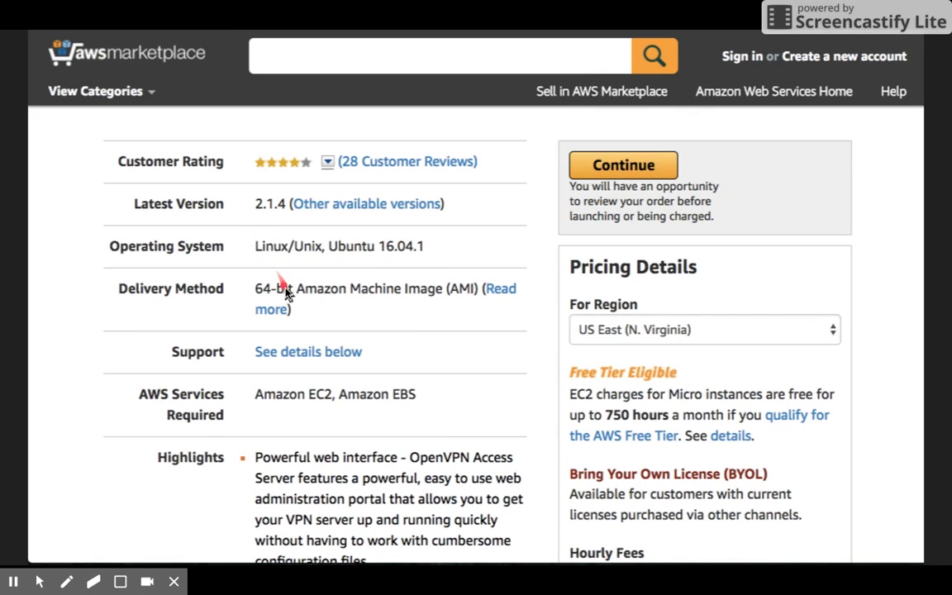
mouse_move(357, 361)
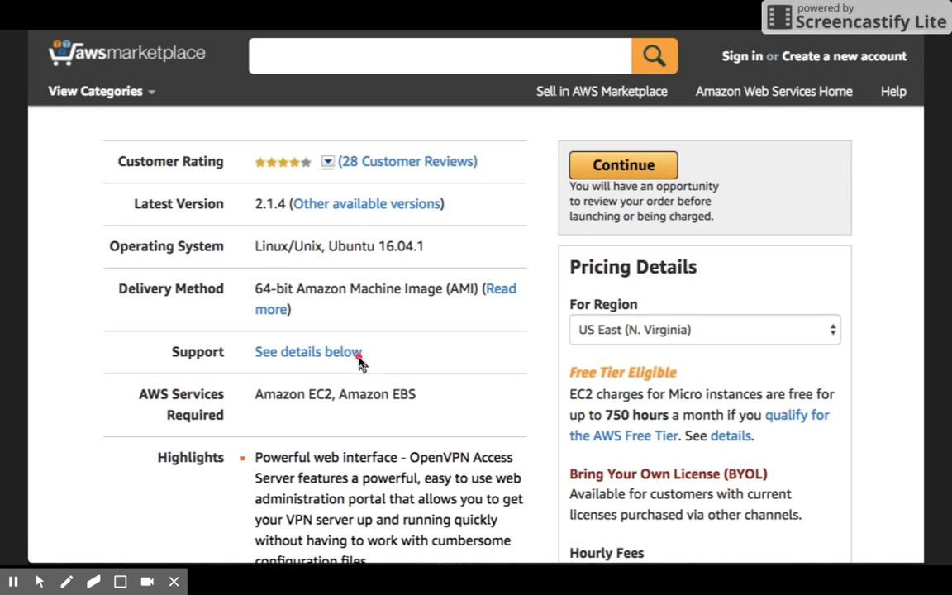
mouse_move(353, 266)
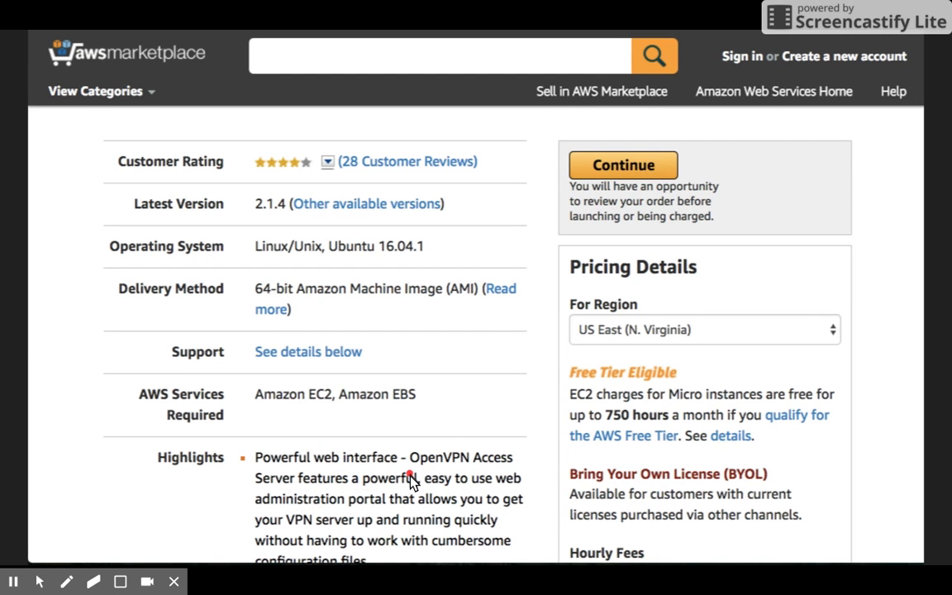
mouse_move(438, 354)
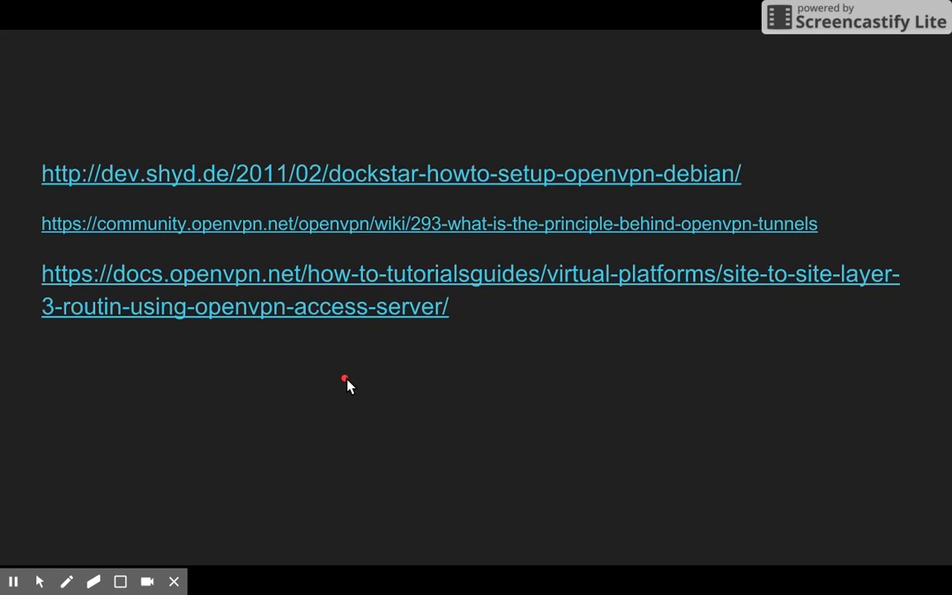
mouse_move(129, 146)
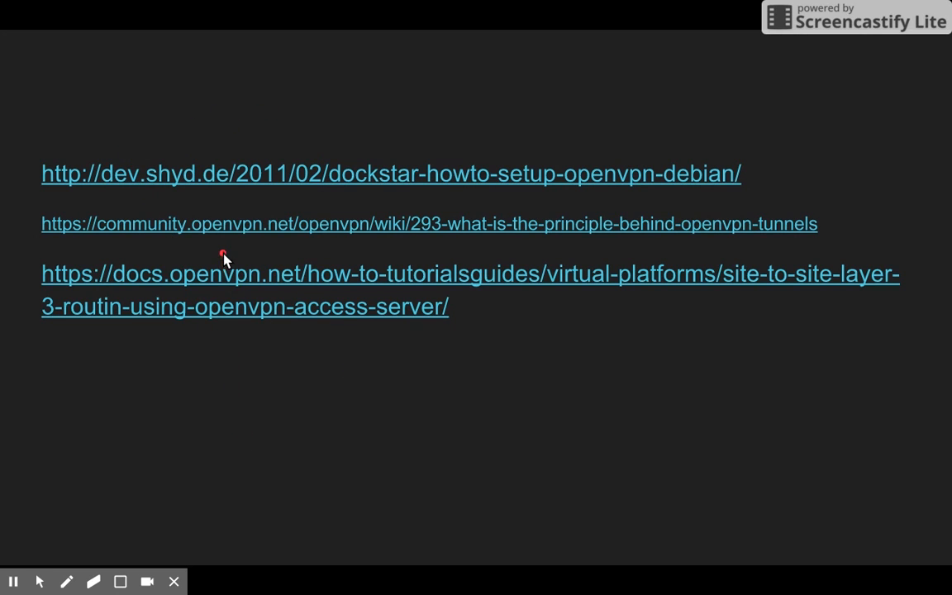
mouse_move(207, 430)
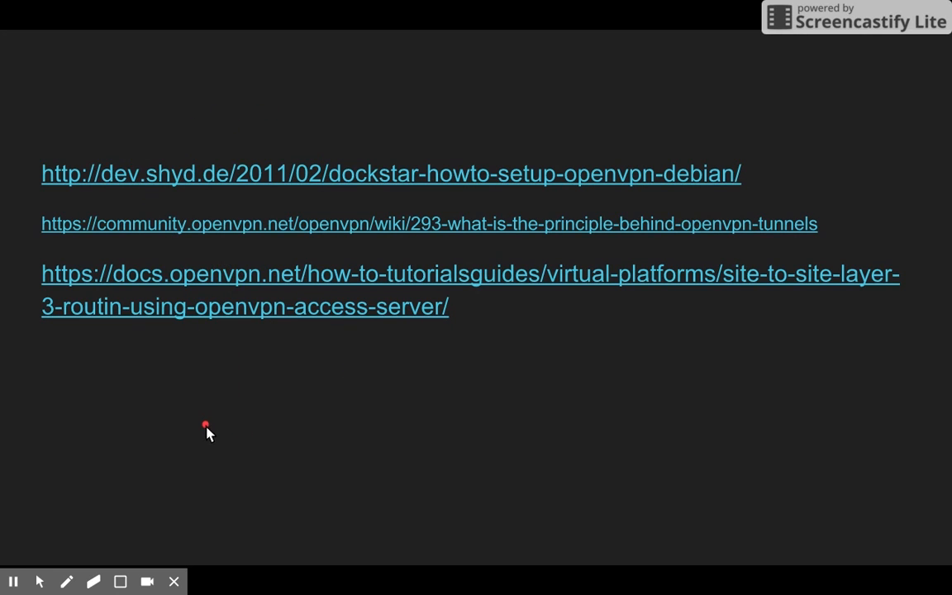
mouse_move(199, 438)
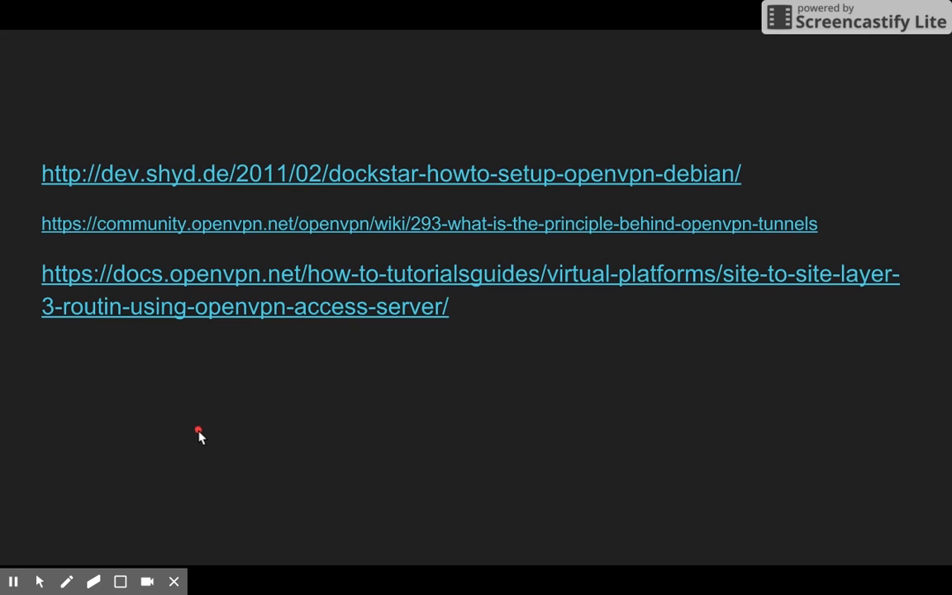
mouse_move(235, 438)
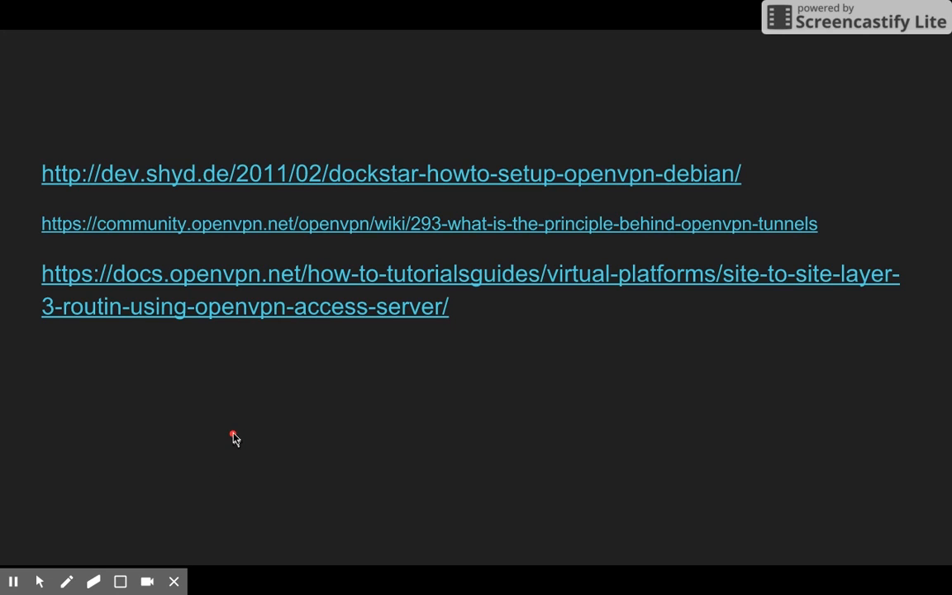